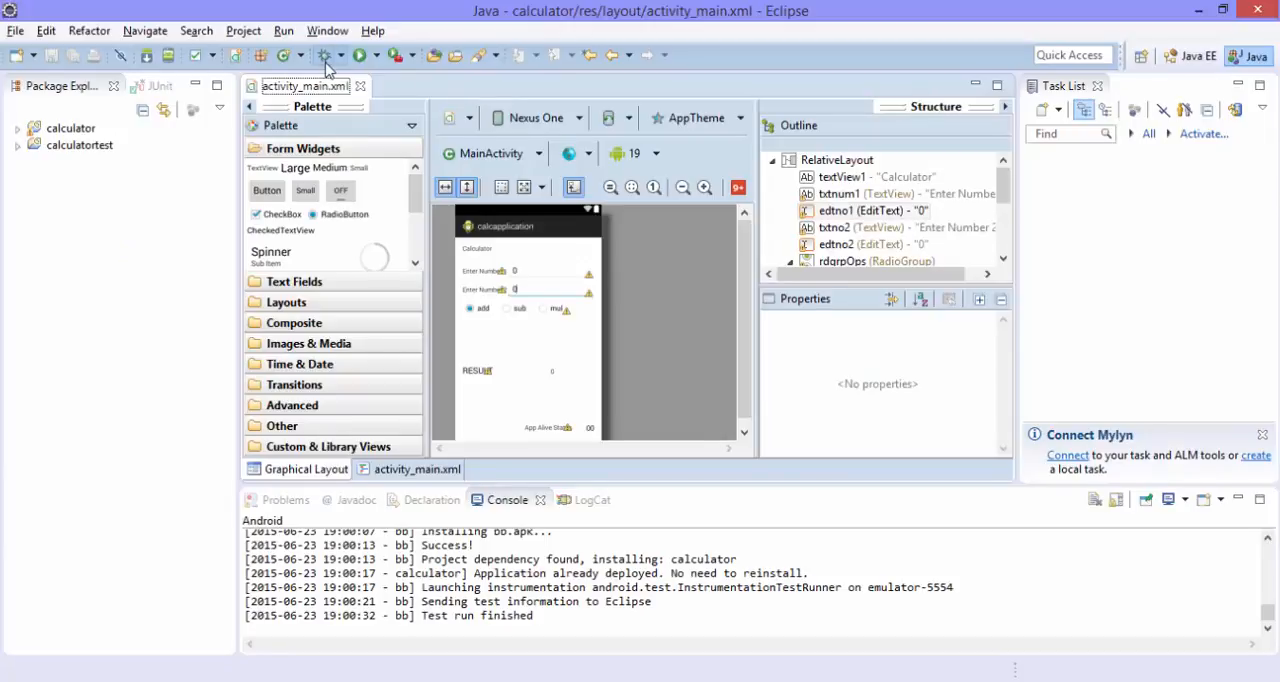
Step: Close the activity_main.xml editor and bring up the File > New options
{"action": "left_click", "coordinate": [359, 86]}
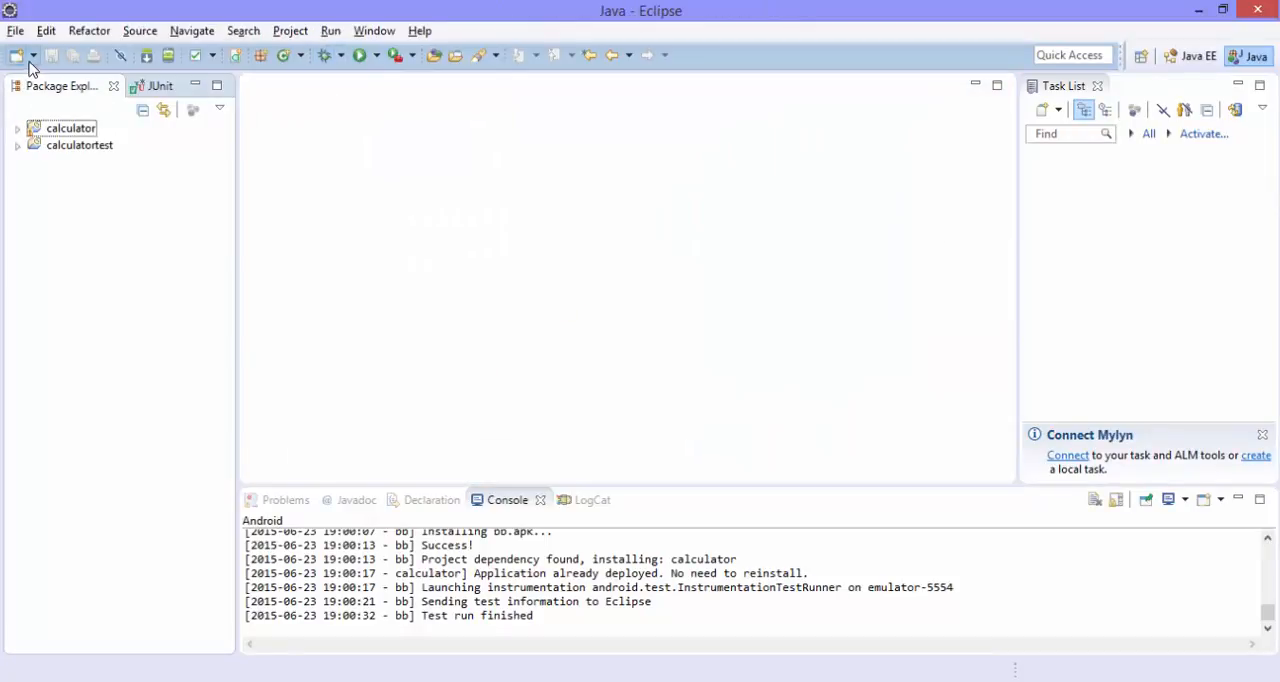
{"action": "left_click", "coordinate": [15, 30]}
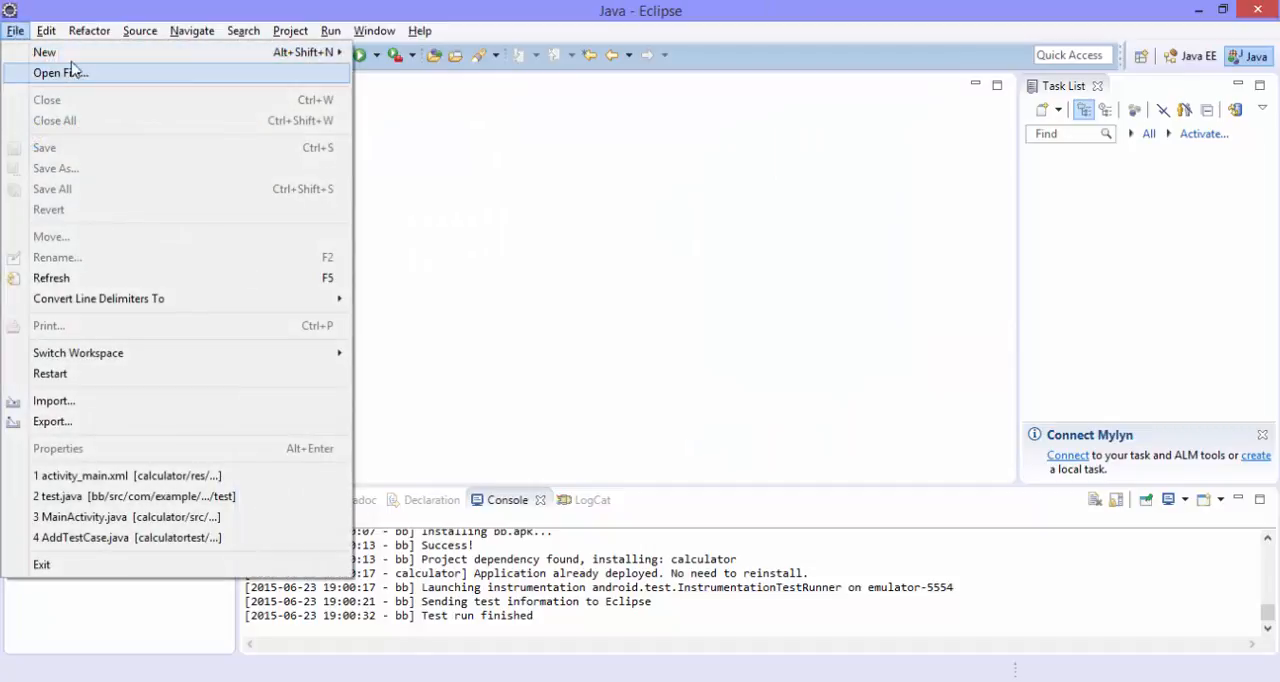
{"action": "left_click", "coordinate": [44, 52]}
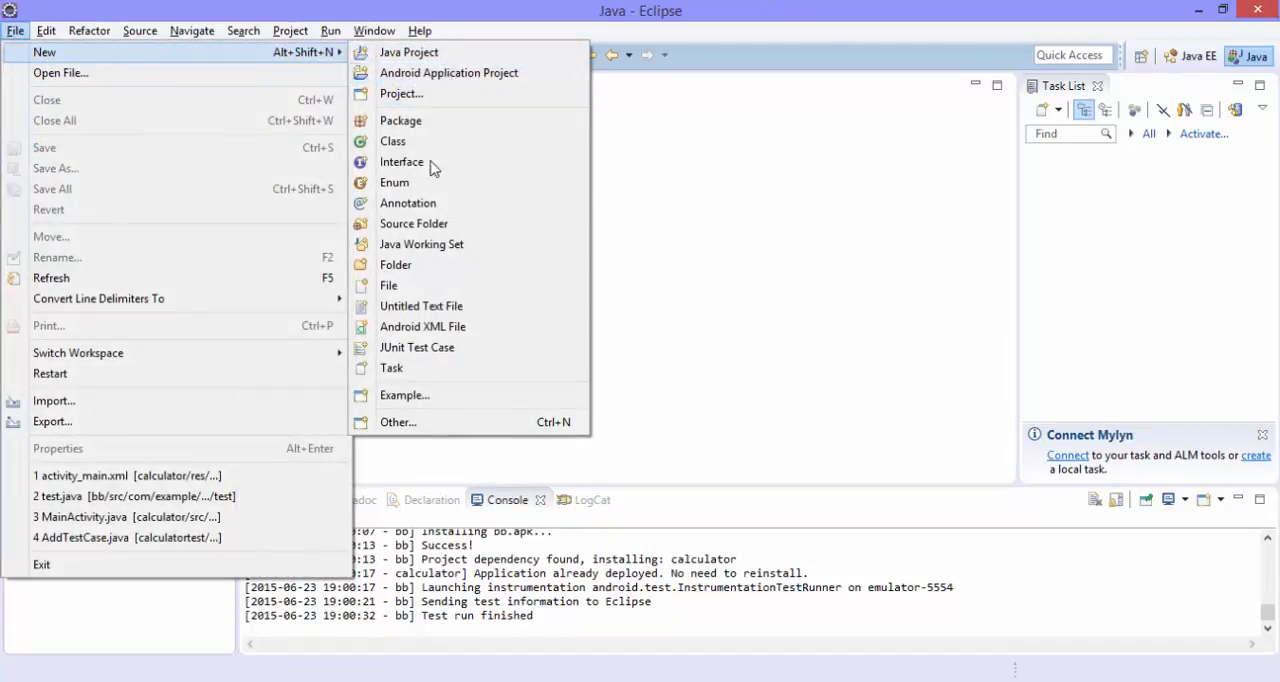
{"action": "mouse_move", "coordinate": [448, 72]}
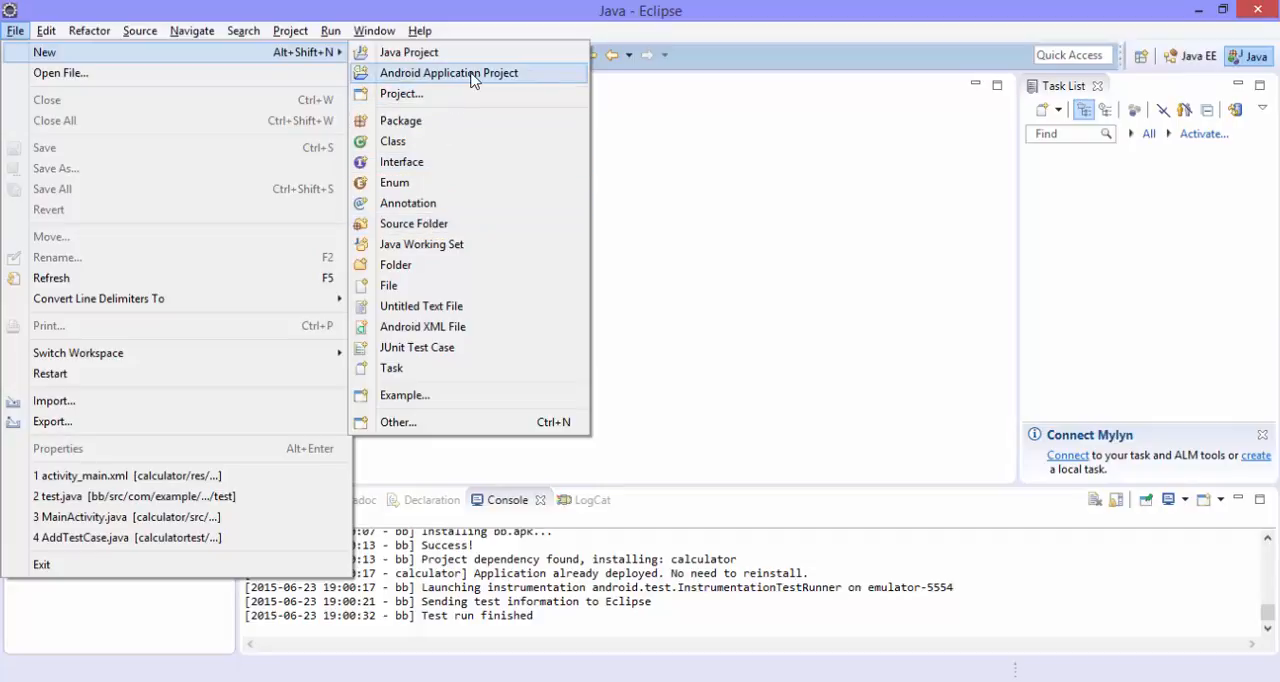
Step: Start a new Android Test Project and name it blackboxtest
{"action": "left_click", "coordinate": [448, 72]}
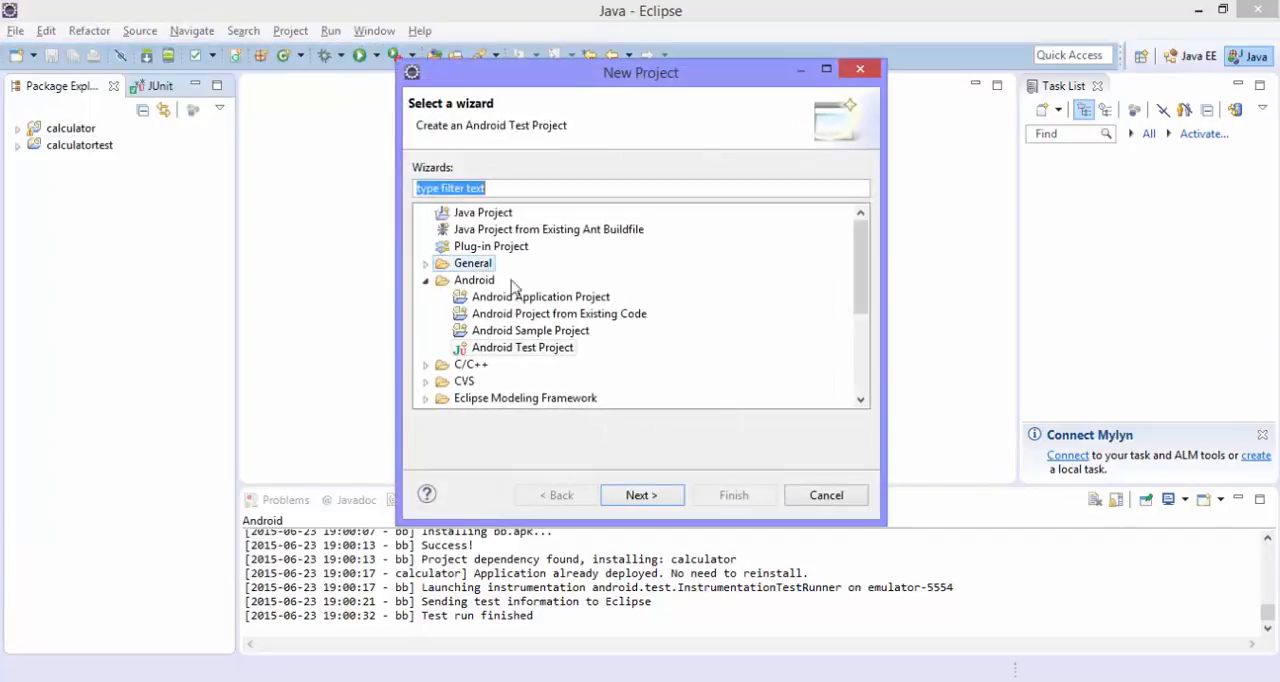
{"action": "left_click", "coordinate": [522, 347]}
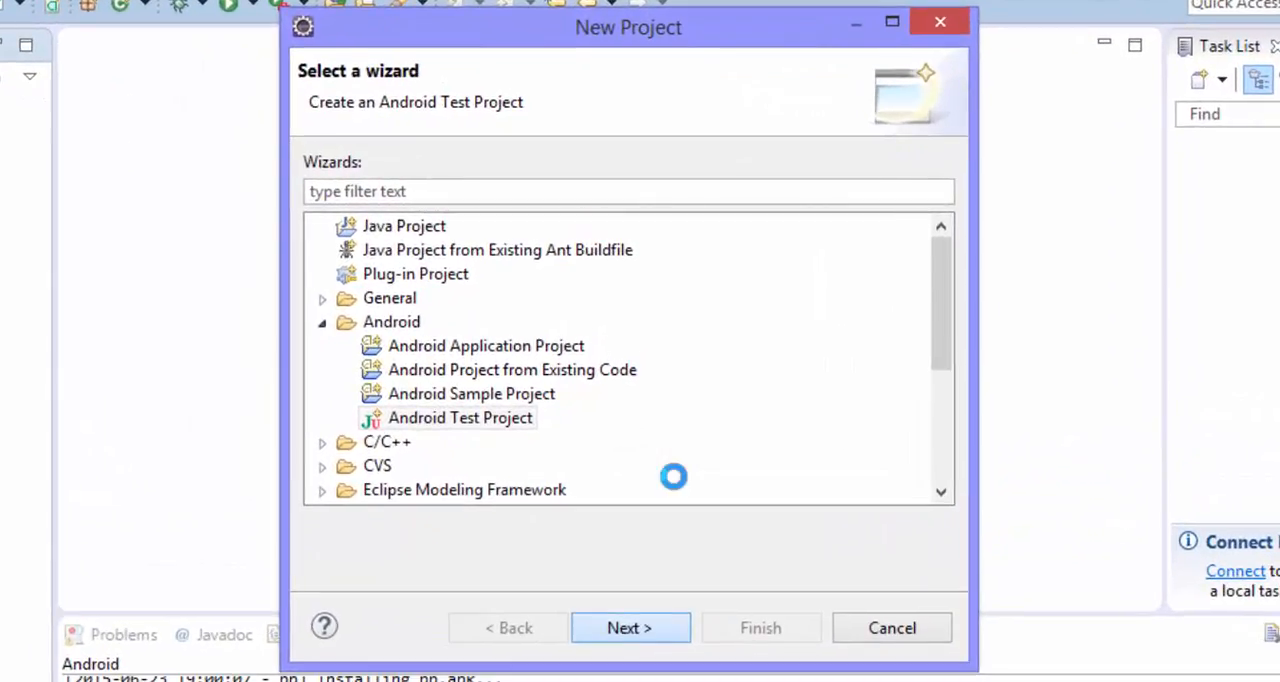
{"action": "left_click", "coordinate": [629, 627]}
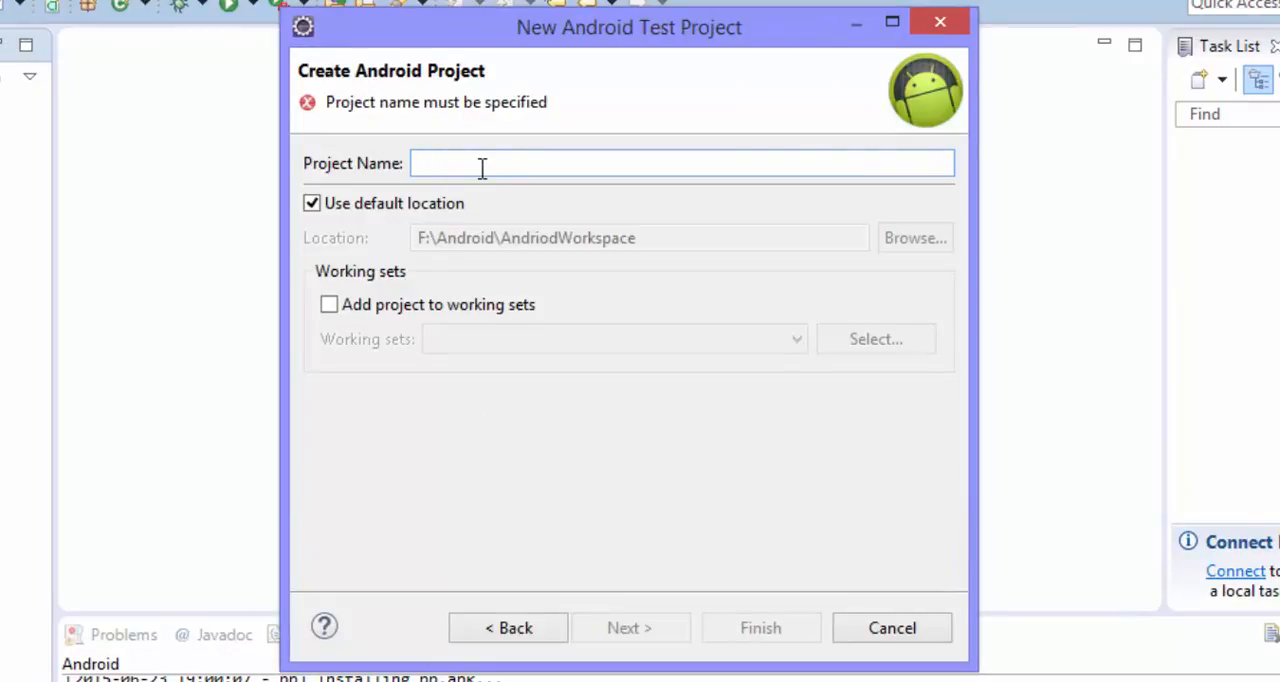
{"action": "type", "text": "bl"}
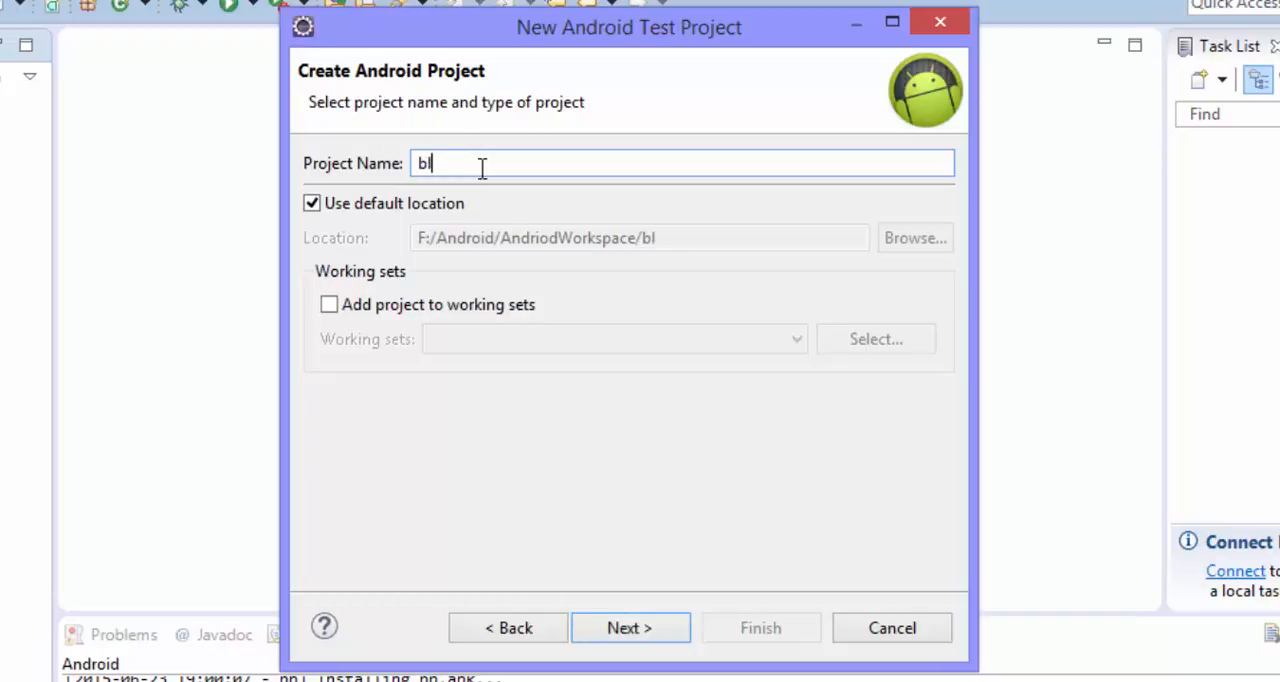
{"action": "type", "text": "ackbo"}
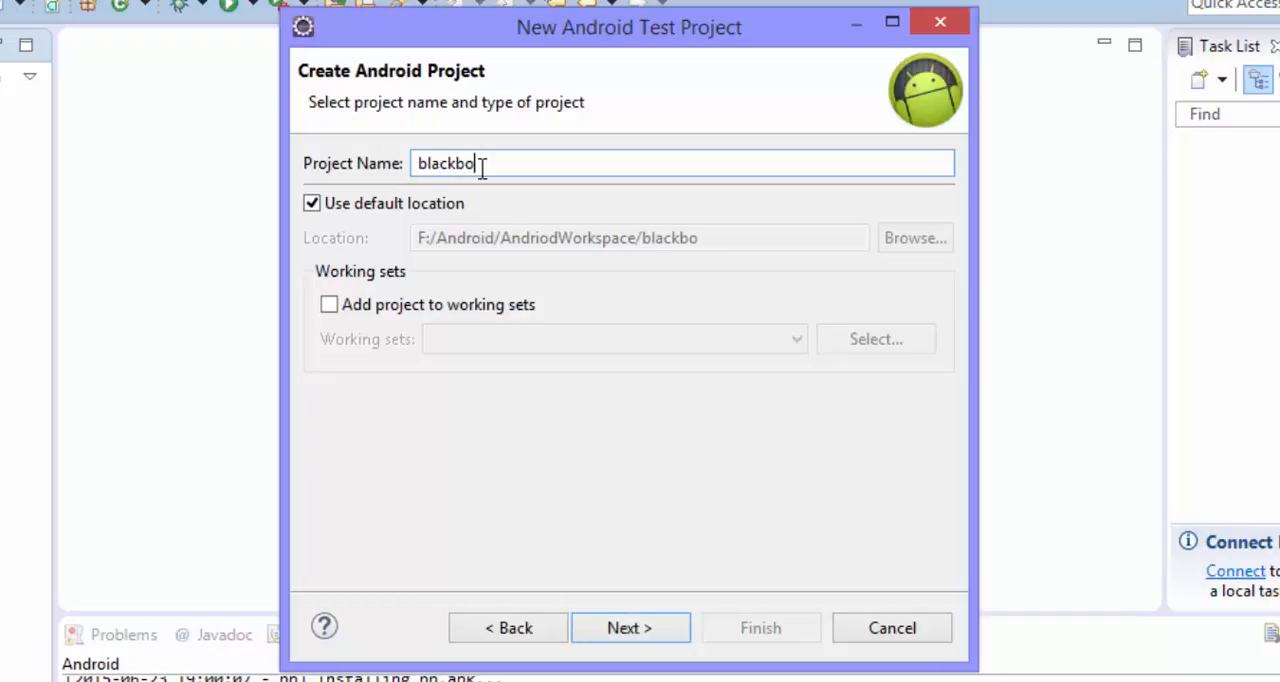
{"action": "type", "text": "xtestca"}
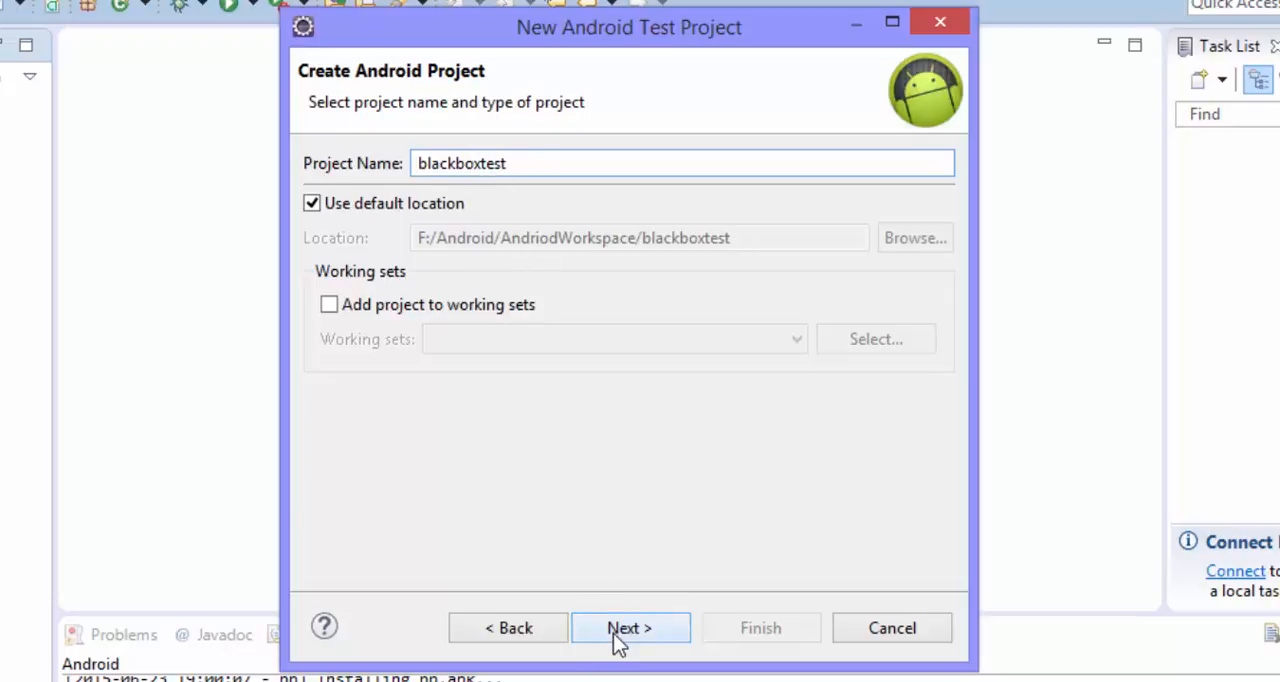
Step: Test the calculator project, target Android 4.4.2 instead of 4.3.1, and finish
{"action": "left_click", "coordinate": [629, 628]}
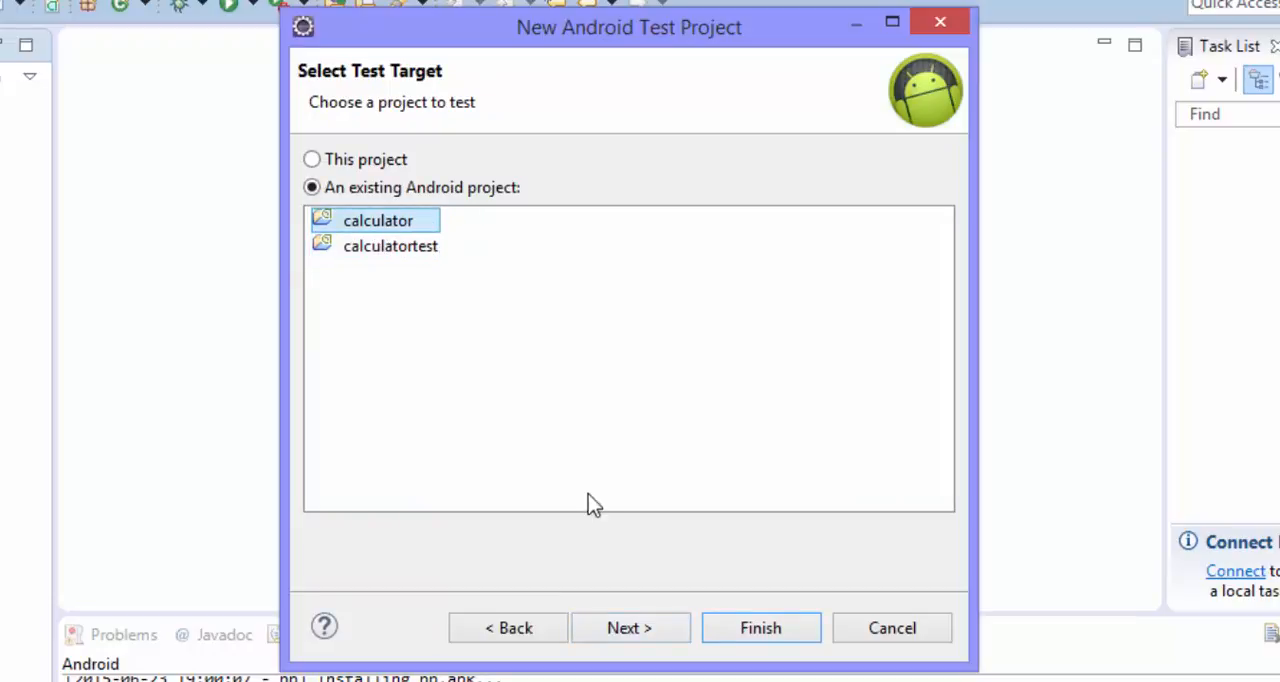
{"action": "mouse_move", "coordinate": [703, 628]}
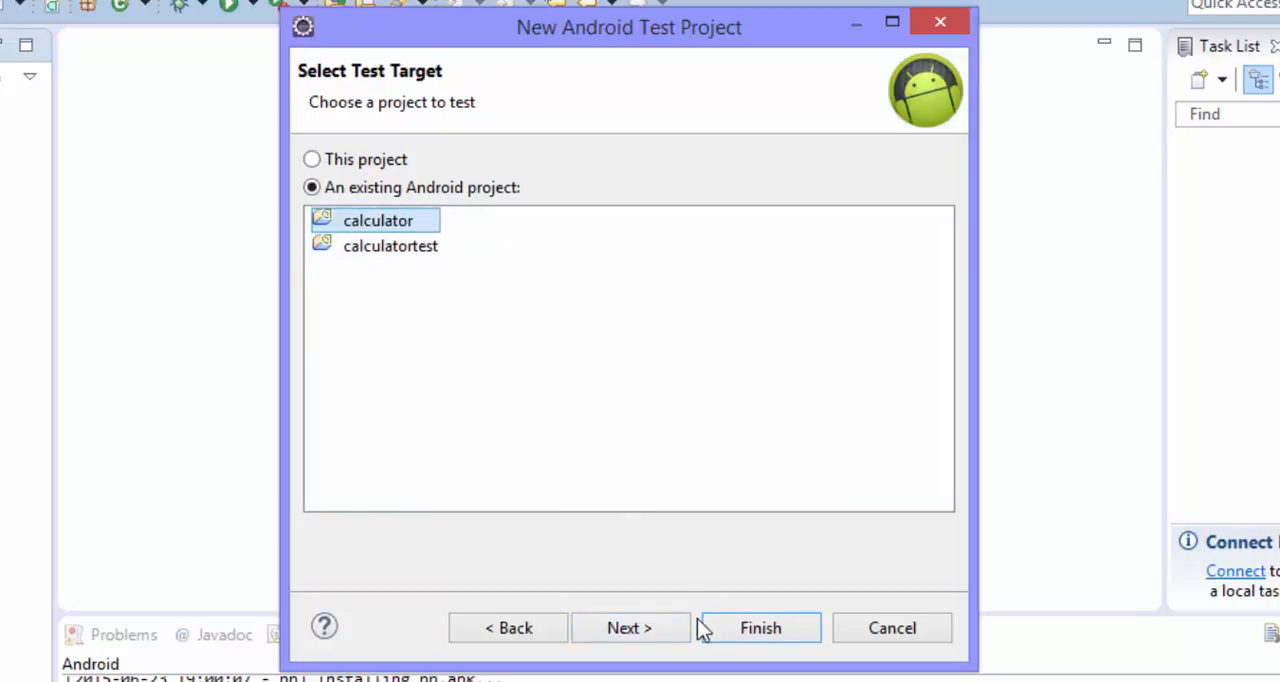
{"action": "left_click", "coordinate": [629, 627]}
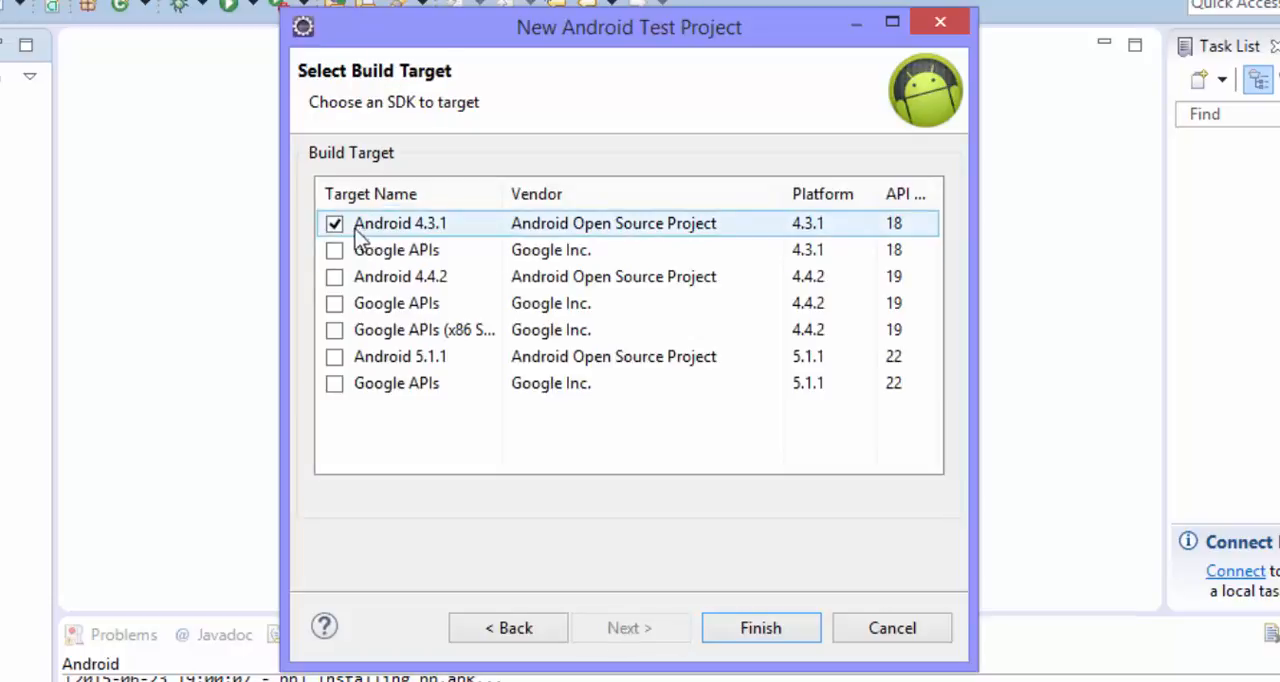
{"action": "left_click", "coordinate": [334, 223]}
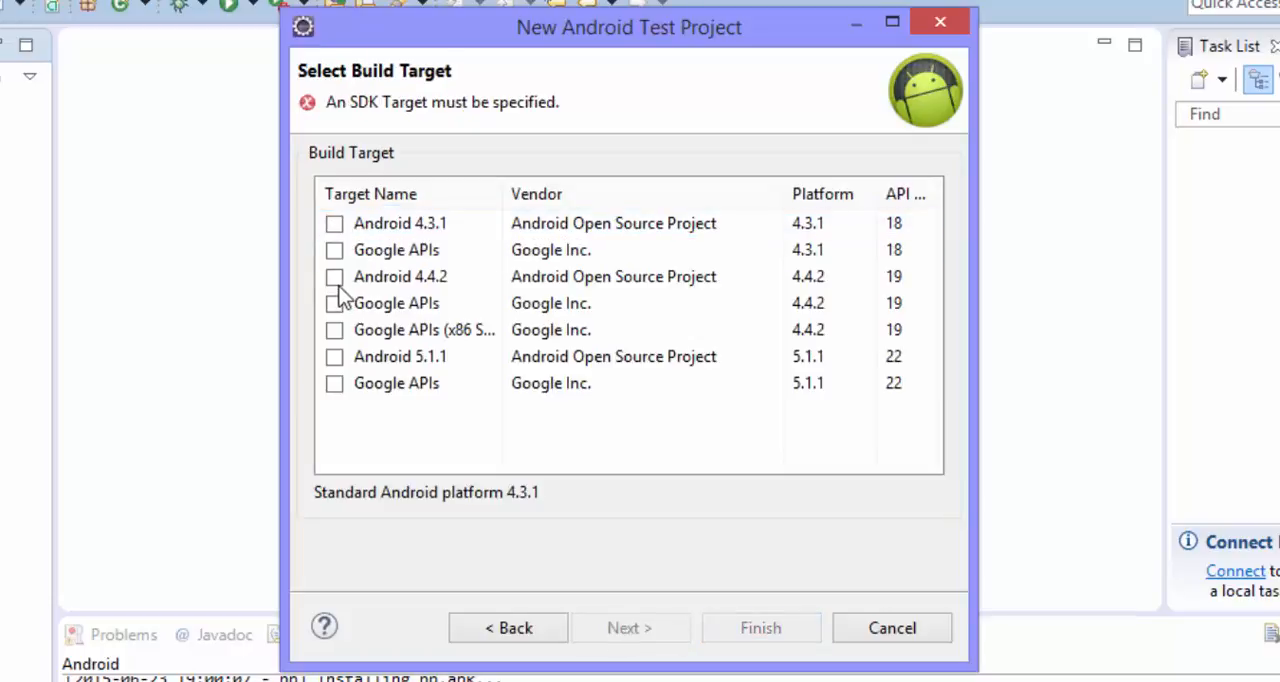
{"action": "left_click", "coordinate": [334, 276]}
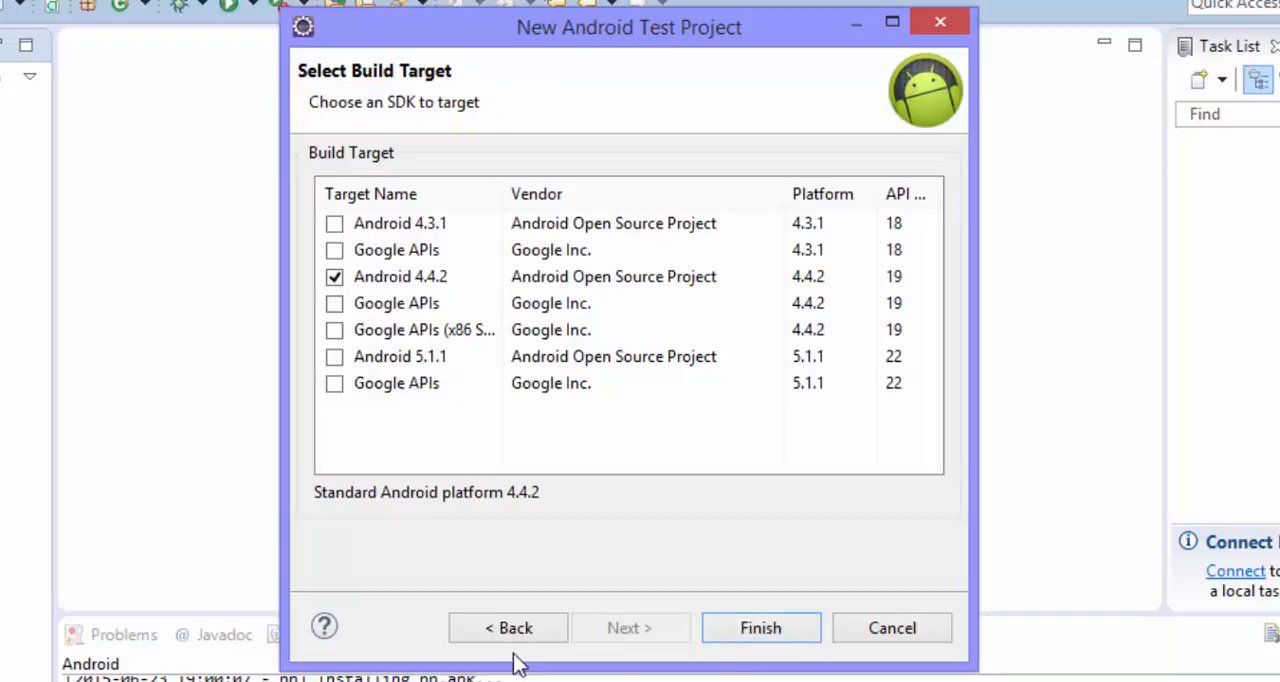
{"action": "left_click", "coordinate": [760, 628]}
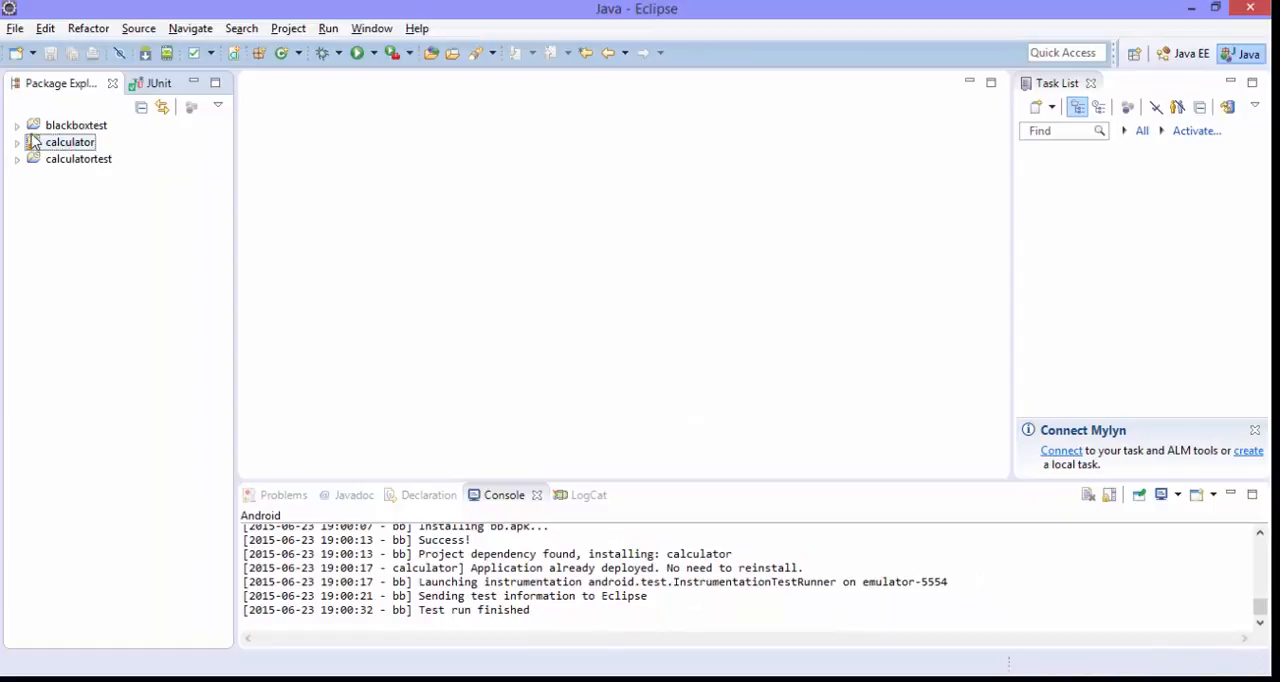
Step: Expand blackboxtest and start a JUnit Test Case in com.example.calculator.test
{"action": "left_click", "coordinate": [18, 125]}
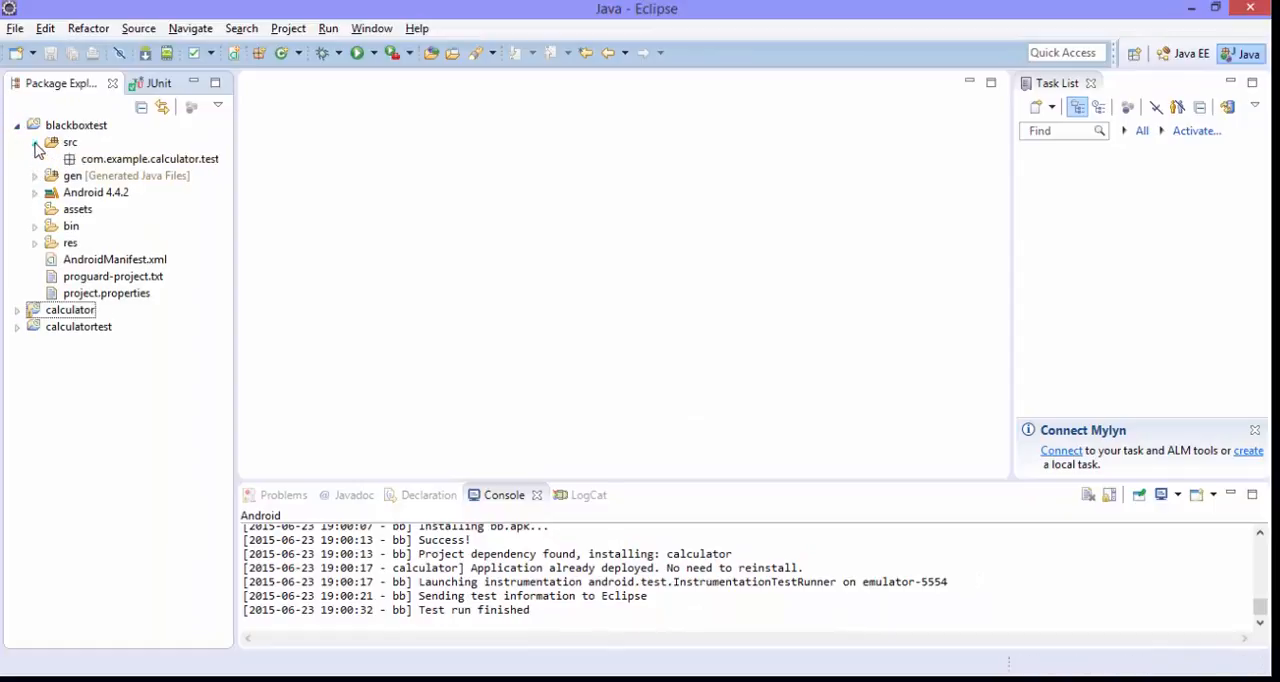
{"action": "right_click", "coordinate": [150, 158]}
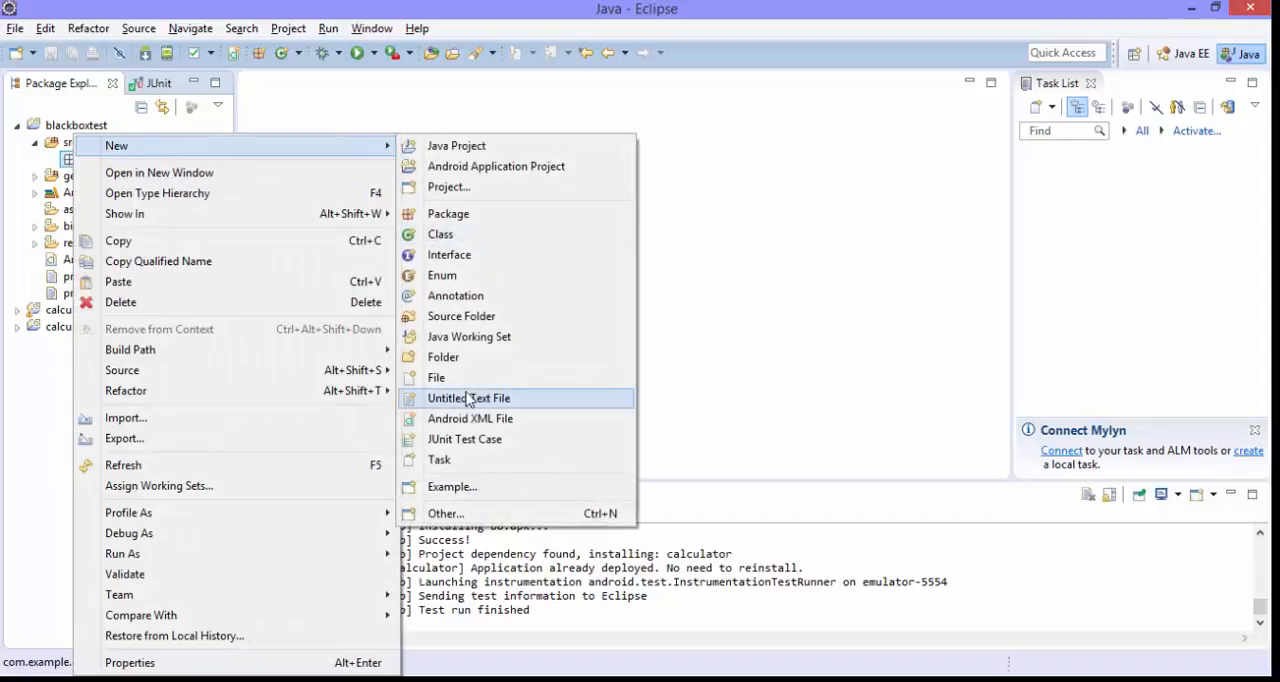
{"action": "mouse_move", "coordinate": [478, 446]}
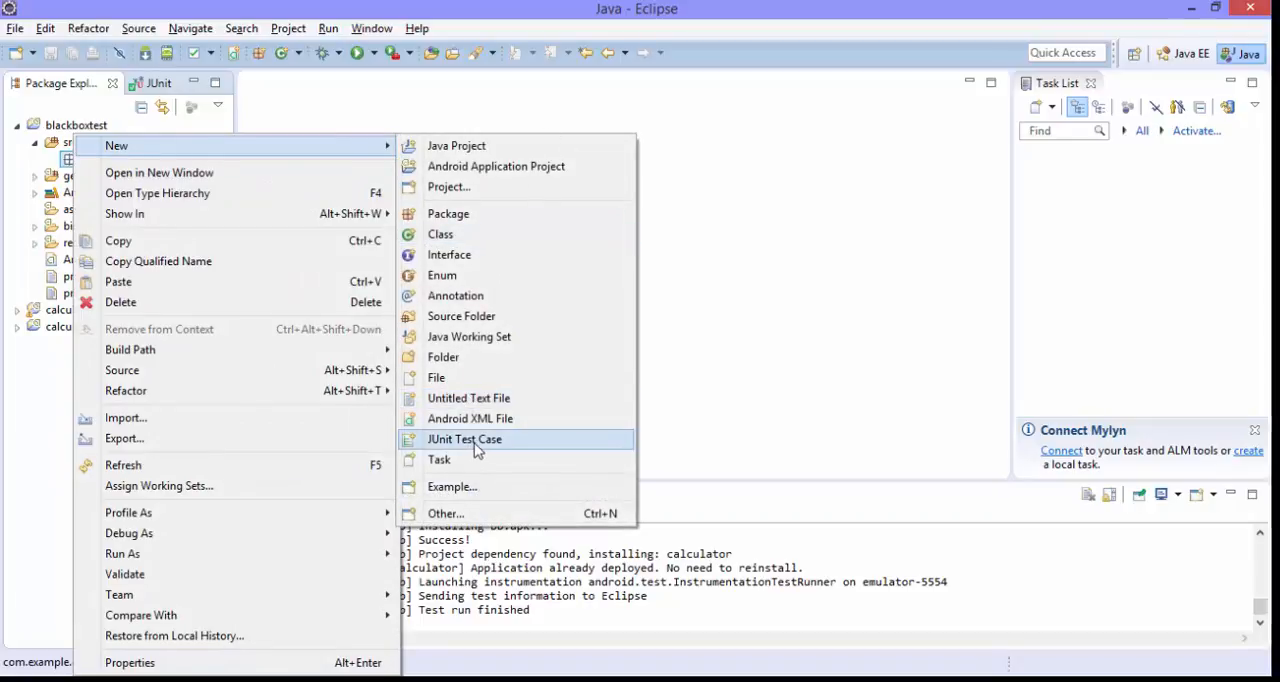
{"action": "left_click", "coordinate": [464, 439]}
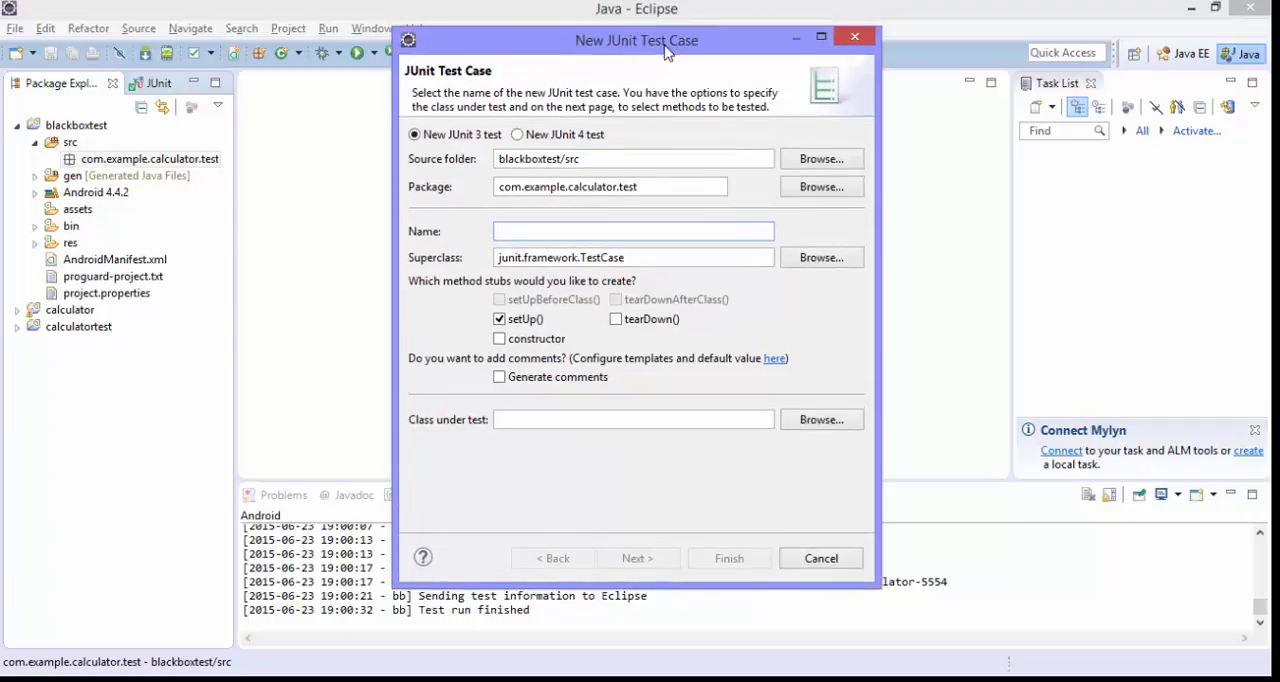
Step: Create class addTestcase extending ActivityInstrumentationTestCase2, with a setUp() stub
{"action": "left_click", "coordinate": [633, 231]}
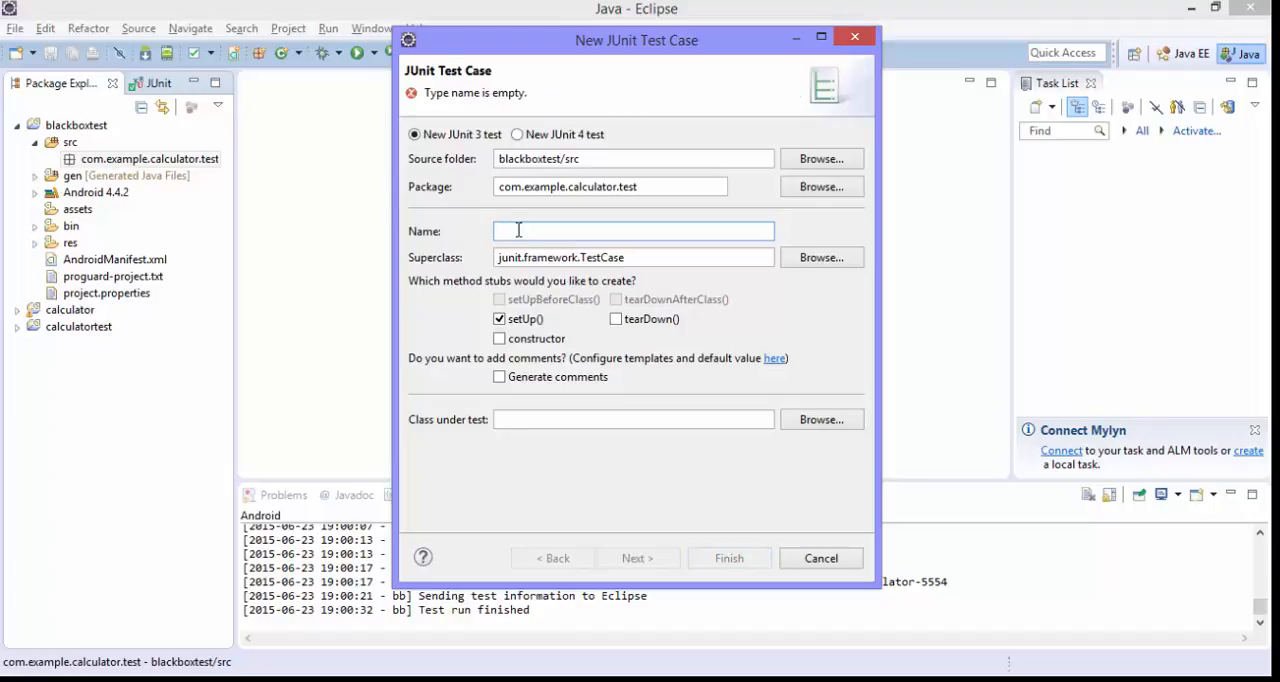
{"action": "type", "text": "addTestcase"}
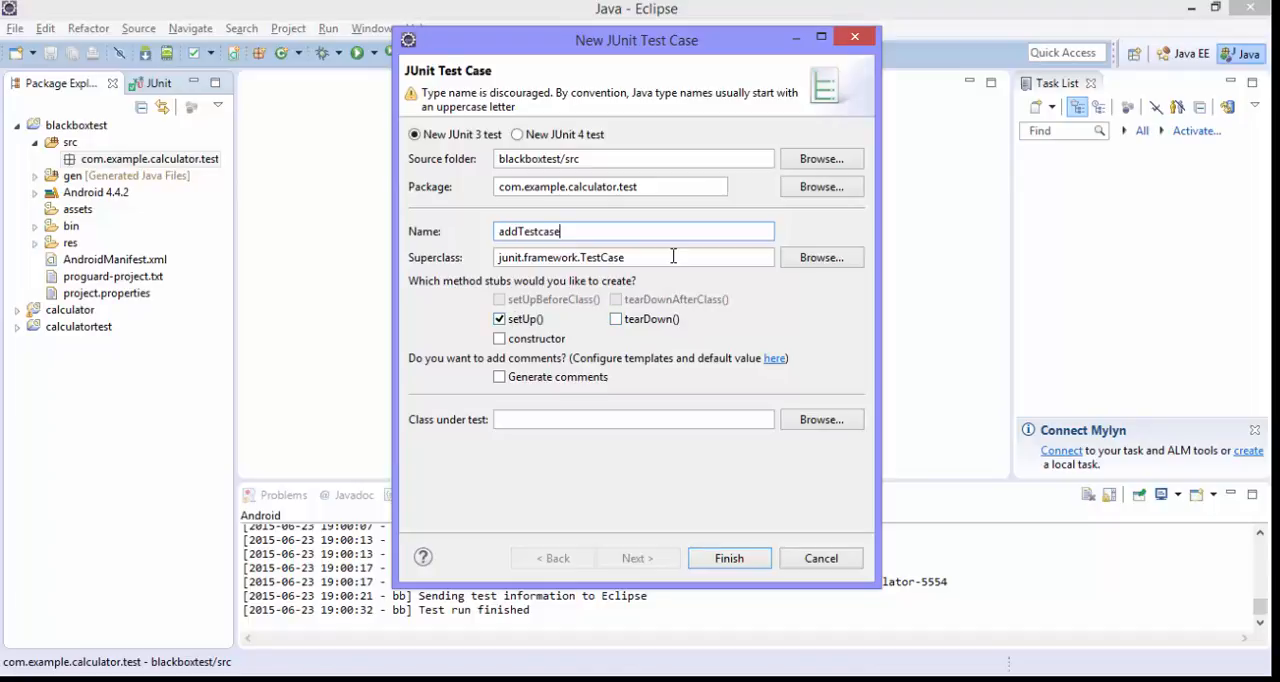
{"action": "type", "text": "ActivityInstrumentation"}
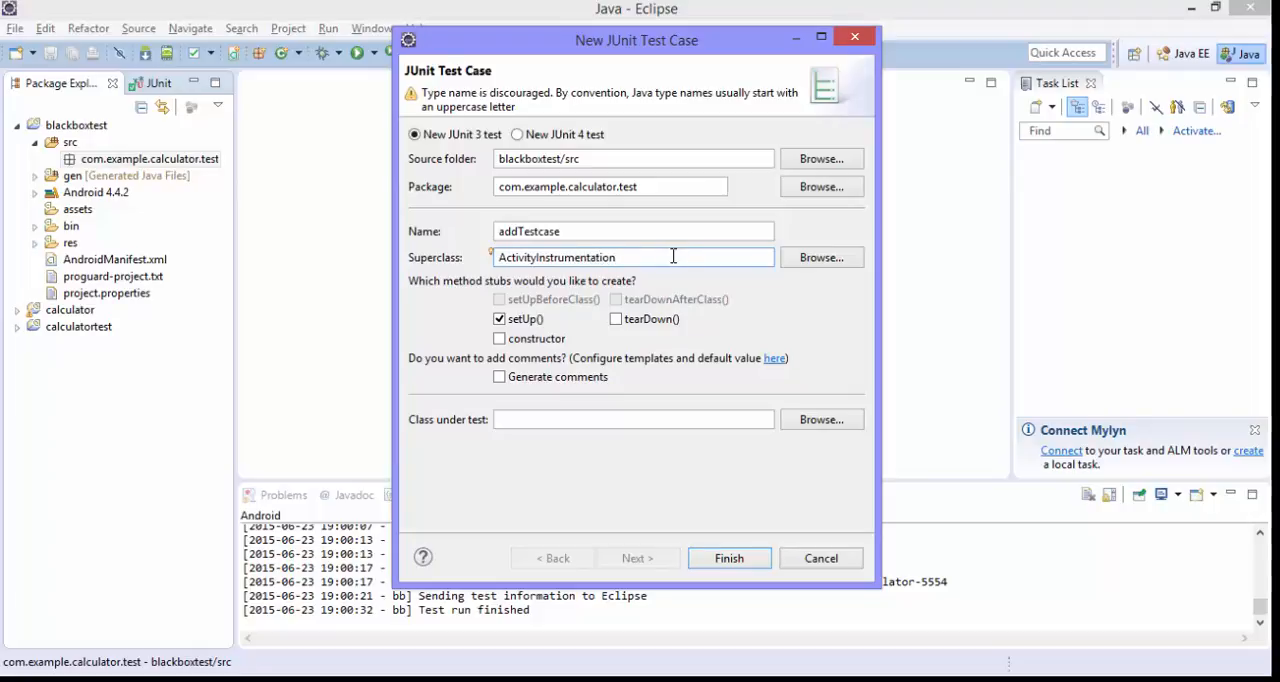
{"action": "left_click", "coordinate": [821, 257]}
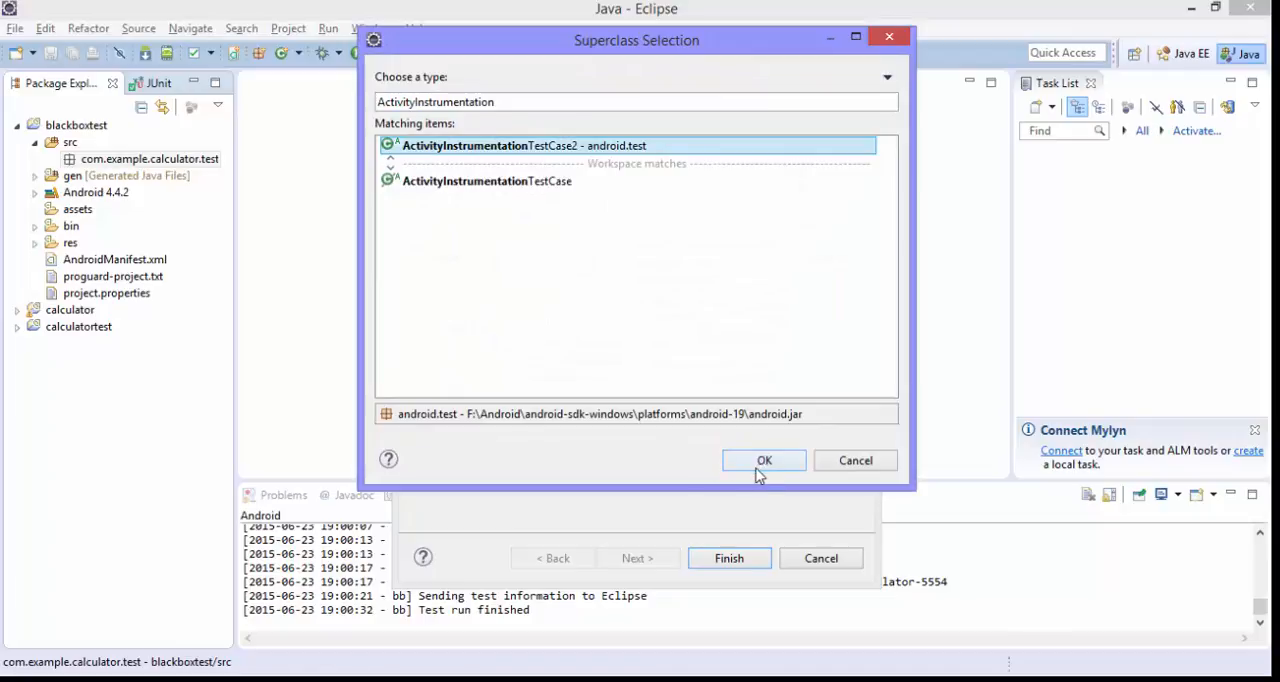
{"action": "left_click", "coordinate": [764, 460]}
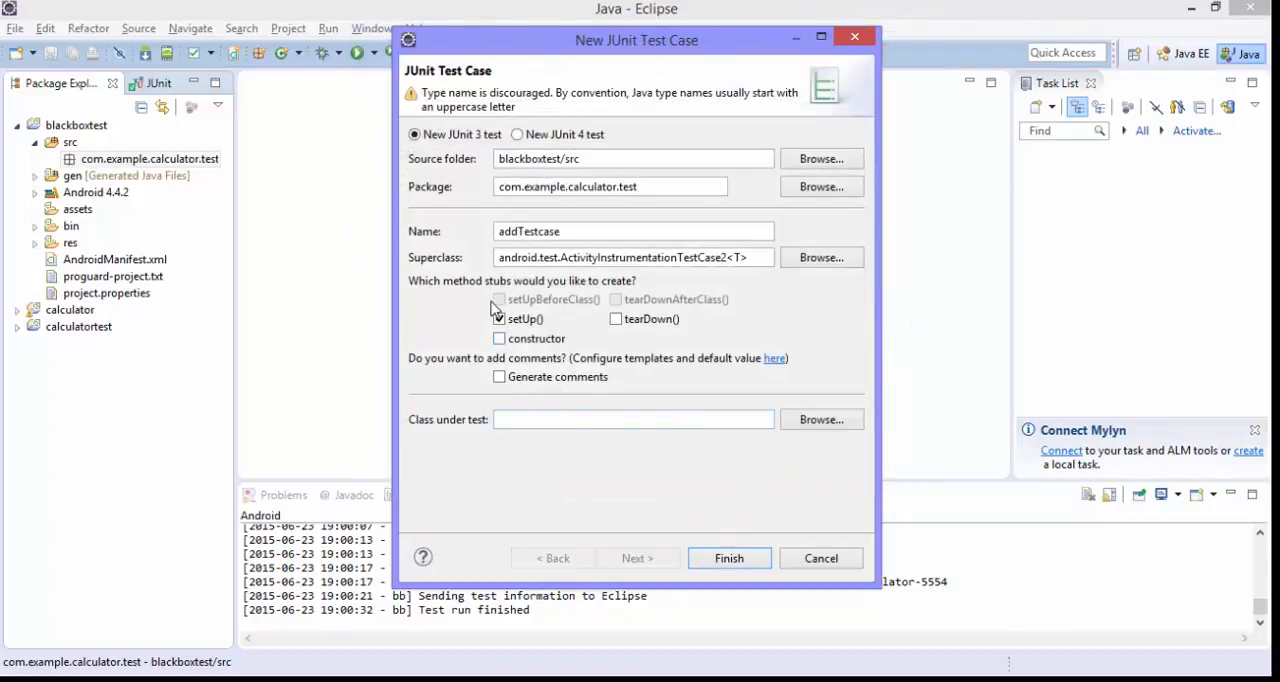
{"action": "left_click", "coordinate": [499, 318]}
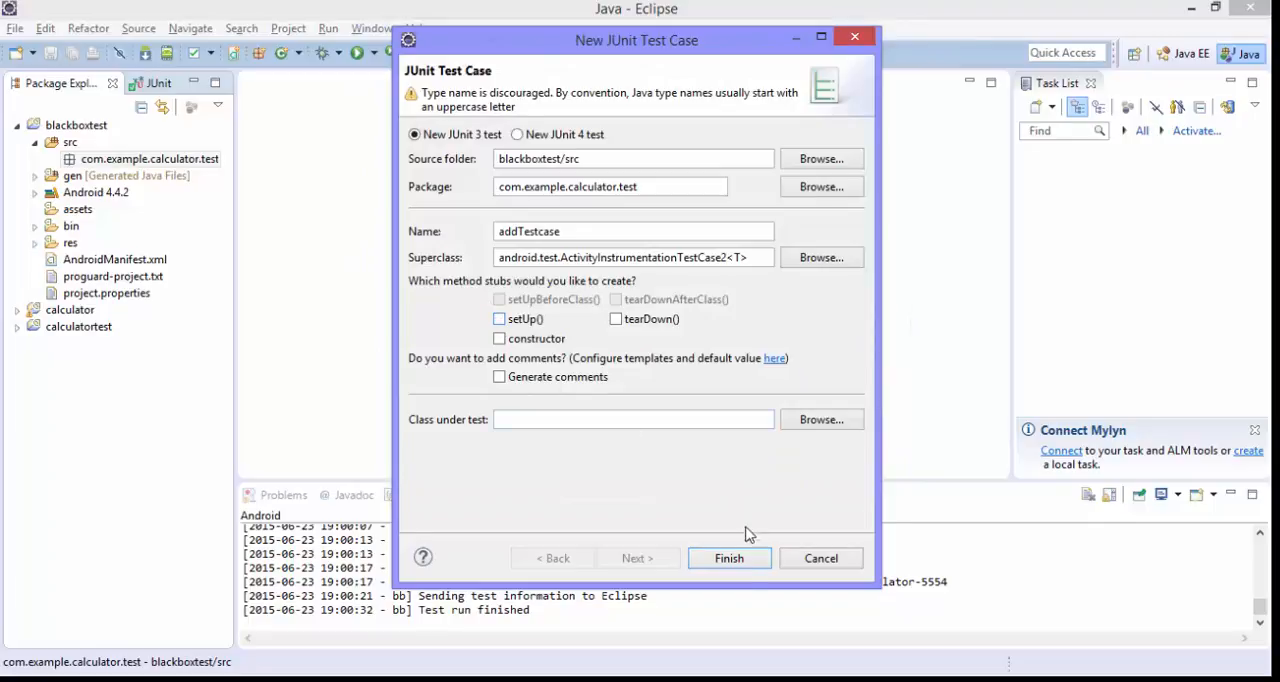
{"action": "left_click", "coordinate": [499, 318]}
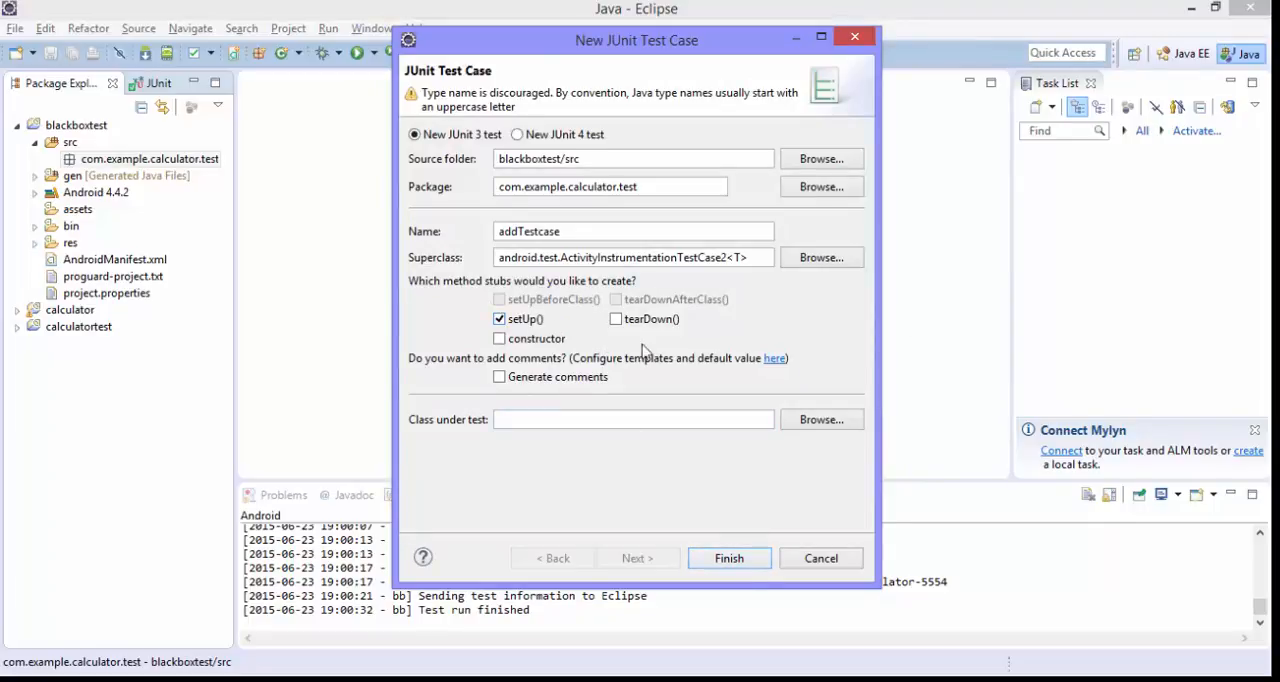
{"action": "left_click", "coordinate": [728, 558]}
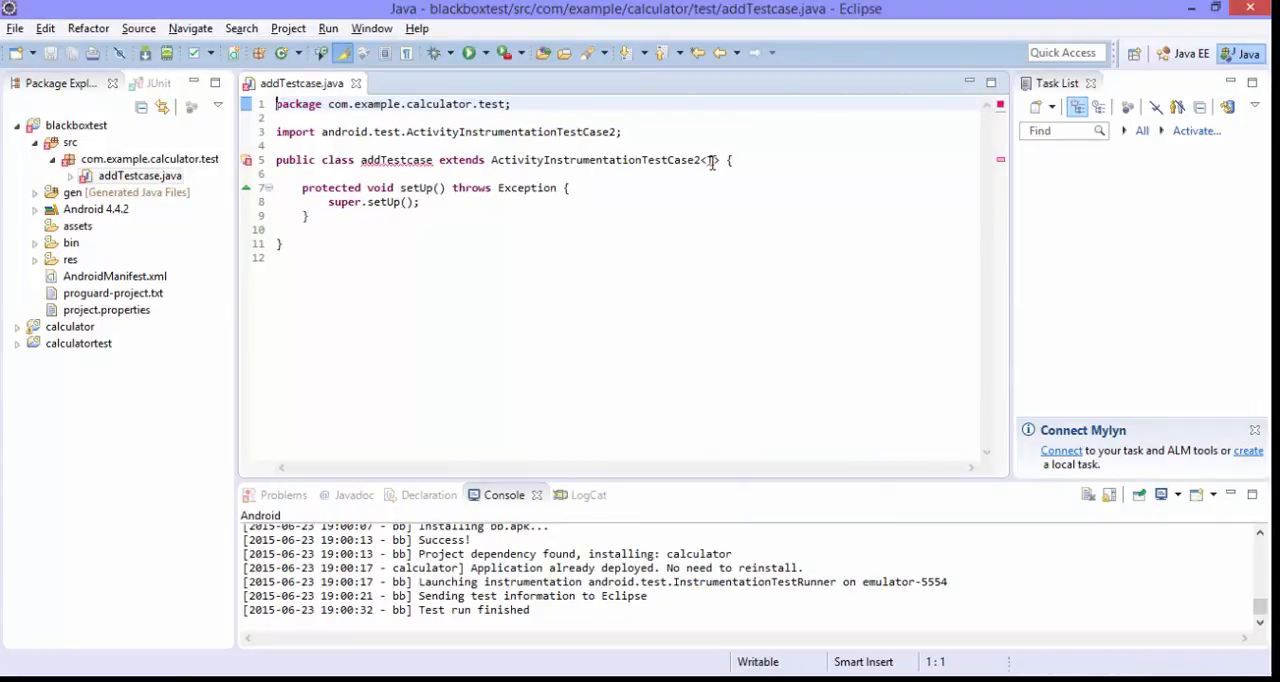
Step: Replace <T> with MainActivity, import com.example.calculator.MainActivity, and select setUp
{"action": "left_click", "coordinate": [710, 160]}
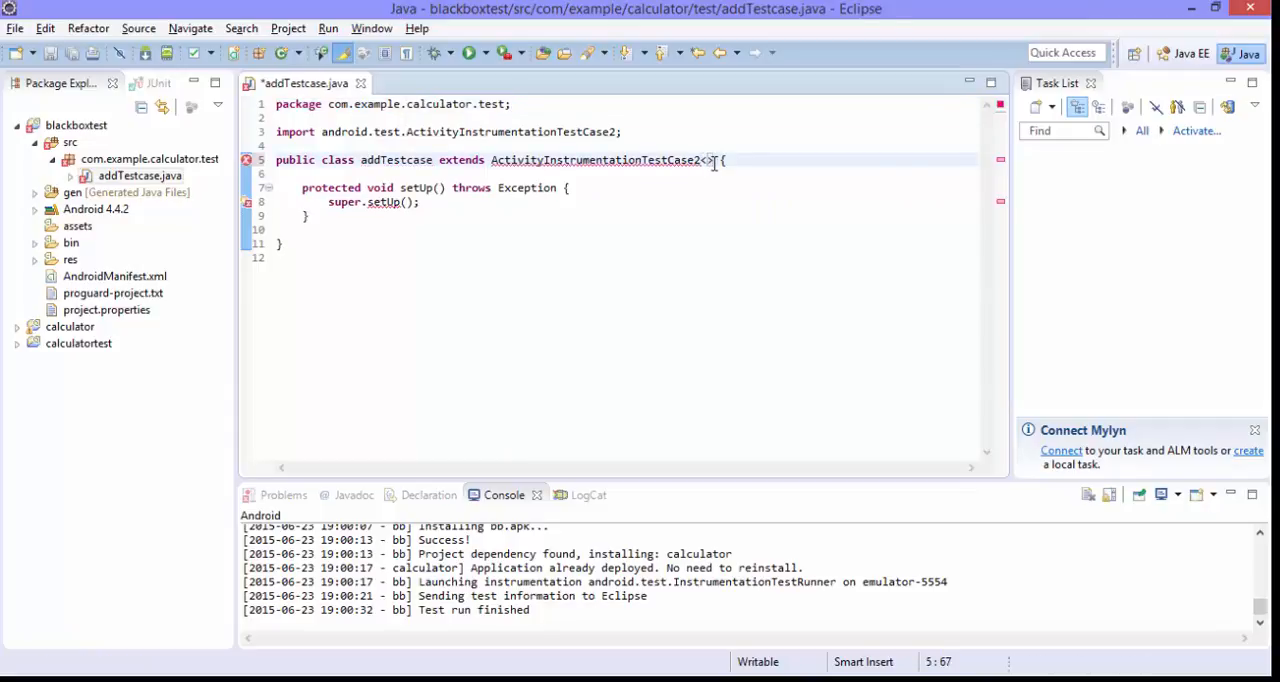
{"action": "type", "text": "MainActivity"}
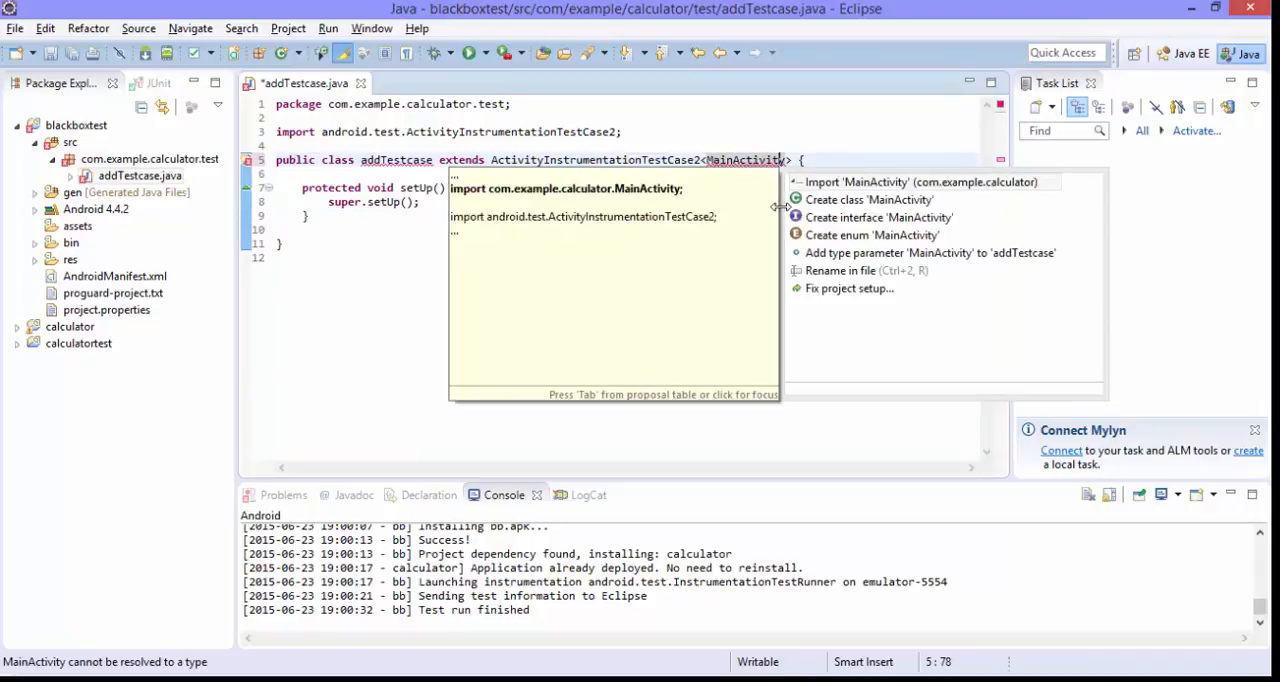
{"action": "left_click", "coordinate": [921, 182]}
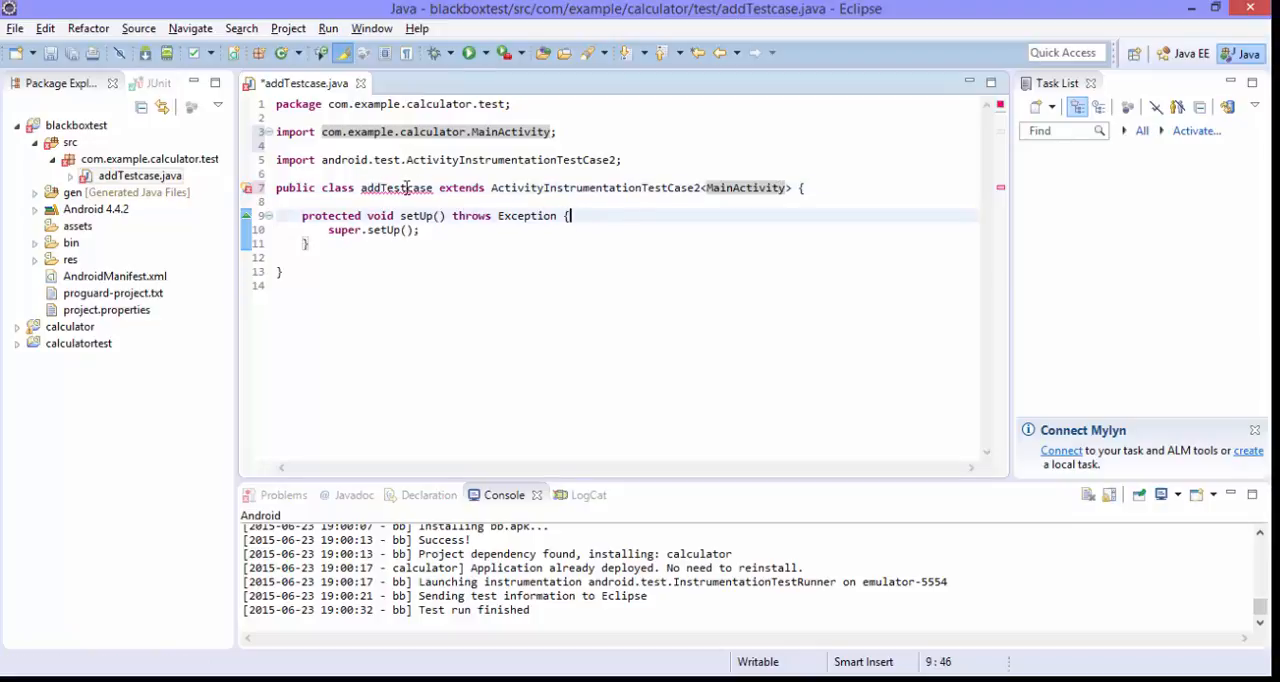
{"action": "left_click", "coordinate": [396, 188]}
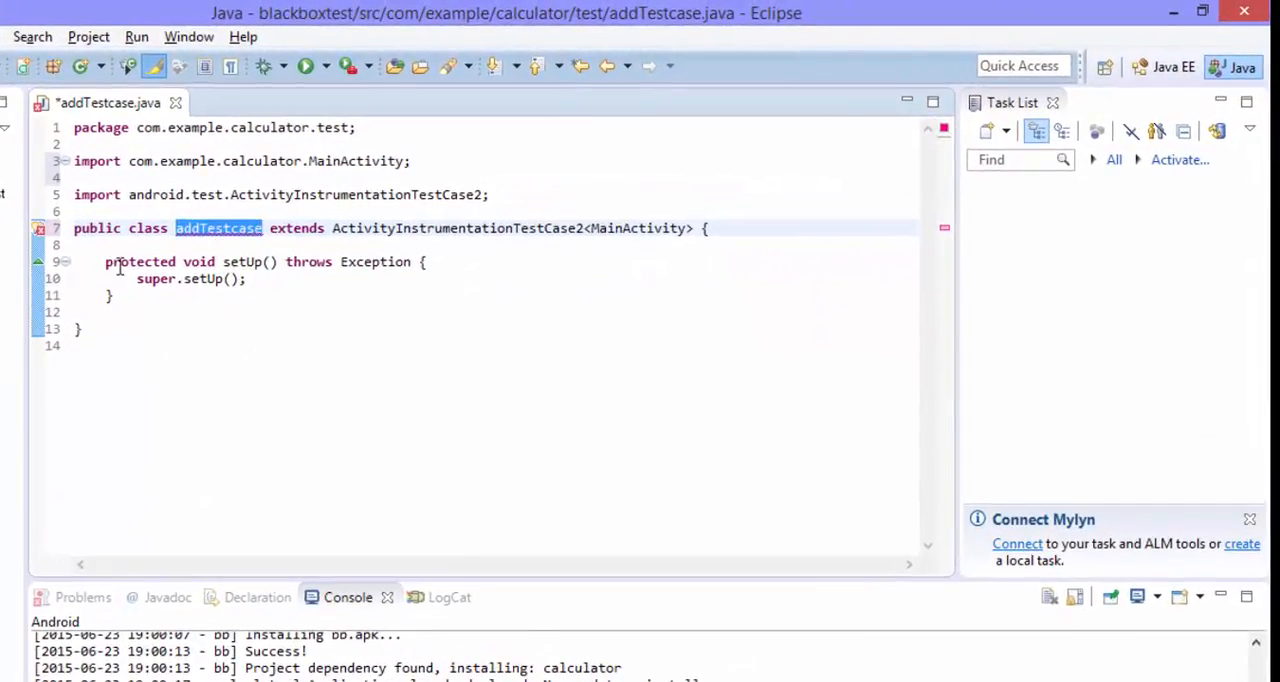
{"action": "left_click_drag", "start_coordinate": [105, 261], "coordinate": [112, 311]}
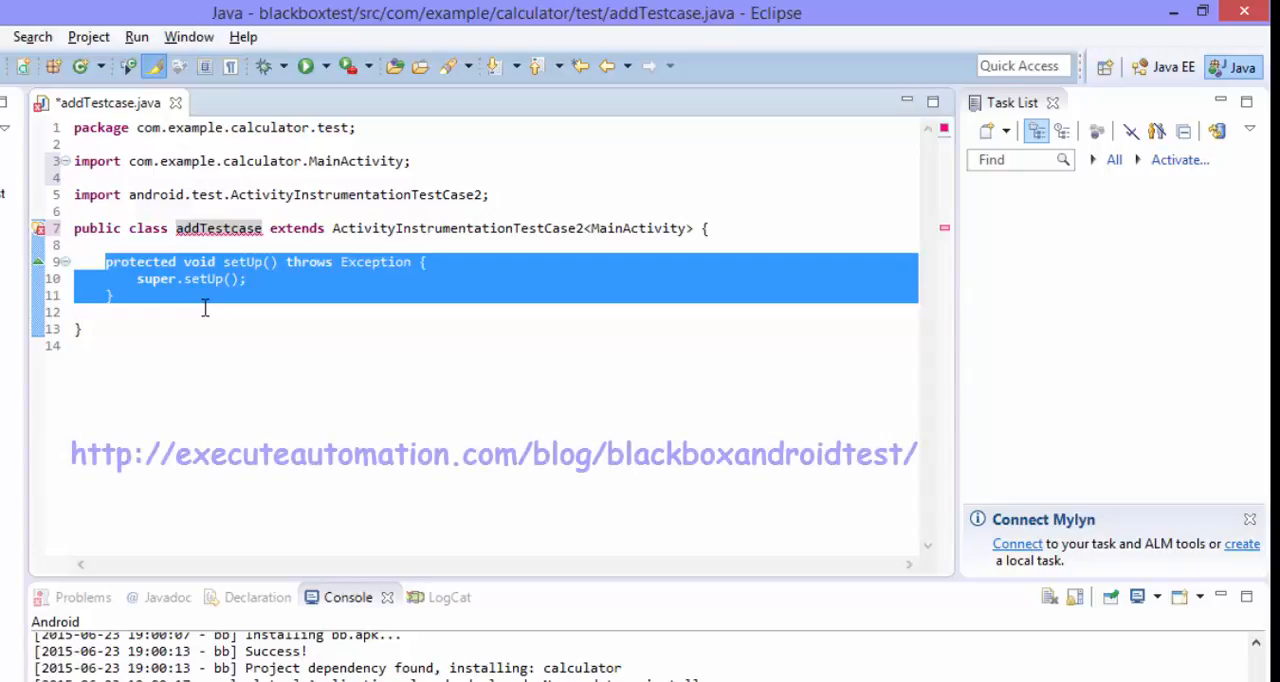
{"action": "mouse_move", "coordinate": [371, 298]}
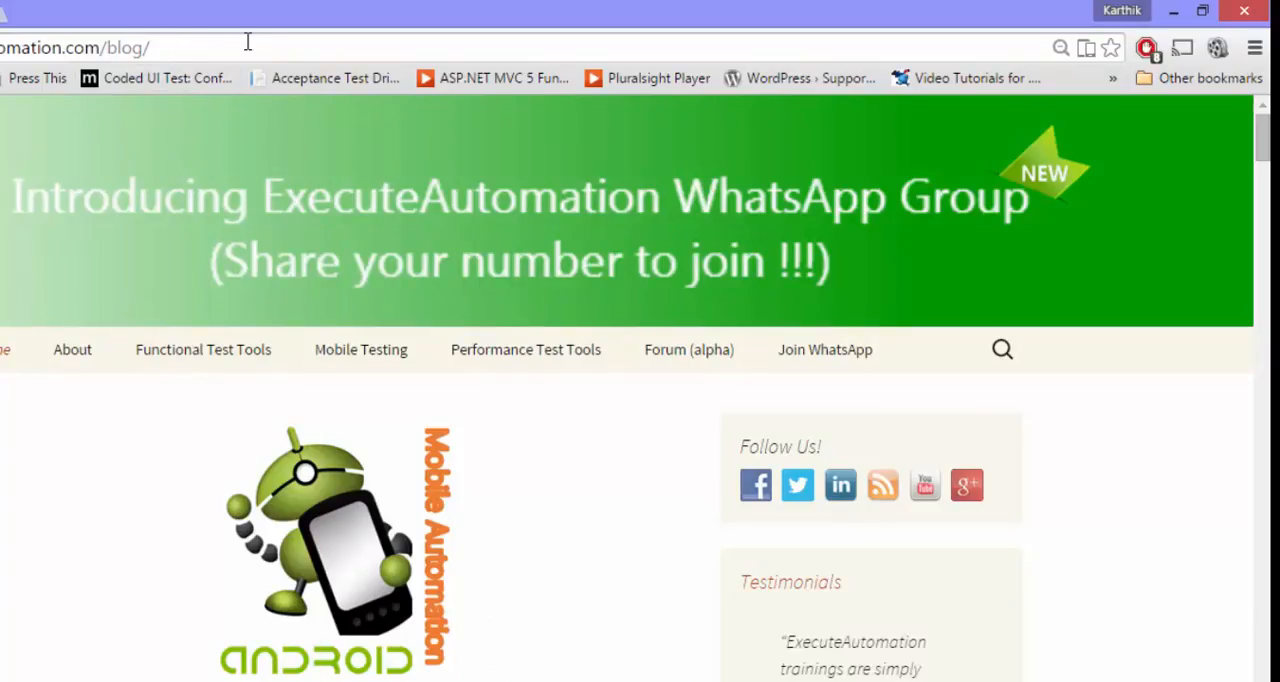
Step: Search ExecuteAutomation for 'black box testing' and read the Robotium black-box testing article
{"action": "left_click", "coordinate": [1001, 349]}
{"action": "type", "text": "b"}
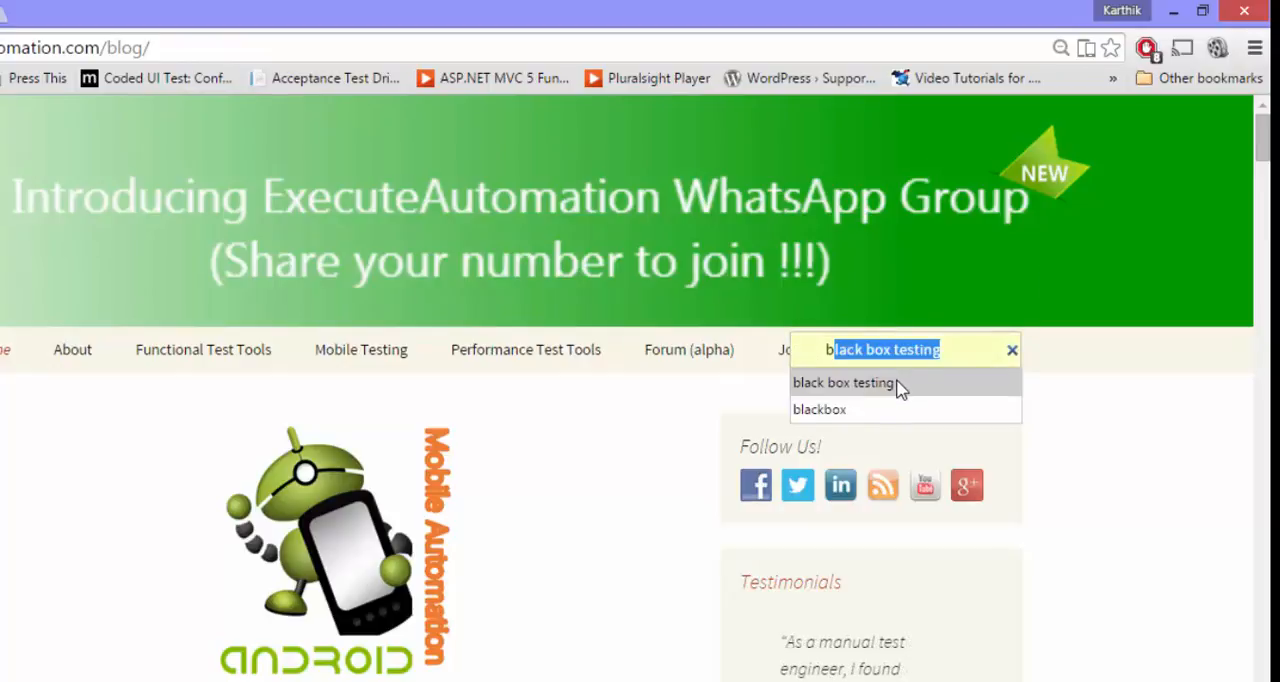
{"action": "left_click", "coordinate": [843, 382]}
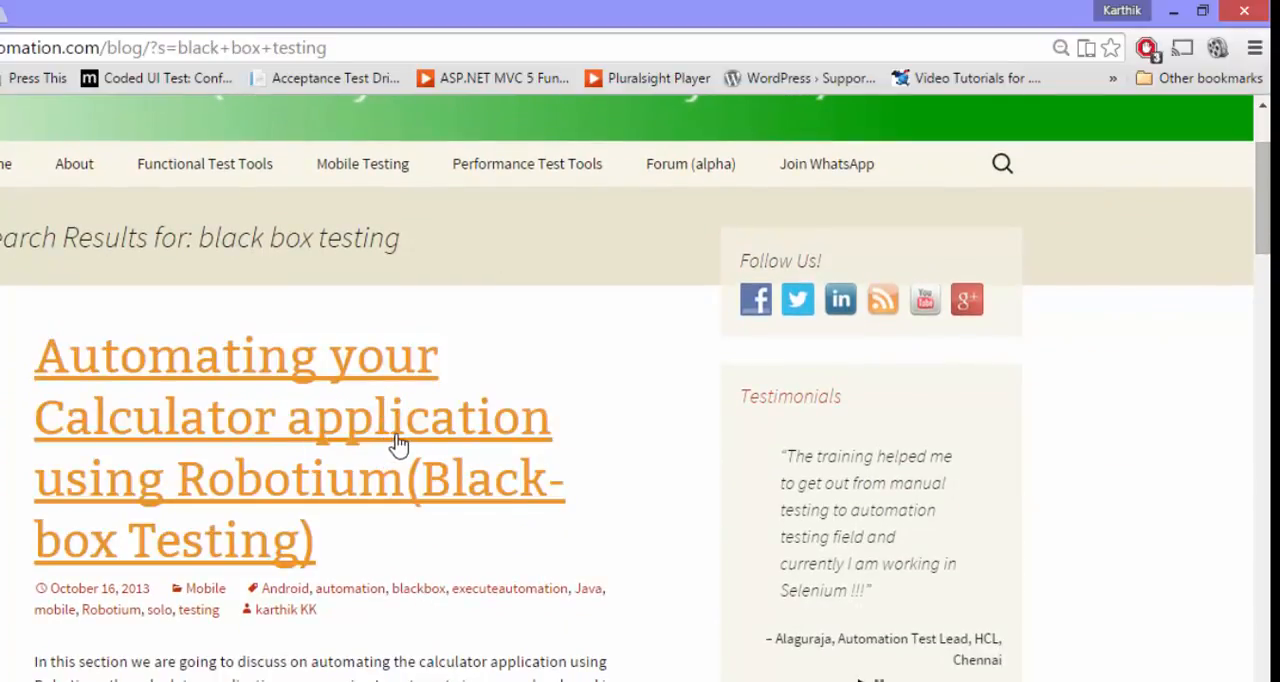
{"action": "left_click", "coordinate": [234, 417]}
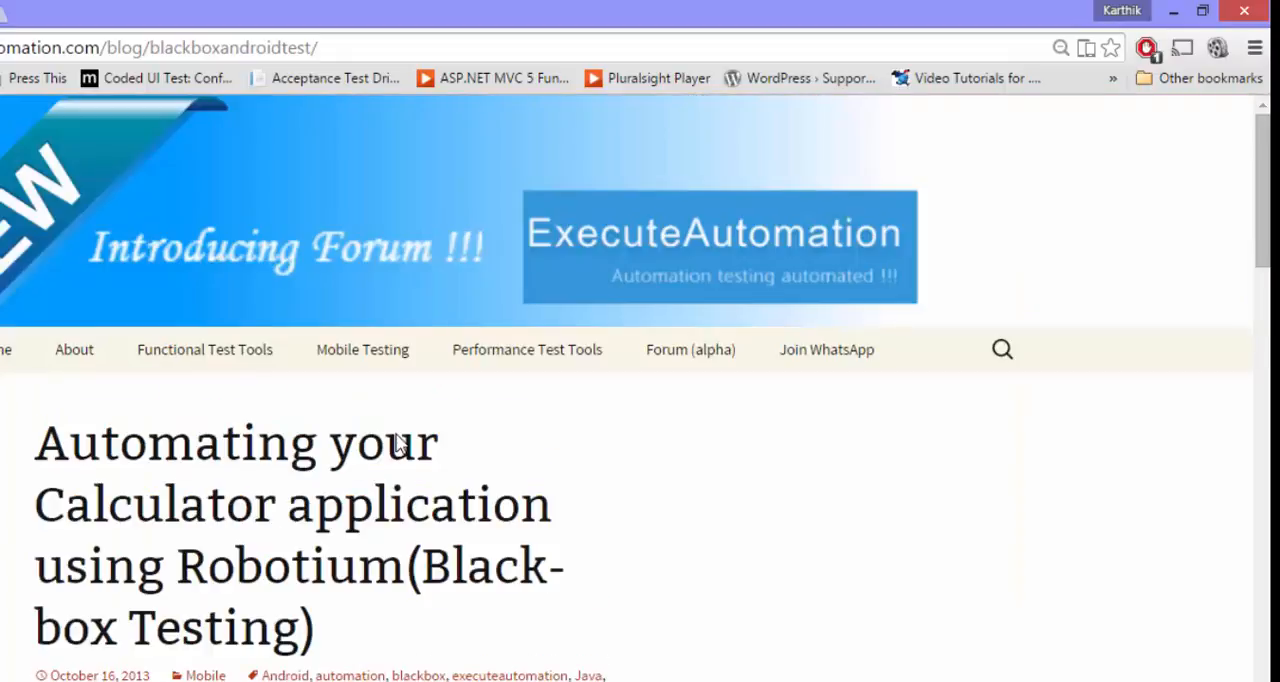
{"action": "scroll", "scroll_direction": "down", "scroll_amount": 3}
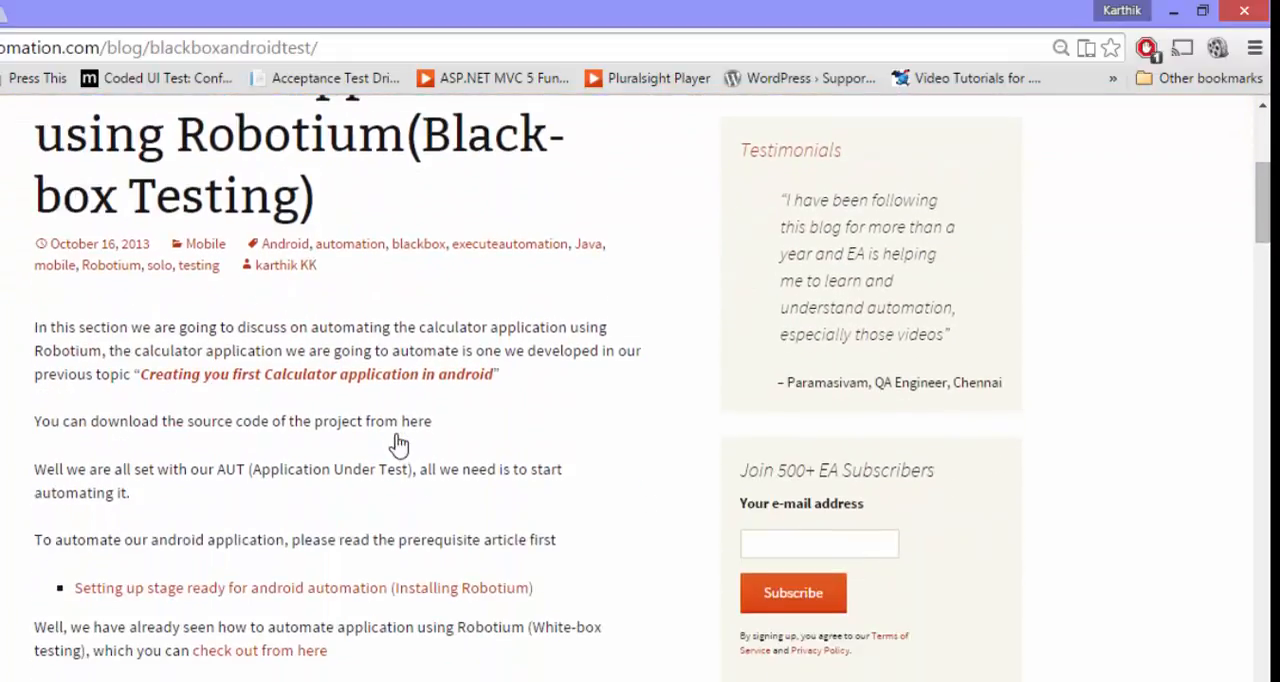
{"action": "scroll", "scroll_direction": "down", "scroll_amount": 3}
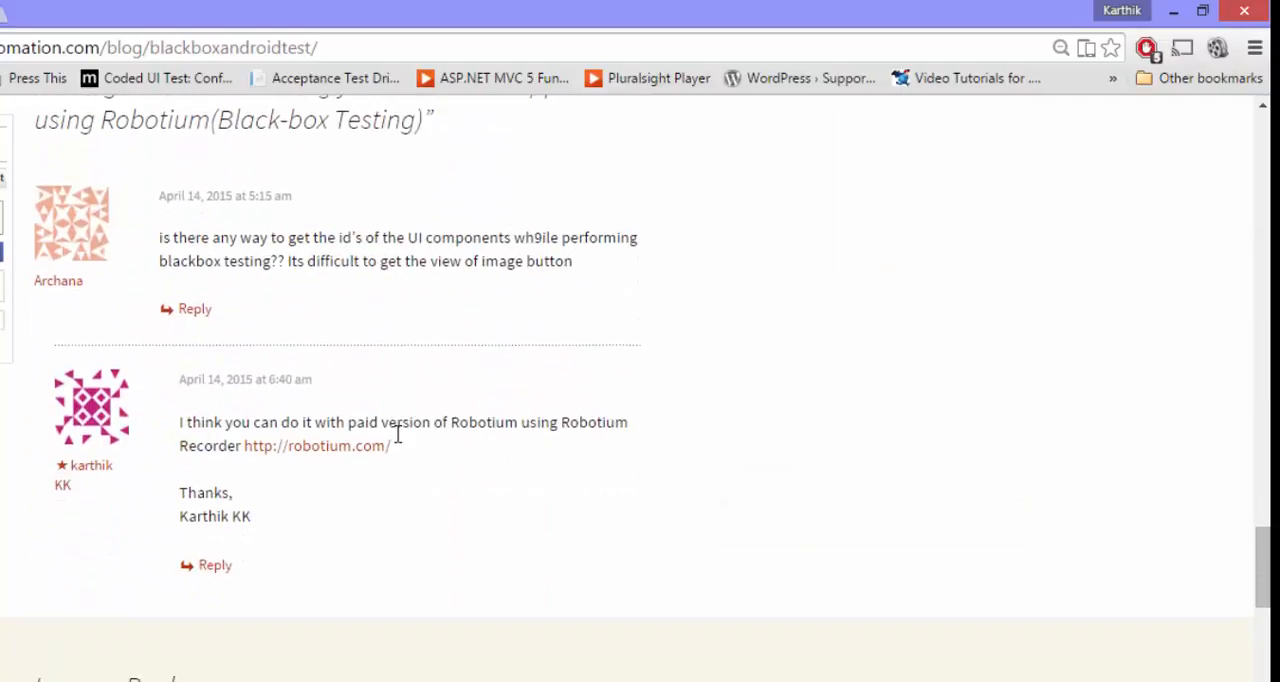
{"action": "scroll", "scroll_direction": "up", "scroll_amount": 3}
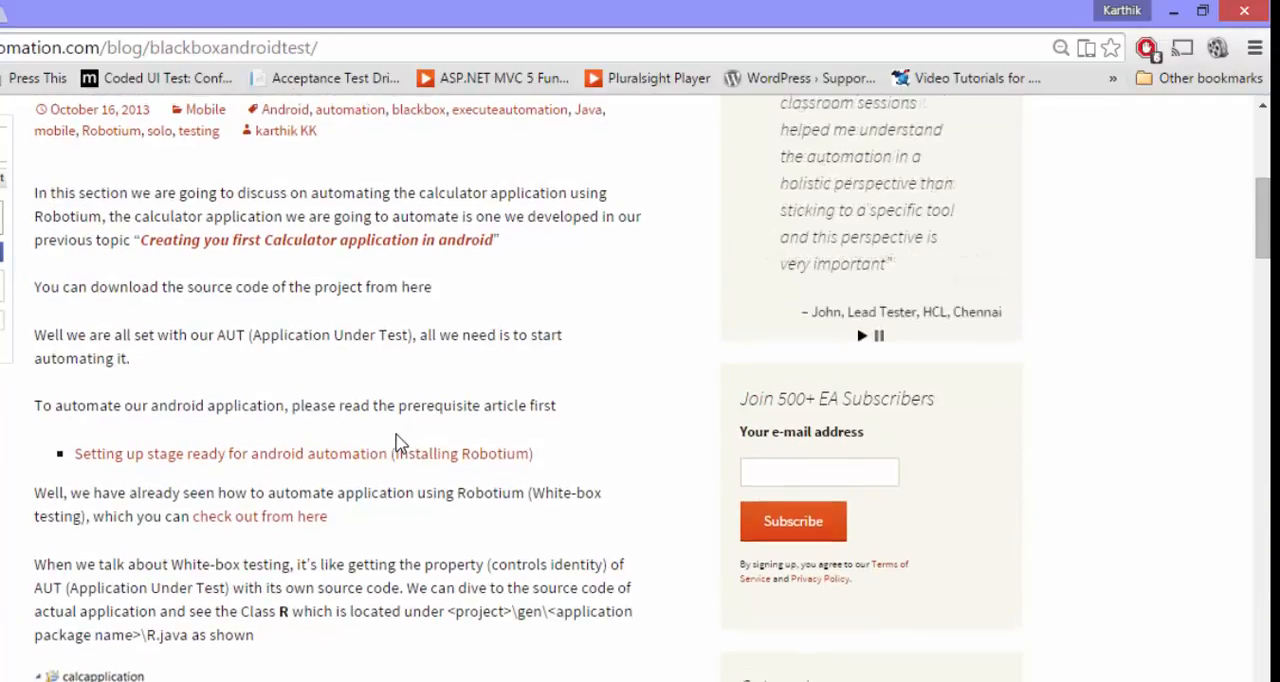
{"action": "scroll", "scroll_direction": "down", "scroll_amount": 3}
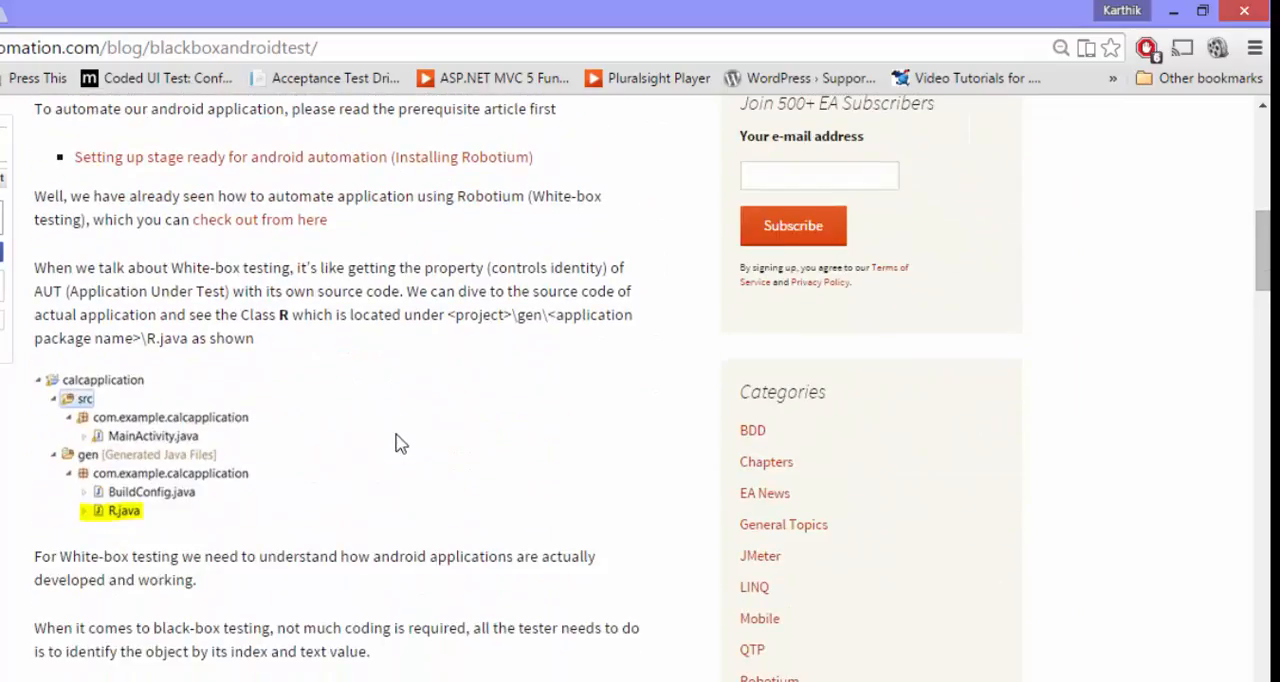
{"action": "scroll", "scroll_direction": "down", "scroll_amount": 3}
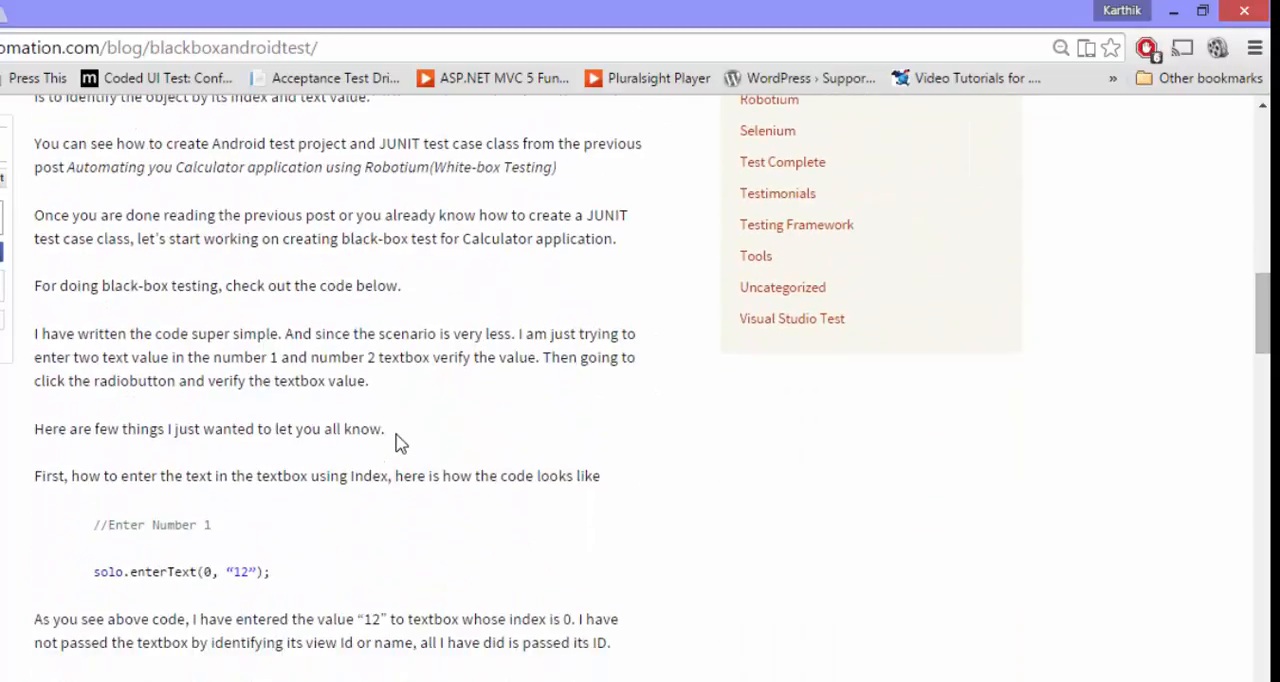
{"action": "scroll", "scroll_direction": "down", "scroll_amount": 3}
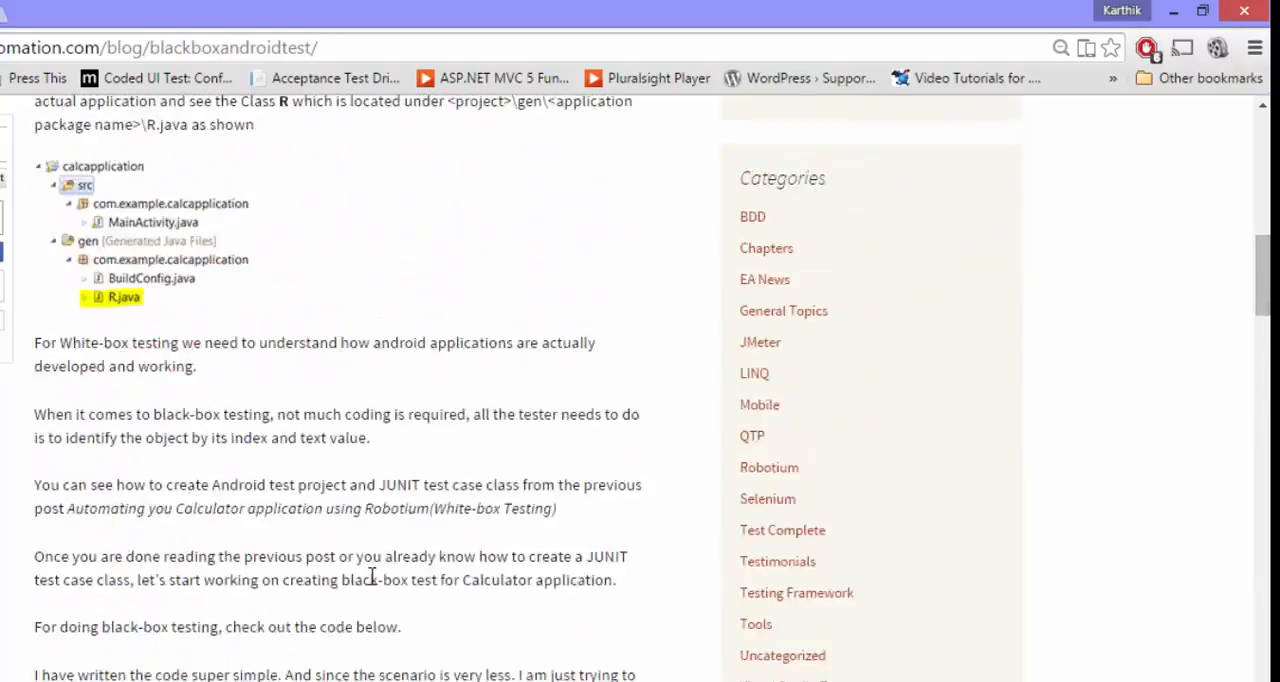
{"action": "scroll", "scroll_direction": "down", "scroll_amount": 3}
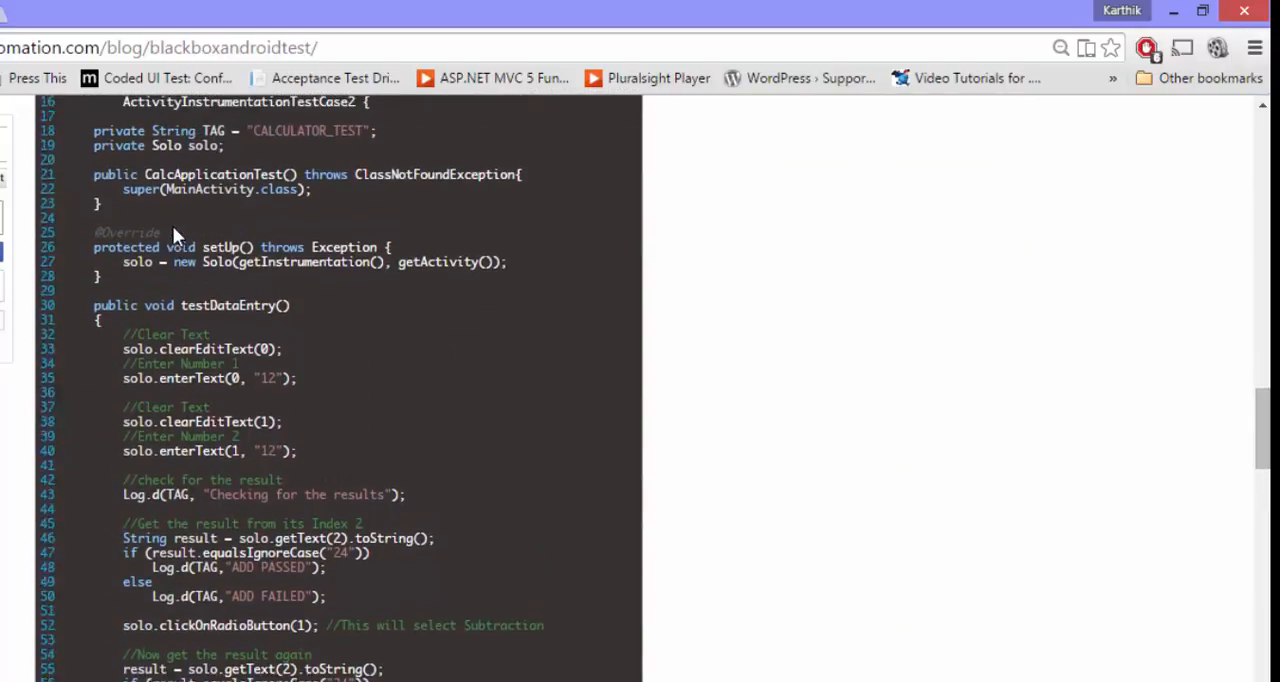
Step: Select the sample code from 'private String TAG' through the ADD FAILED log line
{"action": "scroll", "scroll_direction": "up", "scroll_amount": 3}
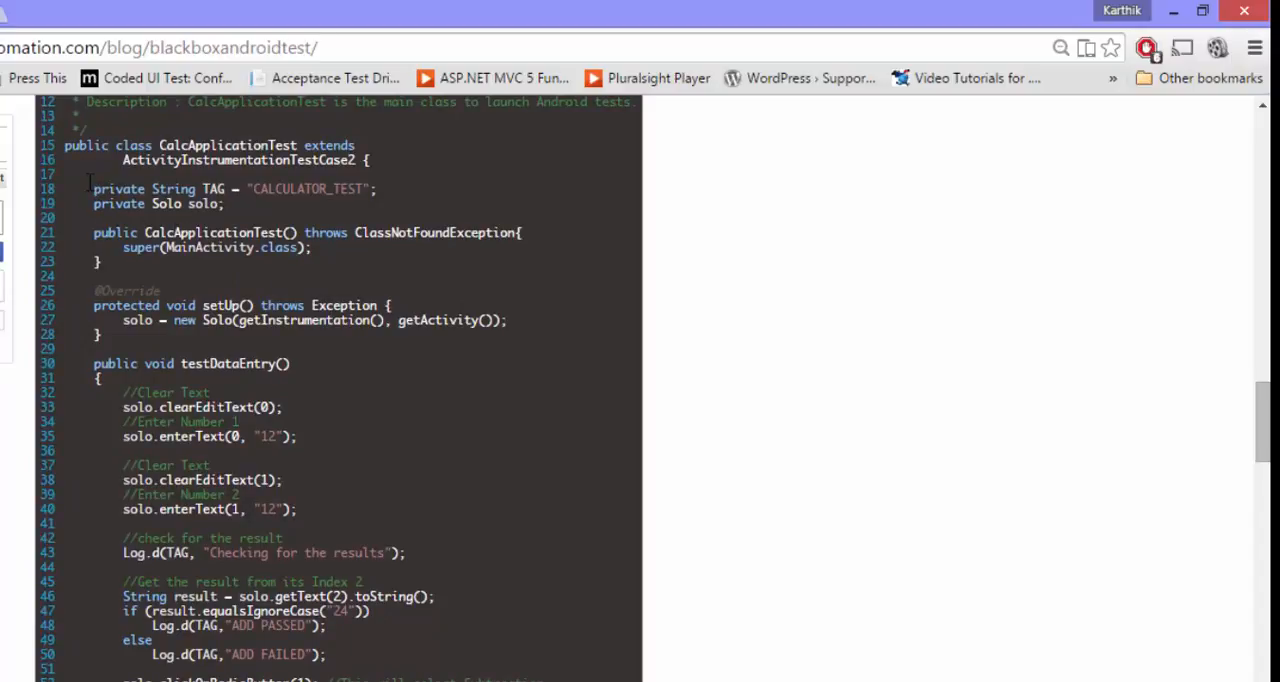
{"action": "left_click_drag", "start_coordinate": [93, 188], "coordinate": [325, 654]}
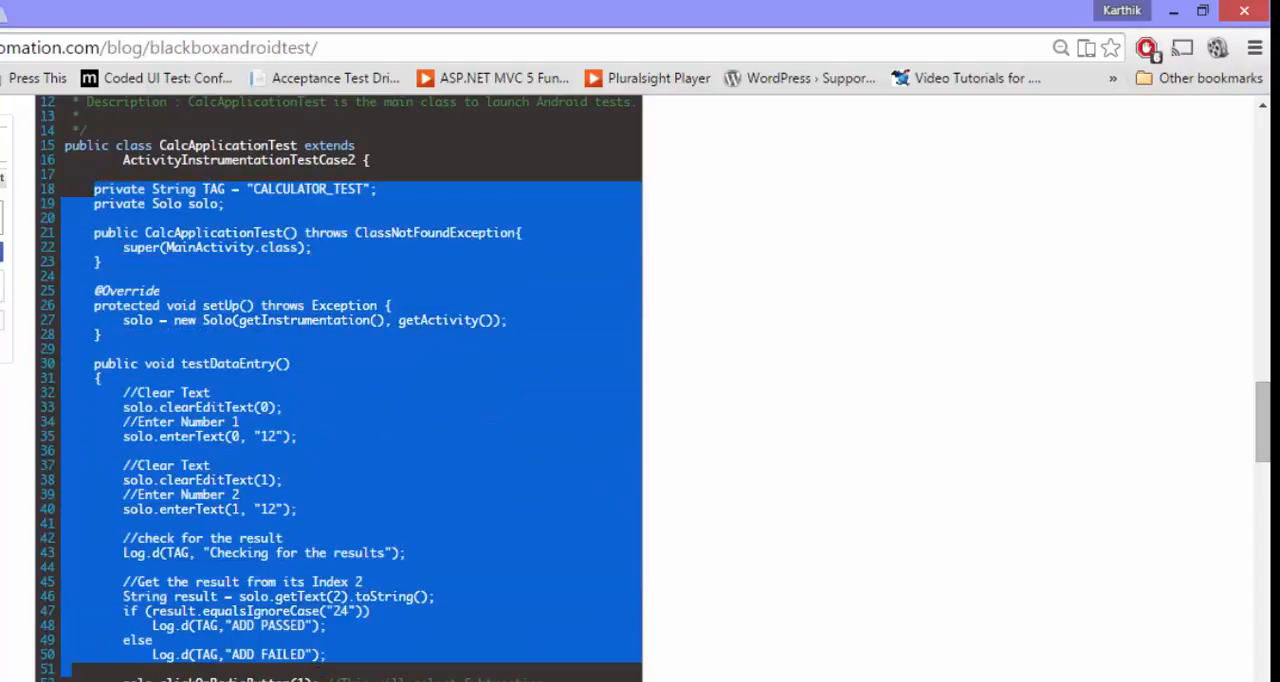
{"action": "scroll", "scroll_direction": "down", "scroll_amount": 3}
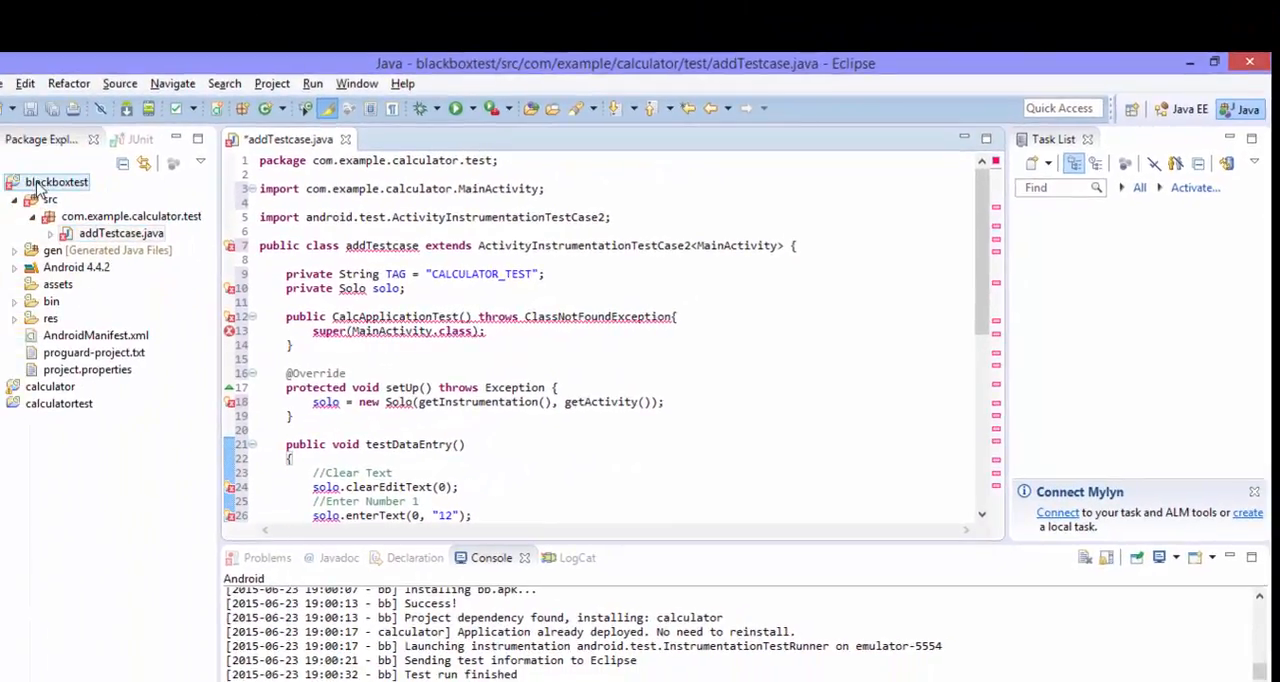
Step: Export robotium-solo-5.4.1.jar under Order and Export in blackboxtest's Java Build Path
{"action": "right_click", "coordinate": [56, 182]}
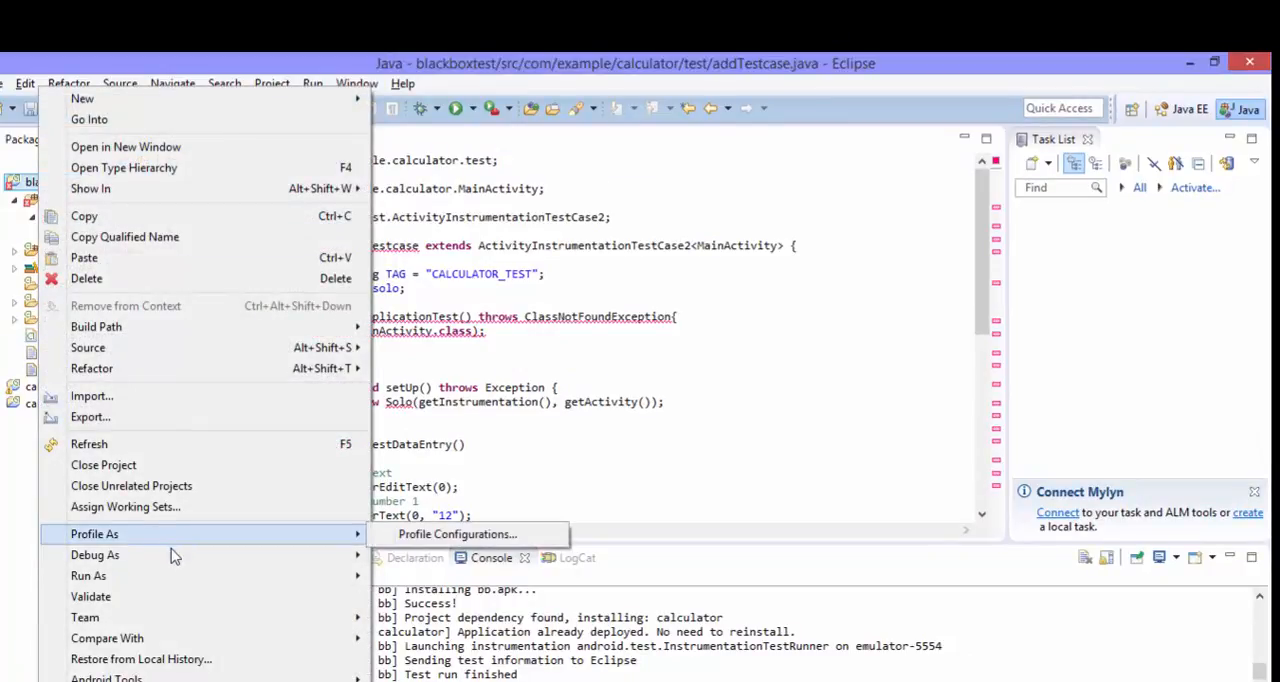
{"action": "mouse_move", "coordinate": [125, 507]}
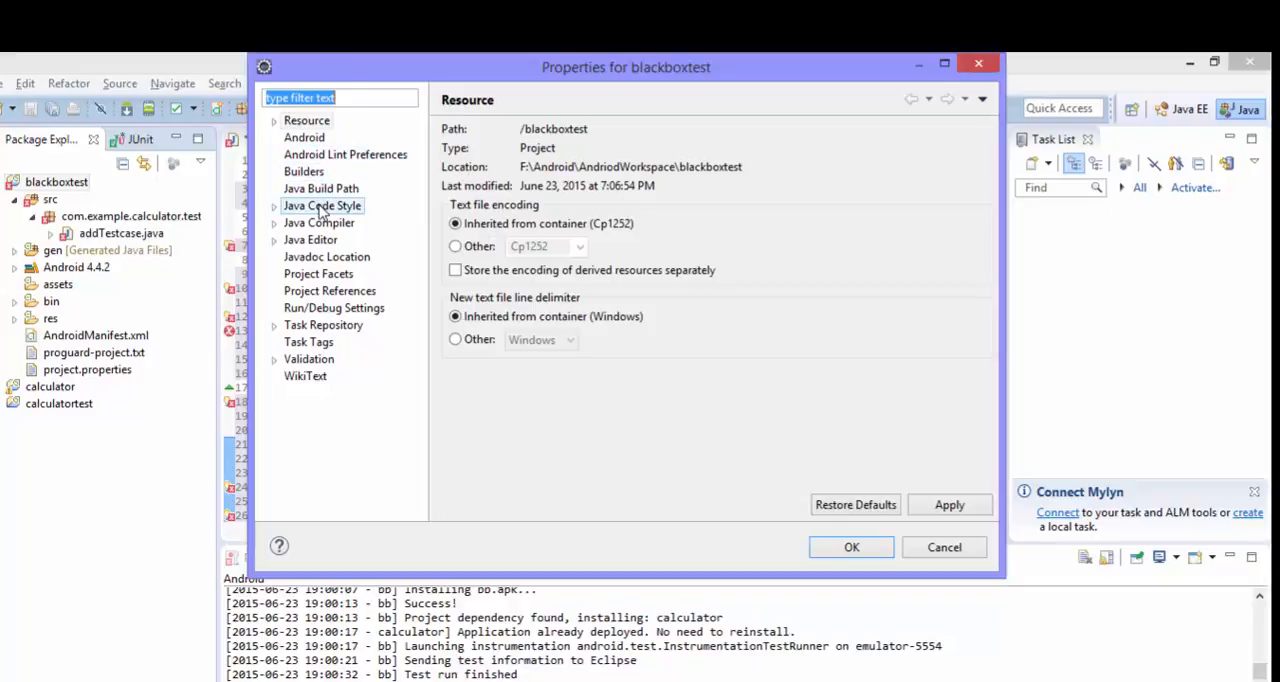
{"action": "left_click", "coordinate": [322, 205]}
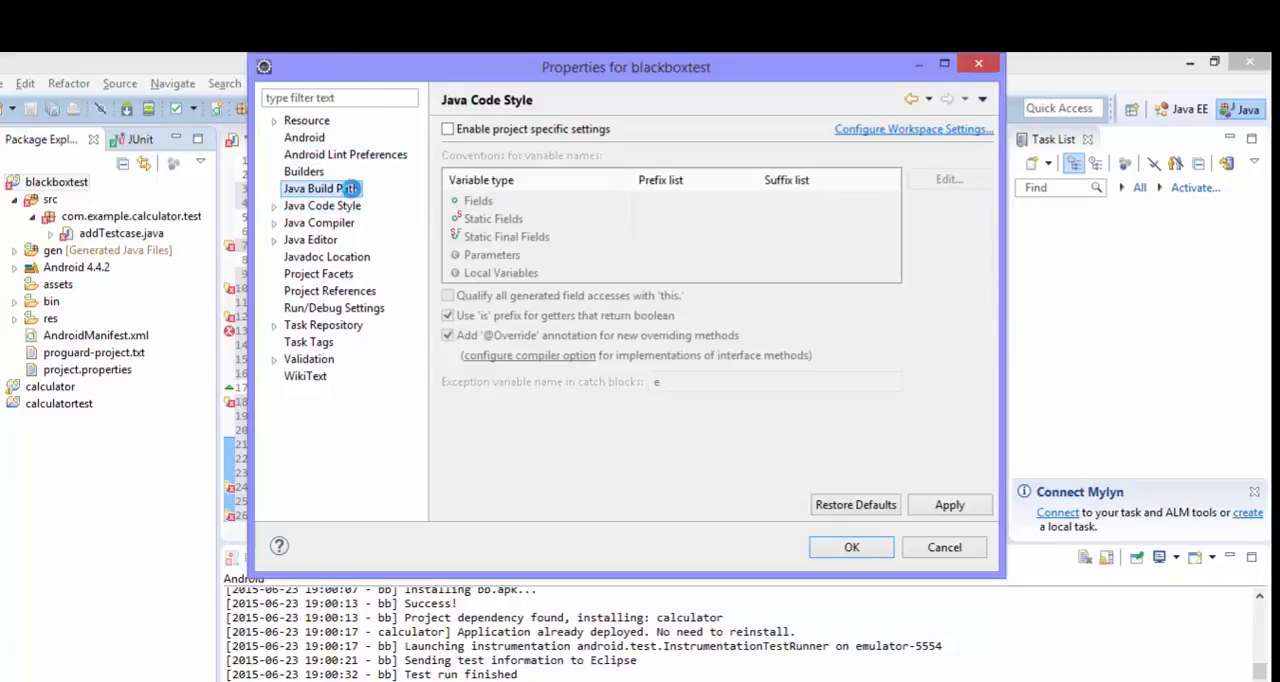
{"action": "left_click", "coordinate": [321, 188]}
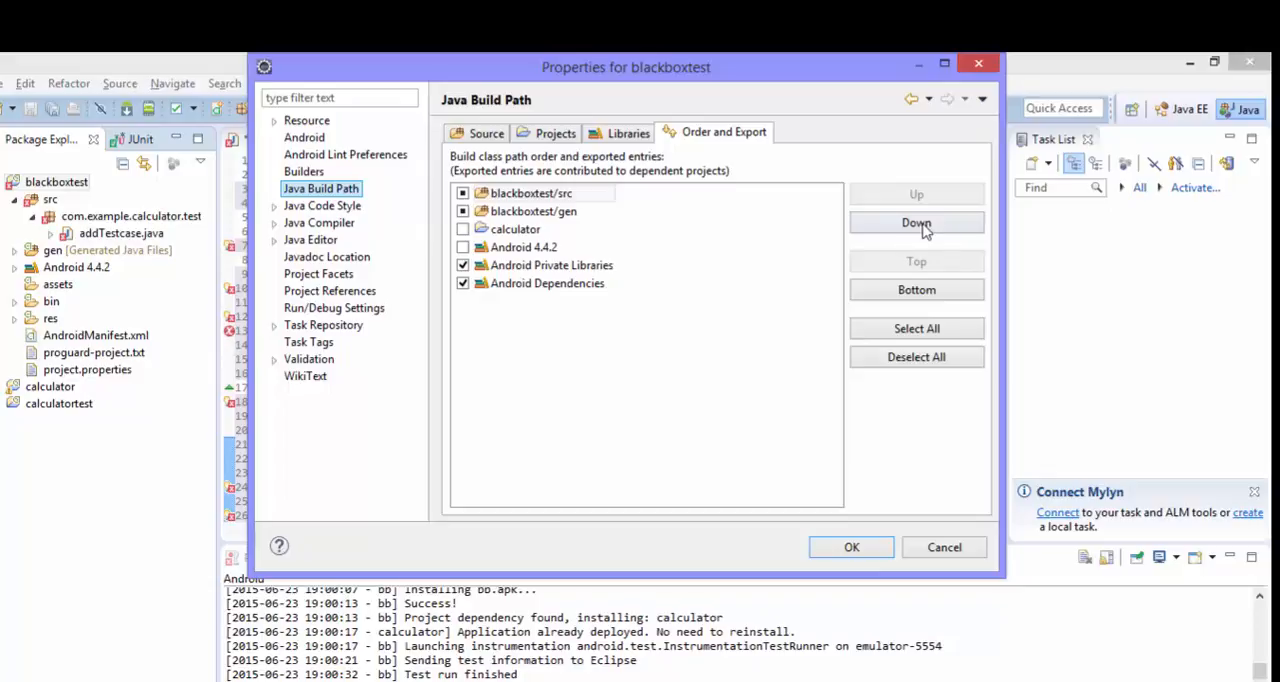
{"action": "left_click", "coordinate": [628, 133]}
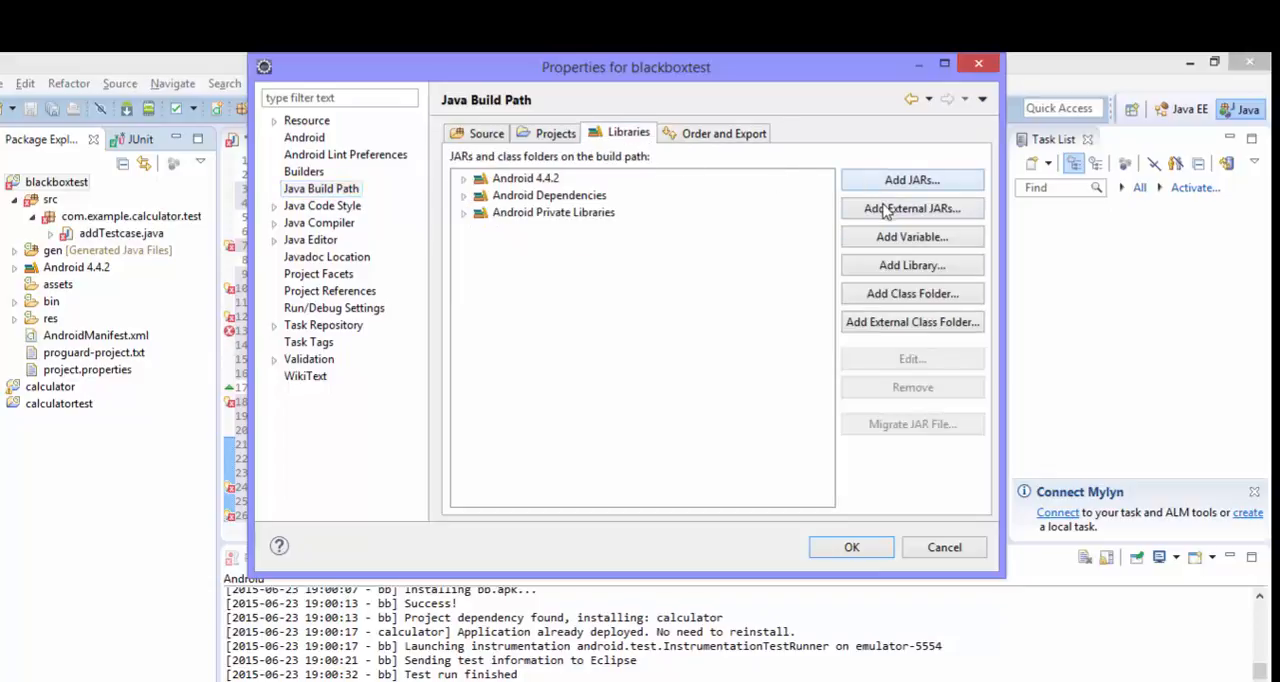
{"action": "left_click", "coordinate": [911, 208]}
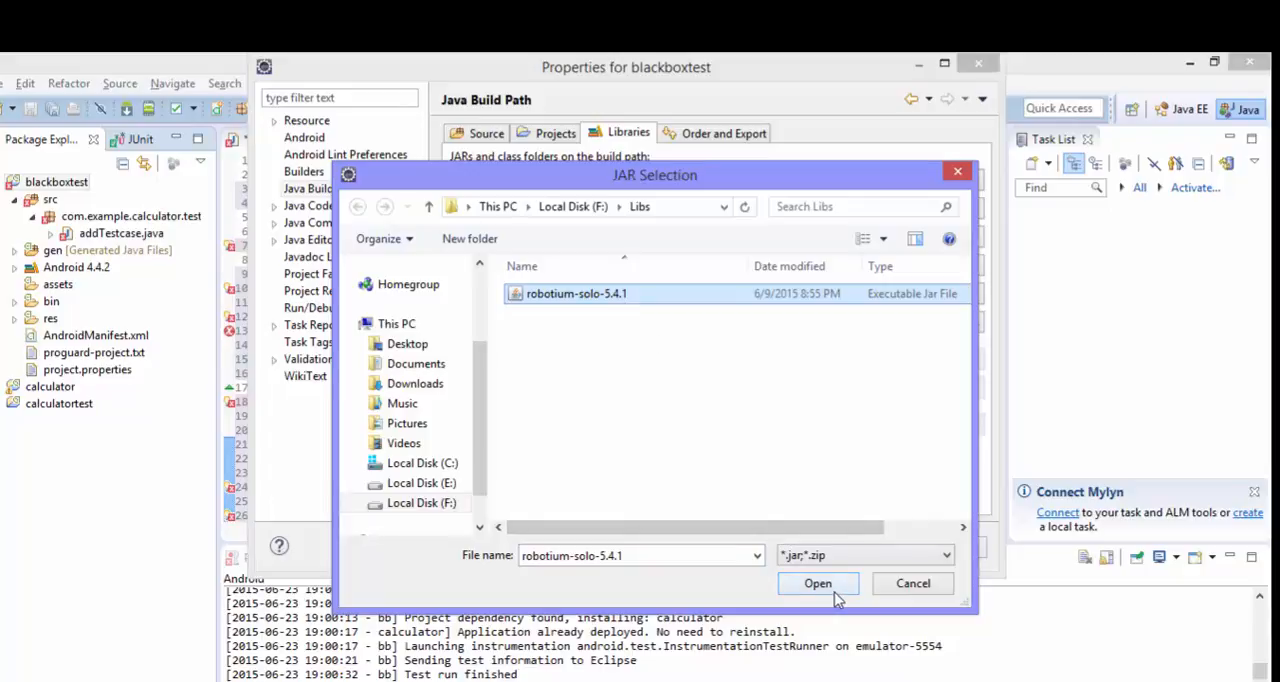
{"action": "left_click", "coordinate": [817, 583]}
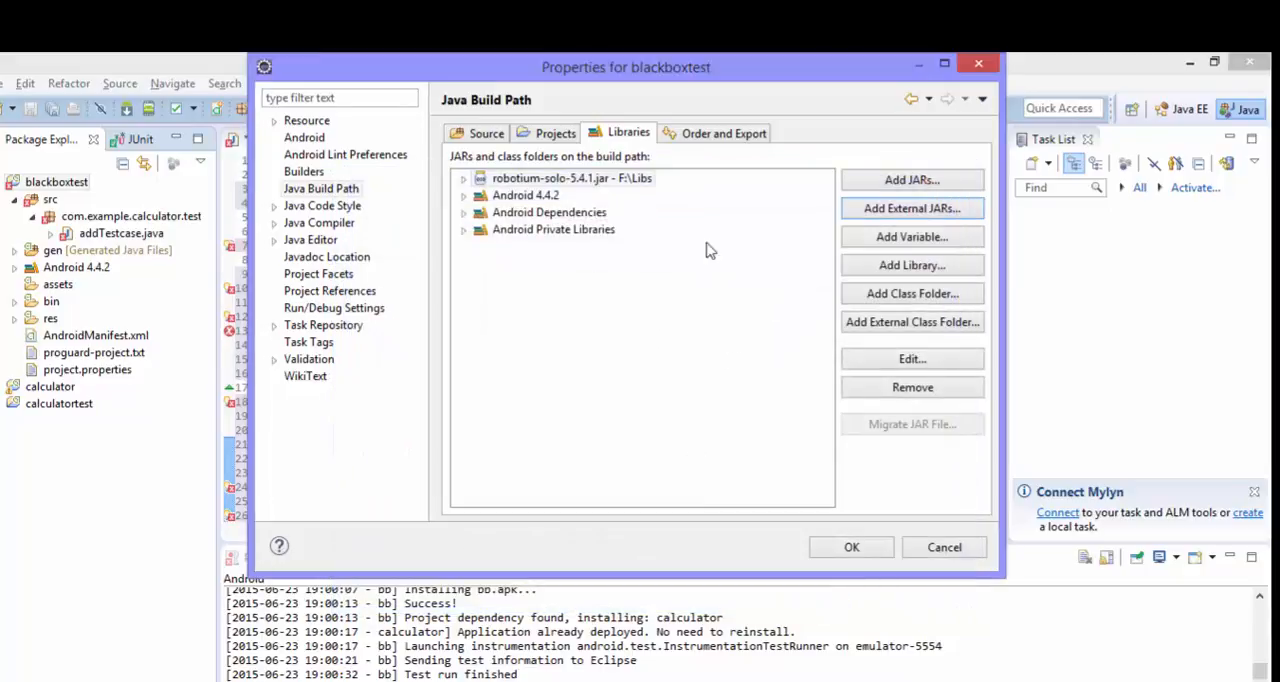
{"action": "left_click", "coordinate": [723, 132]}
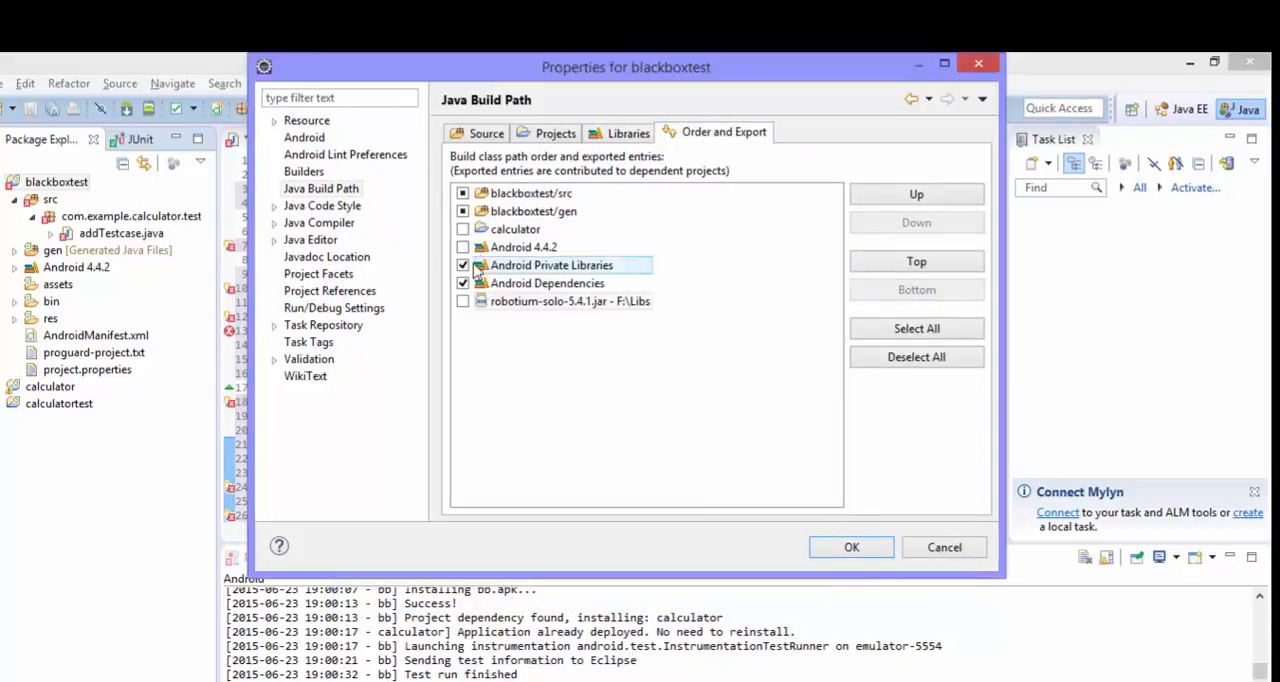
{"action": "left_click", "coordinate": [462, 301]}
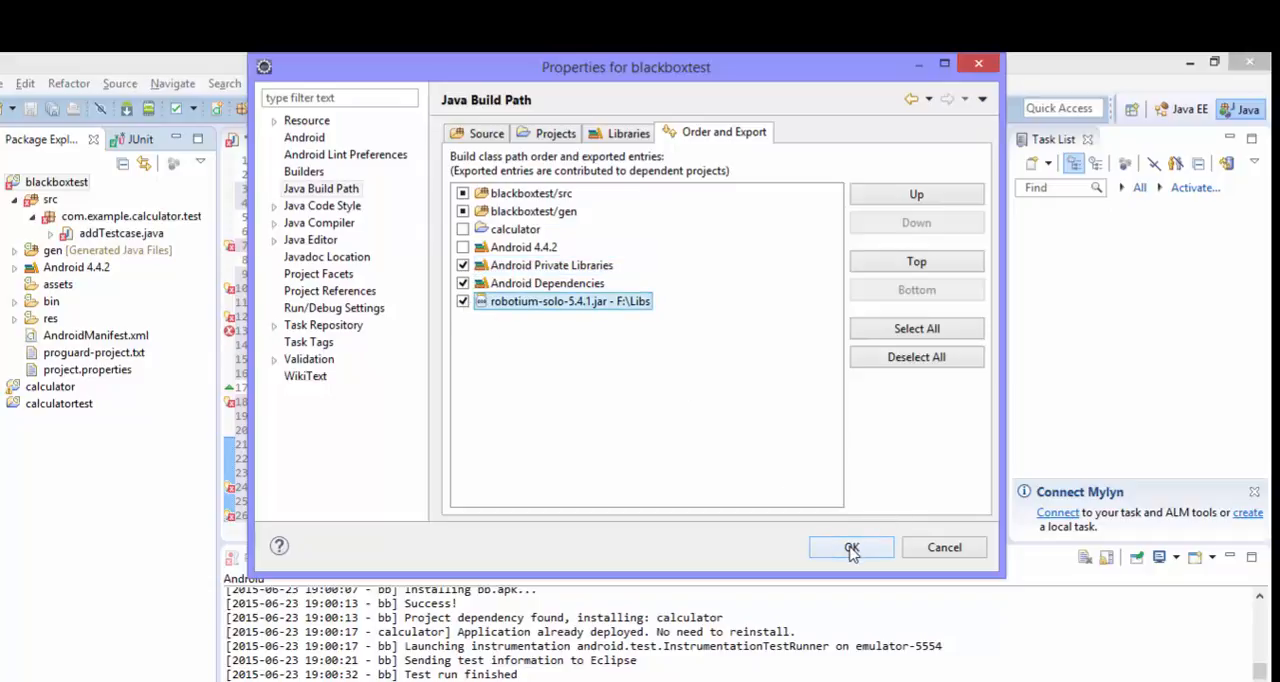
{"action": "left_click", "coordinate": [851, 547]}
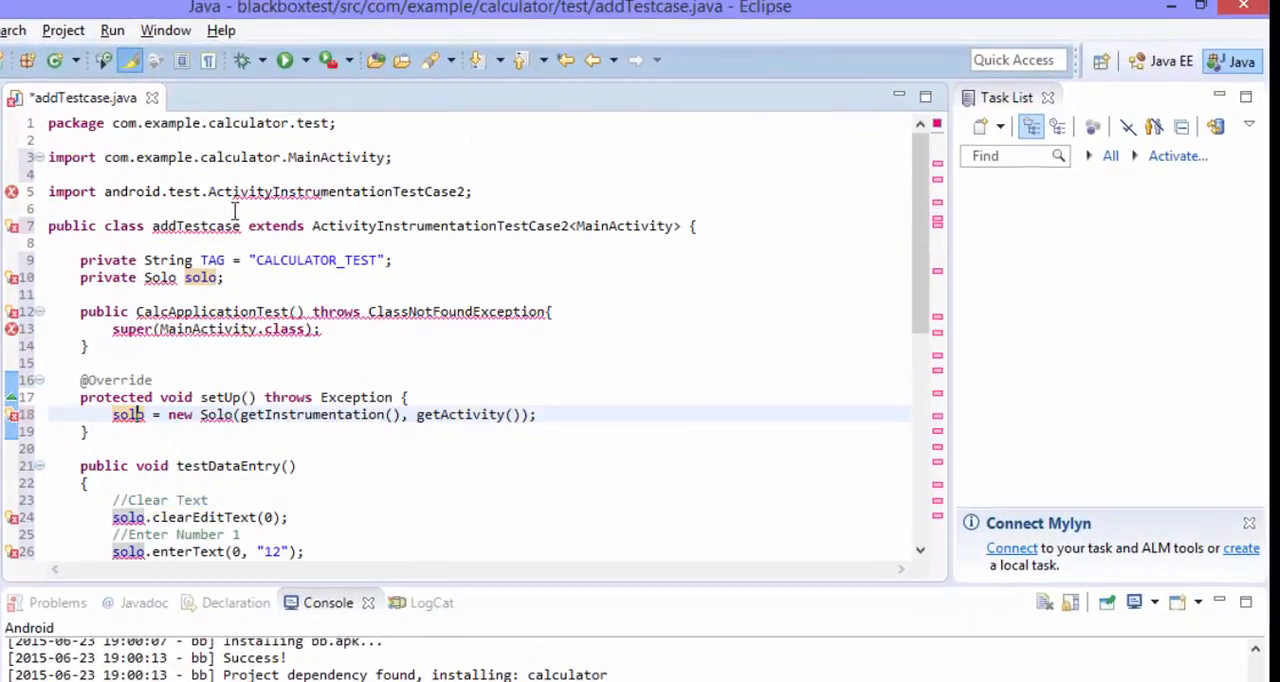
Step: Import com.robotium.solo.Solo and rename the CalcApplicationTest constructor to addTestcase
{"action": "left_click", "coordinate": [160, 277]}
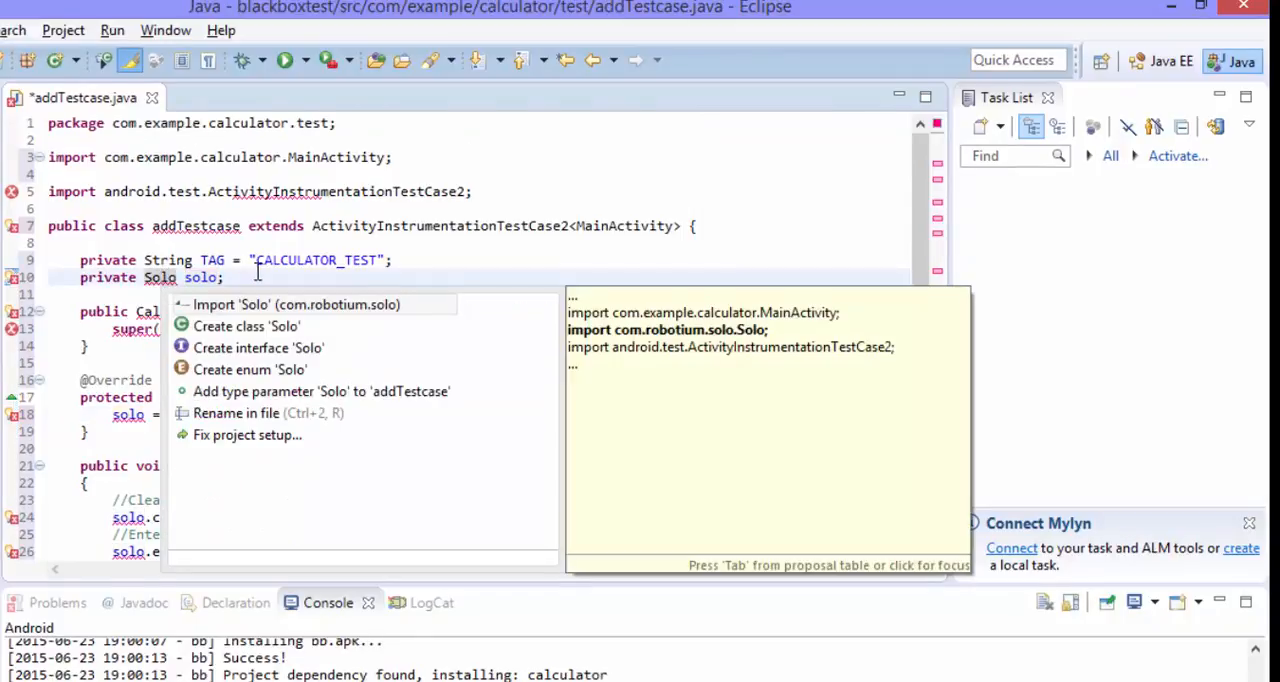
{"action": "left_click", "coordinate": [296, 304]}
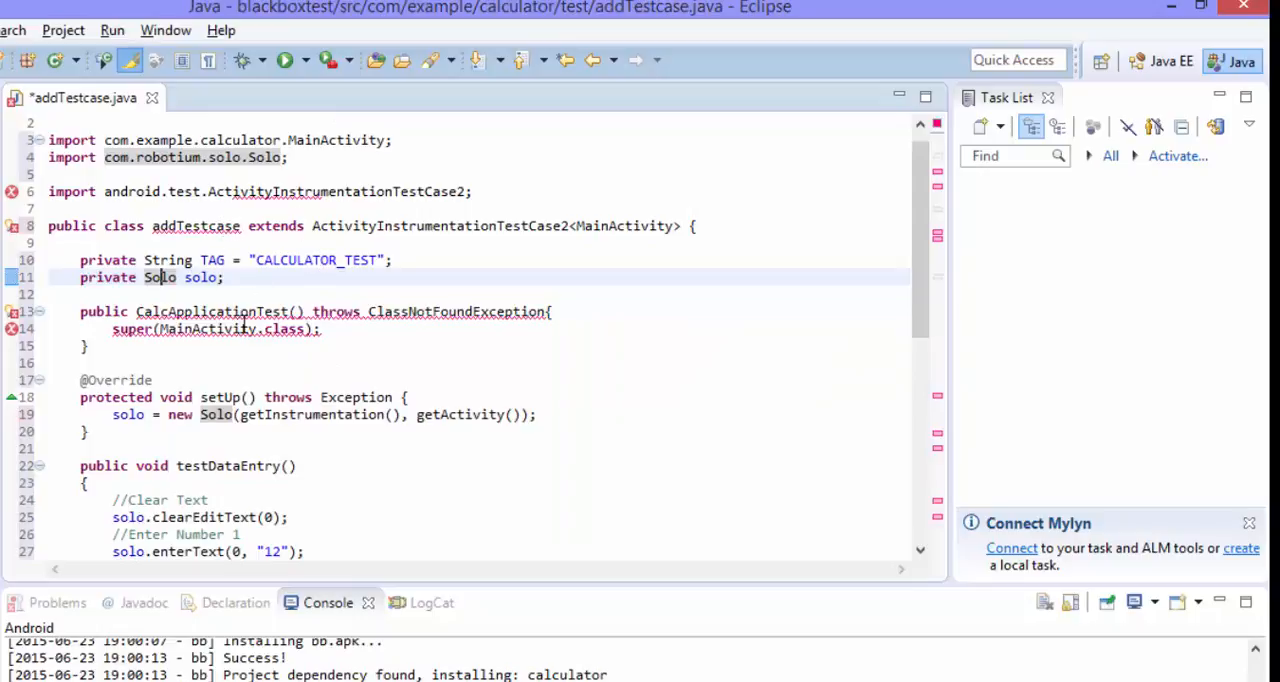
{"action": "double_click", "coordinate": [196, 225]}
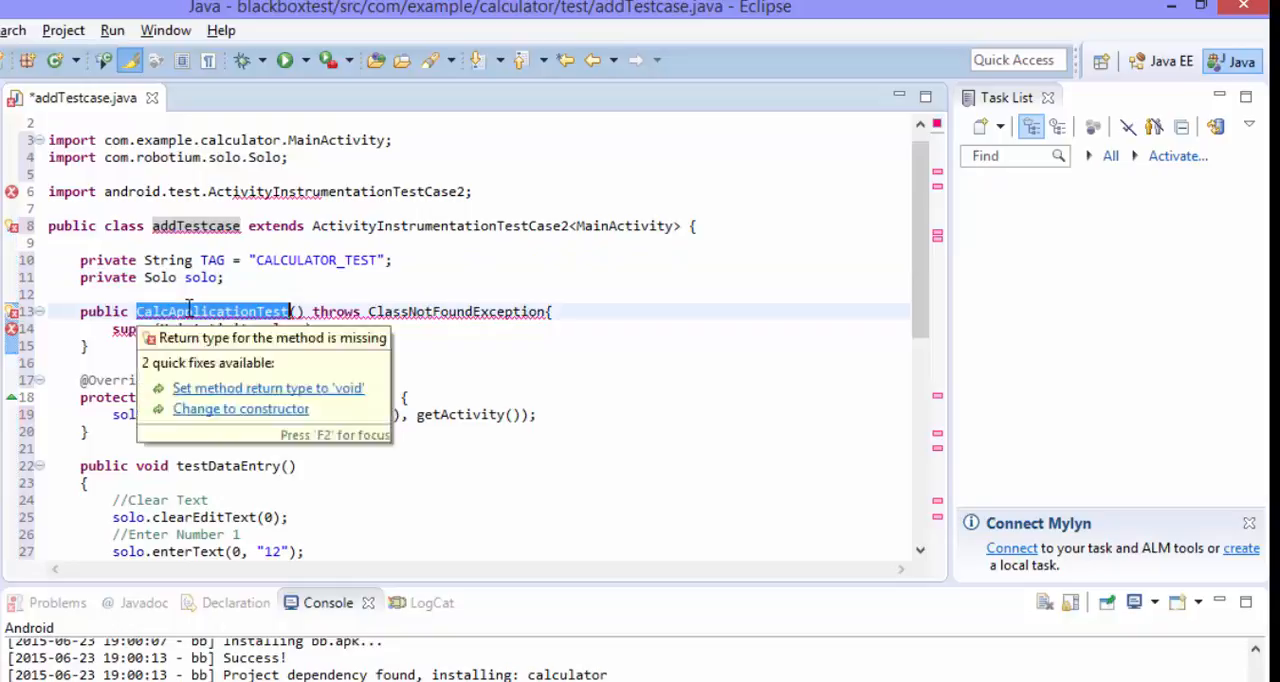
{"action": "left_click", "coordinate": [240, 408]}
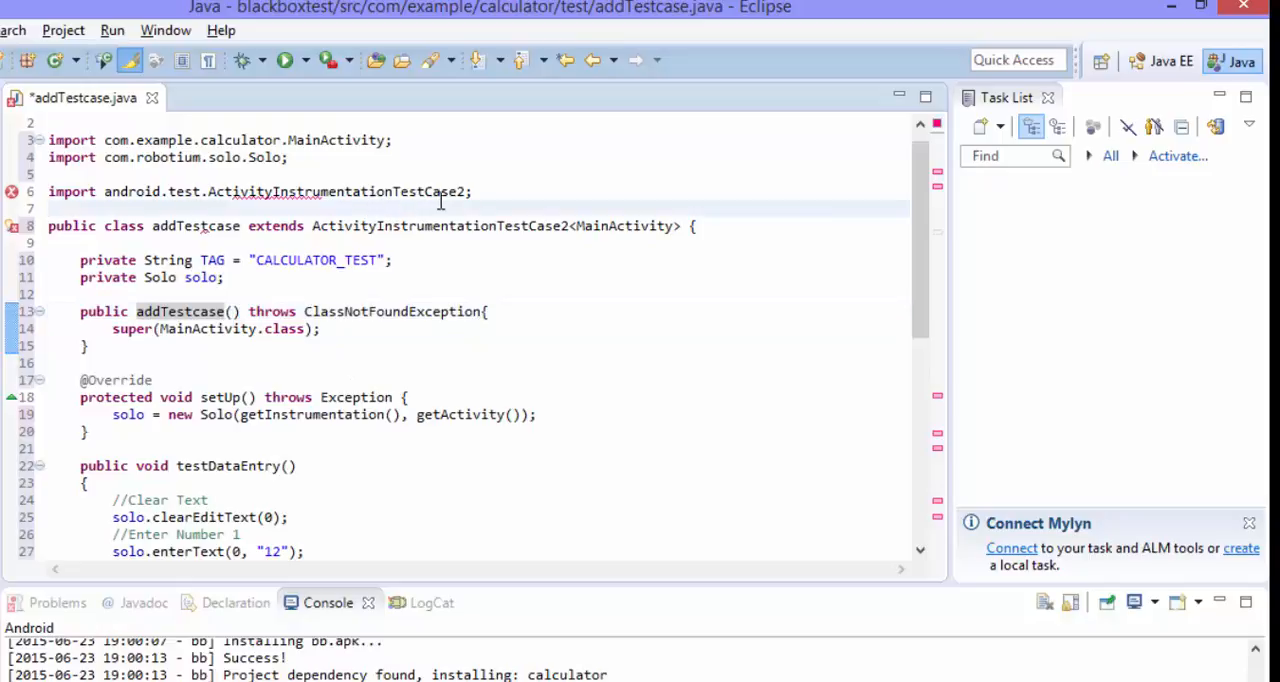
{"action": "scroll", "scroll_direction": "down", "scroll_amount": 3}
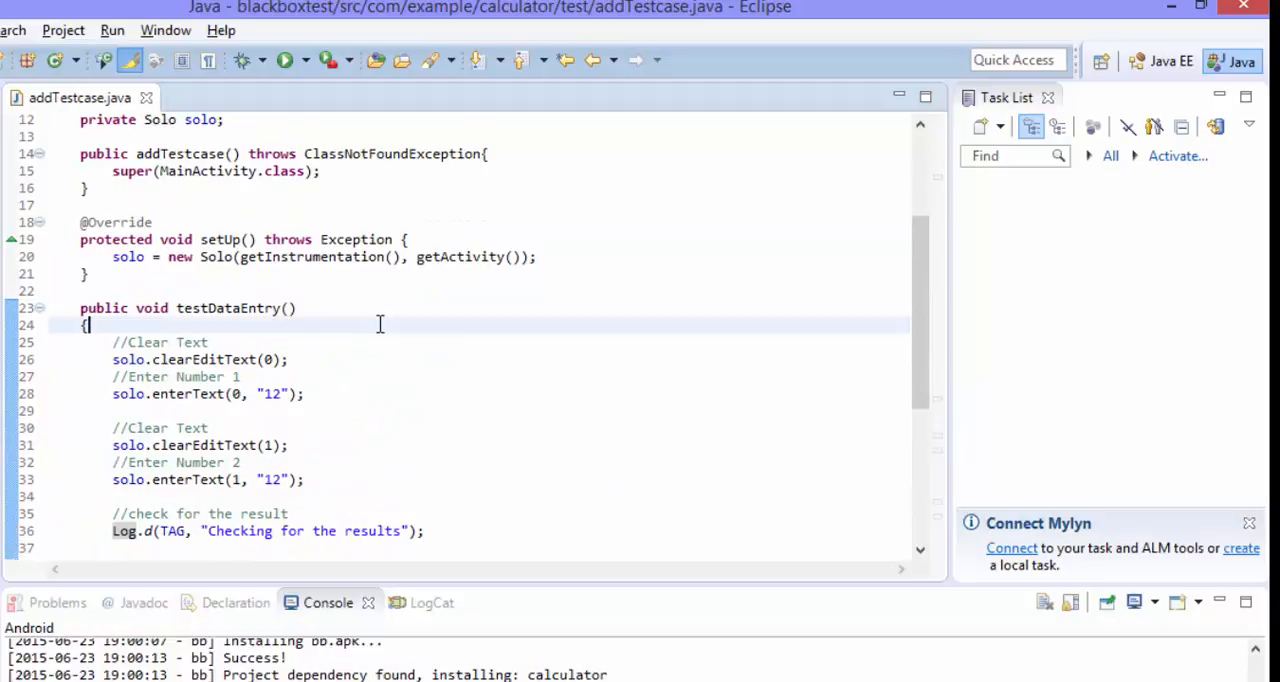
{"action": "scroll", "scroll_direction": "down", "scroll_amount": 3}
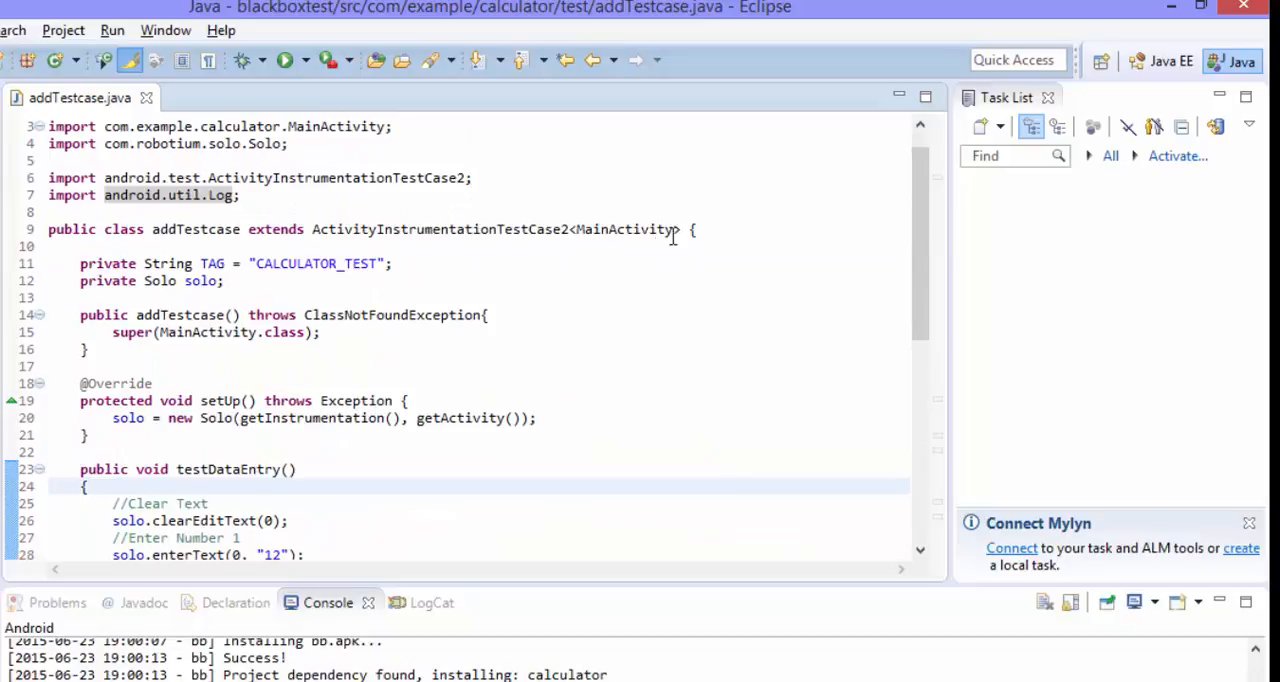
{"action": "left_click", "coordinate": [85, 486]}
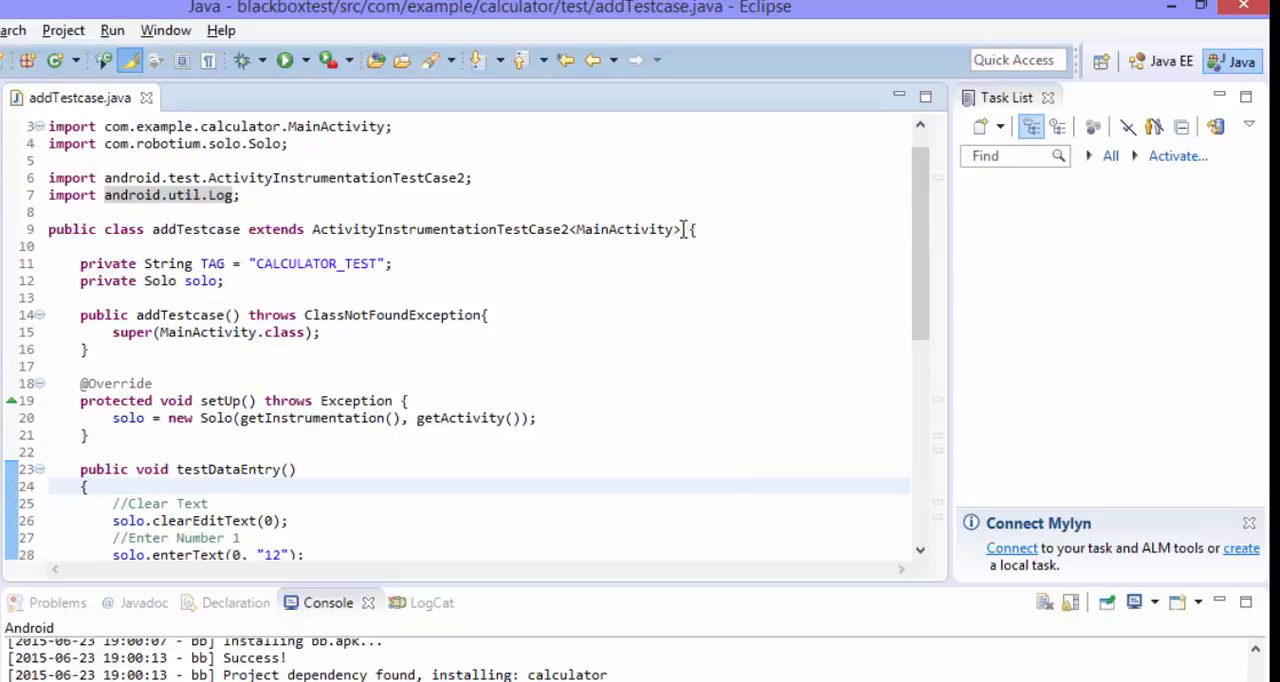
Step: Delete <MainActivity> after ActivityInstrumentationTestCase2 in the class declaration
{"action": "double_click", "coordinate": [625, 229]}
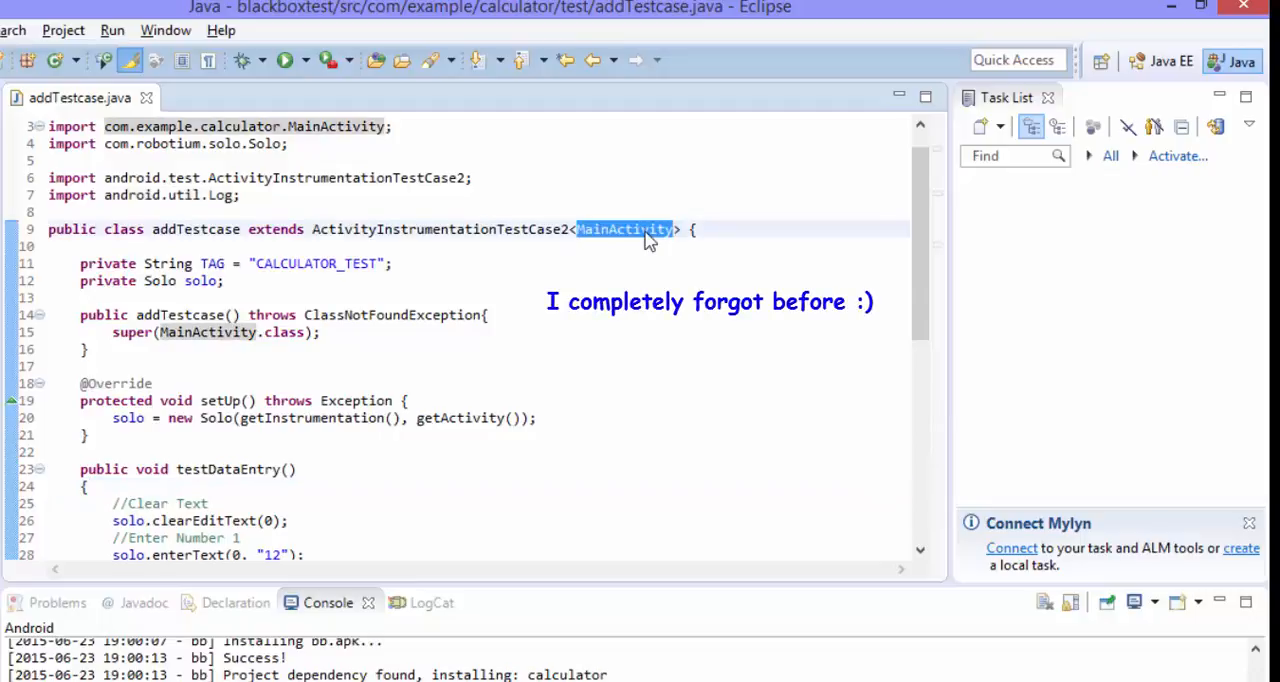
{"action": "left_click", "coordinate": [735, 265]}
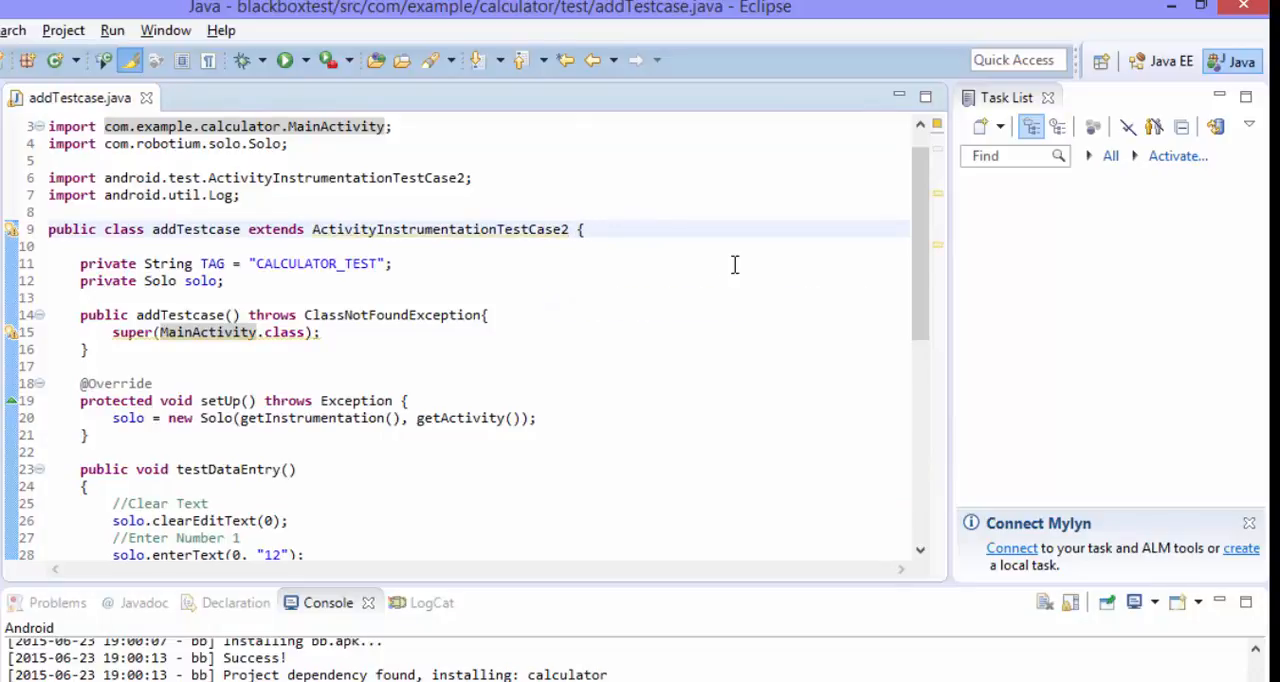
{"action": "double_click", "coordinate": [440, 229]}
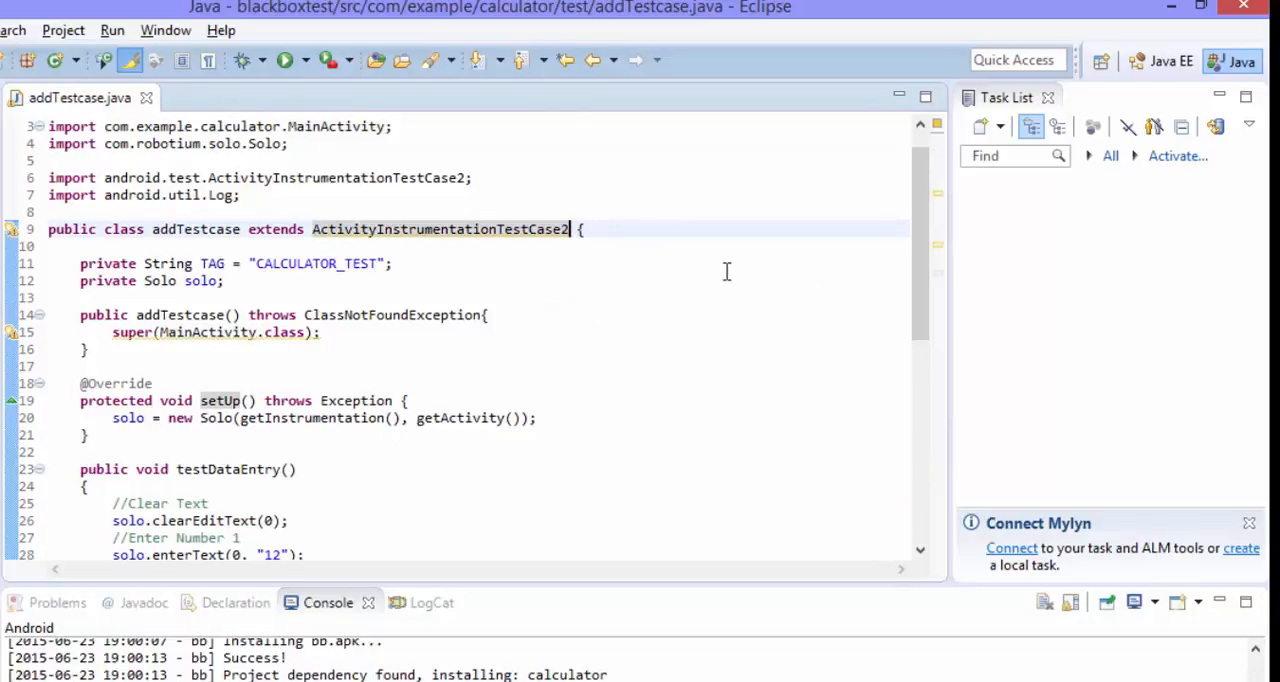
{"action": "scroll", "scroll_direction": "down", "scroll_amount": 3}
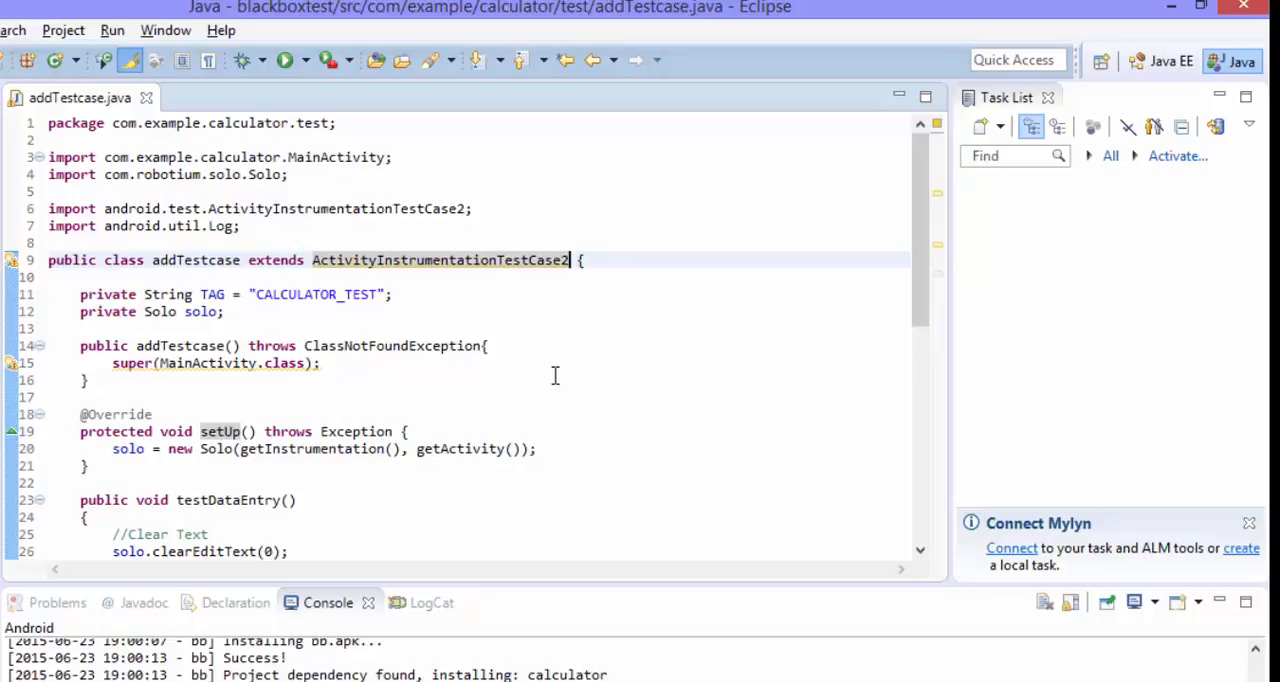
Step: Review testDataEntry and the Solo field, then bring up the 5554:Test emulator
{"action": "scroll", "scroll_direction": "down", "scroll_amount": 3}
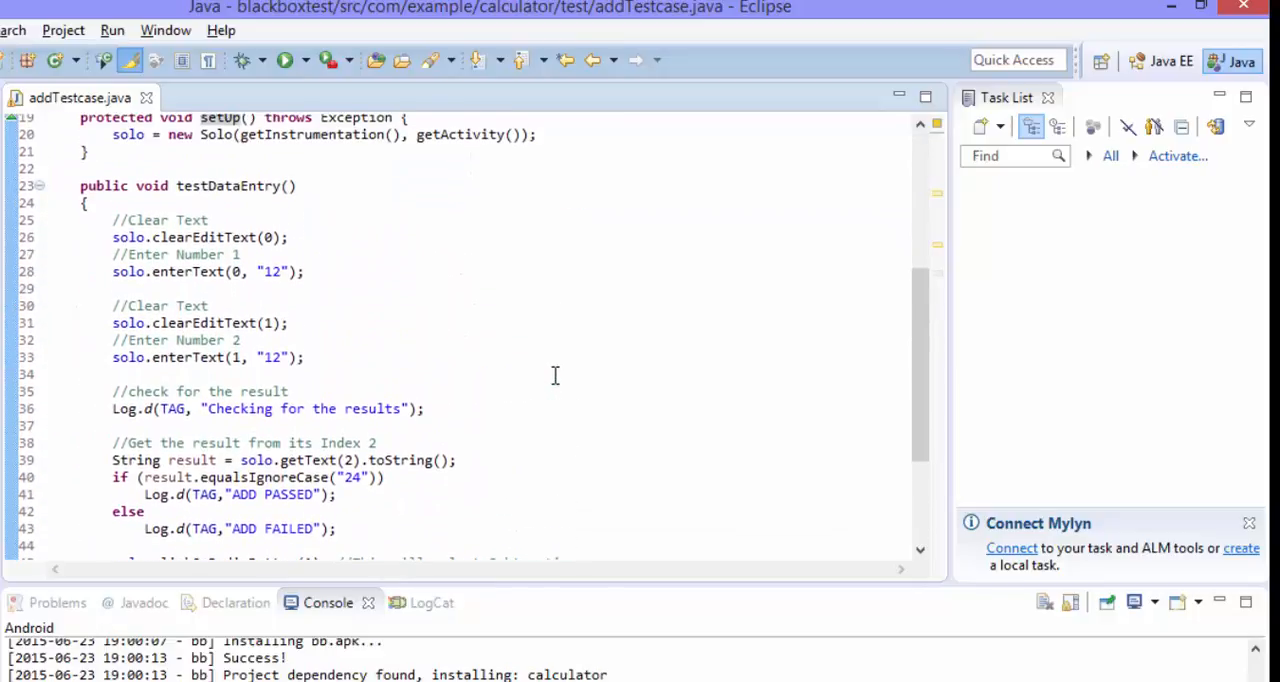
{"action": "double_click", "coordinate": [228, 186]}
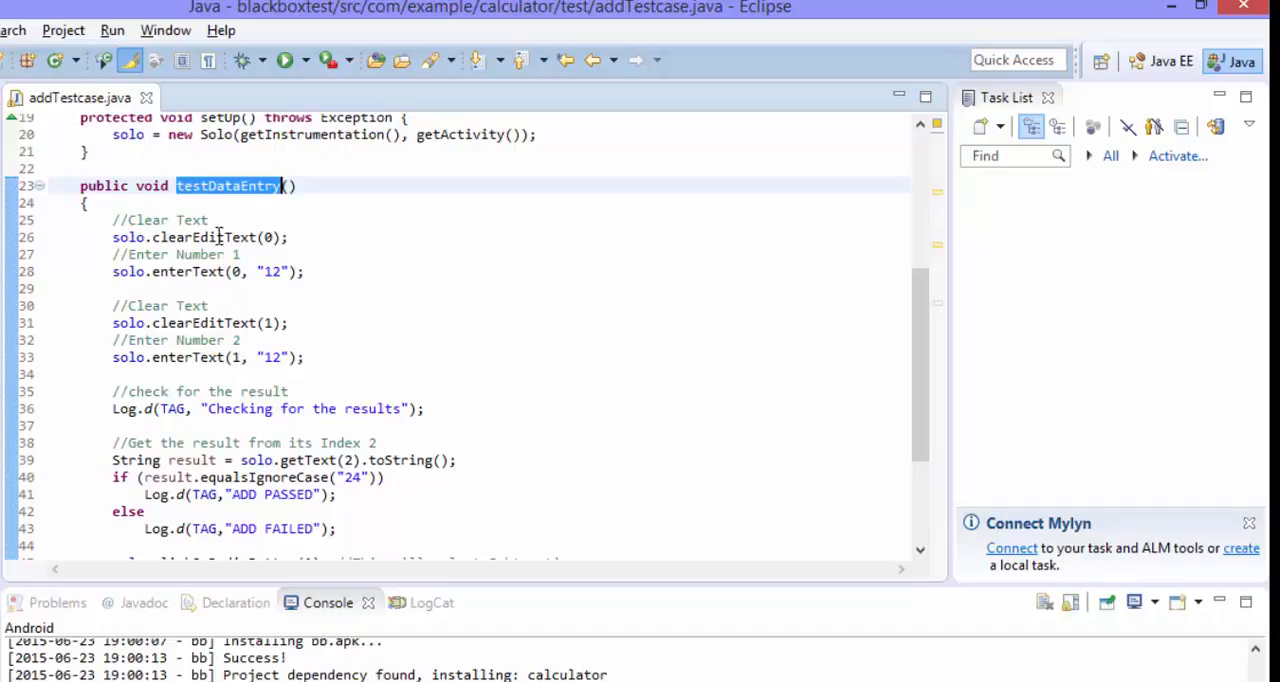
{"action": "double_click", "coordinate": [128, 237]}
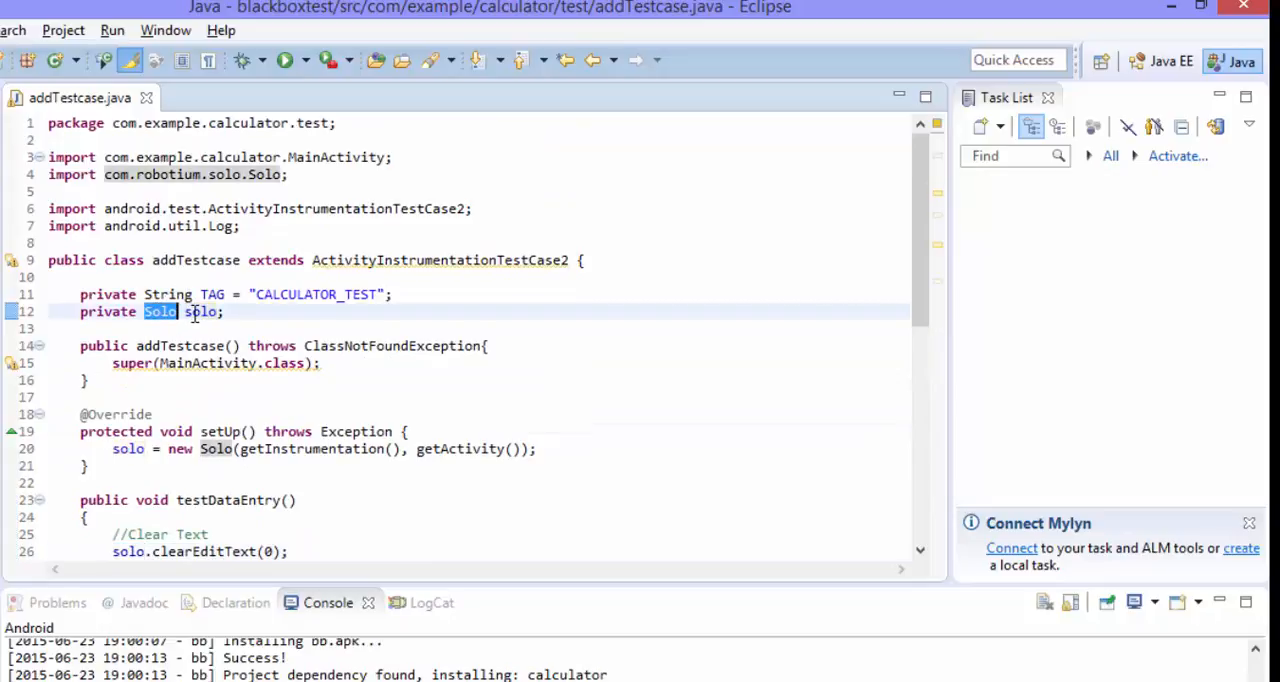
{"action": "scroll", "scroll_direction": "down", "scroll_amount": 3}
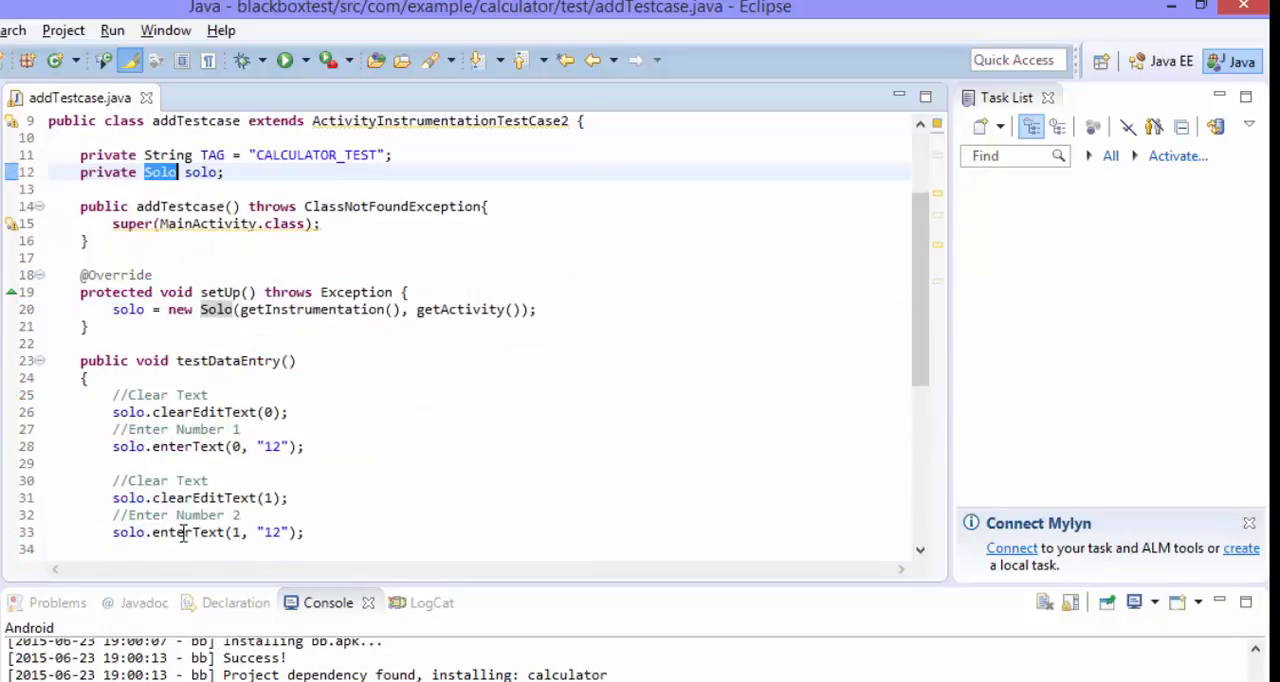
{"action": "scroll", "scroll_direction": "down", "scroll_amount": 3}
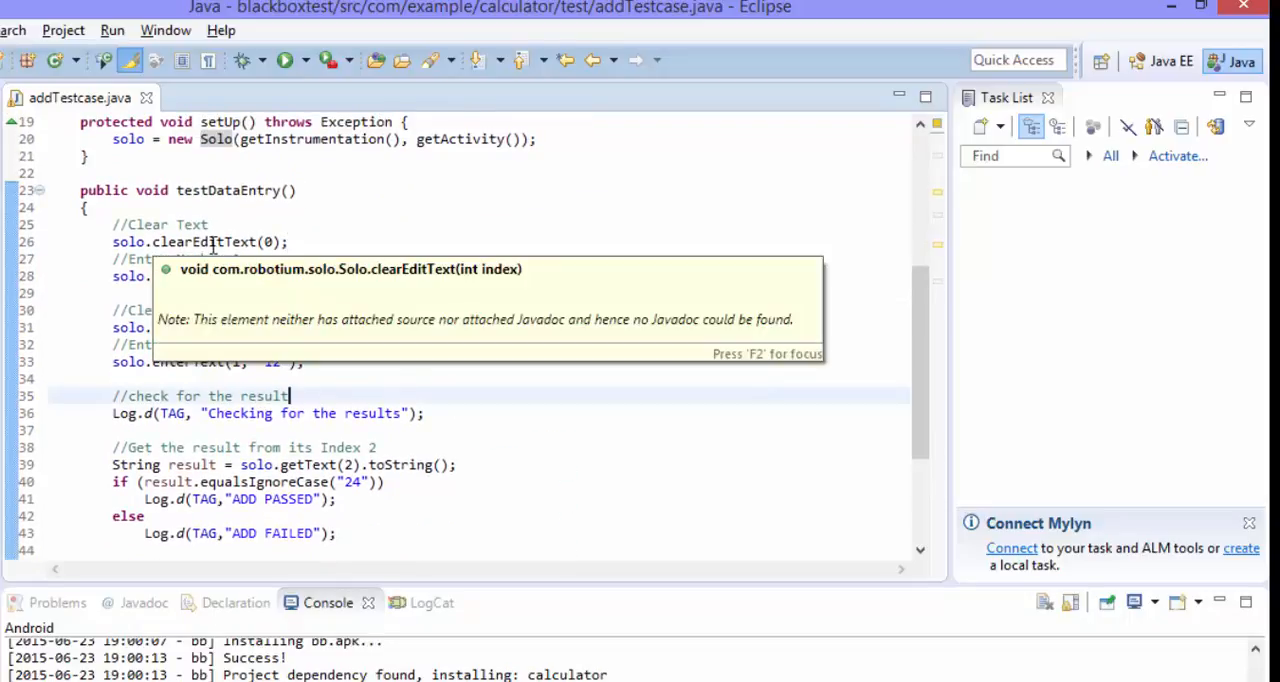
{"action": "double_click", "coordinate": [203, 242]}
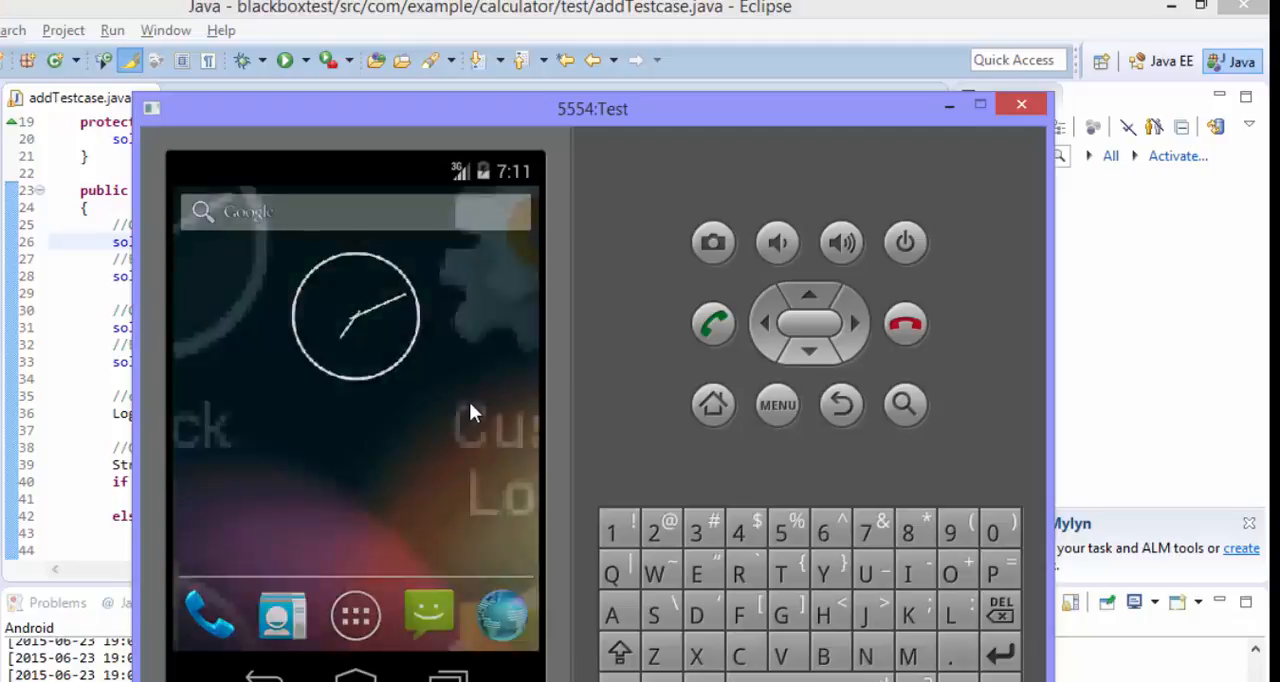
Step: Launch the calculator app and enter 12 in the Enter Number 1 field
{"action": "left_click", "coordinate": [355, 614]}
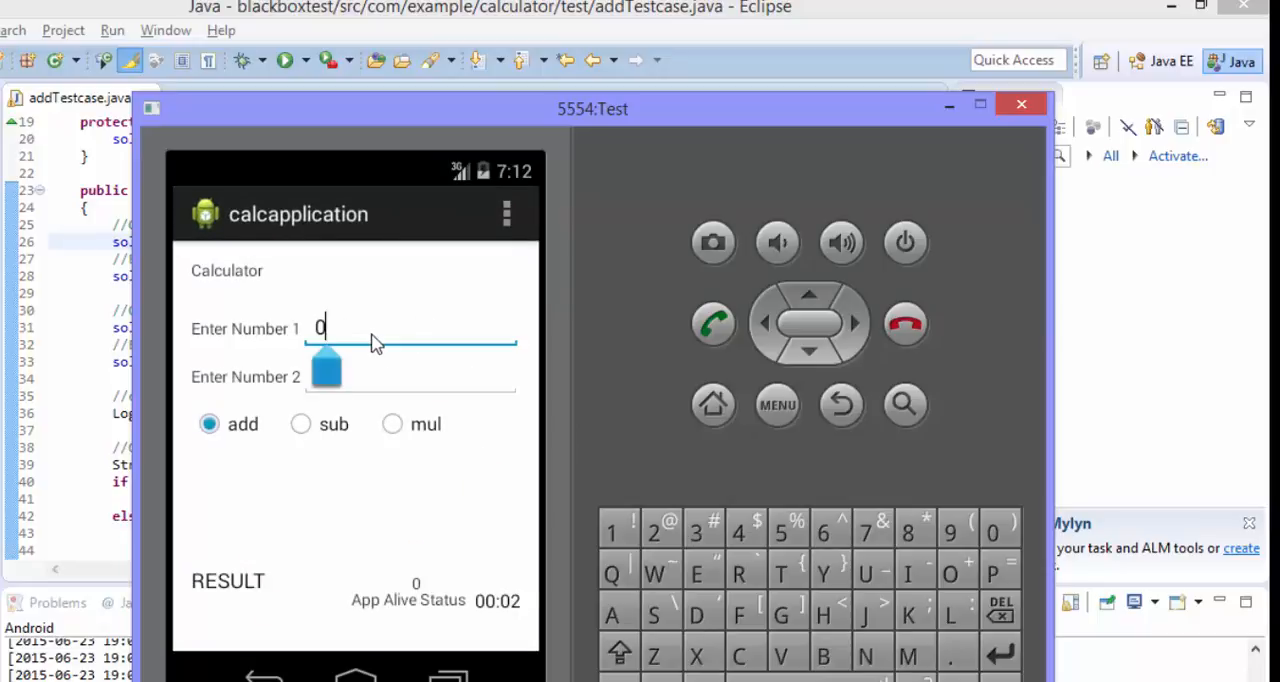
{"action": "left_click", "coordinate": [410, 376]}
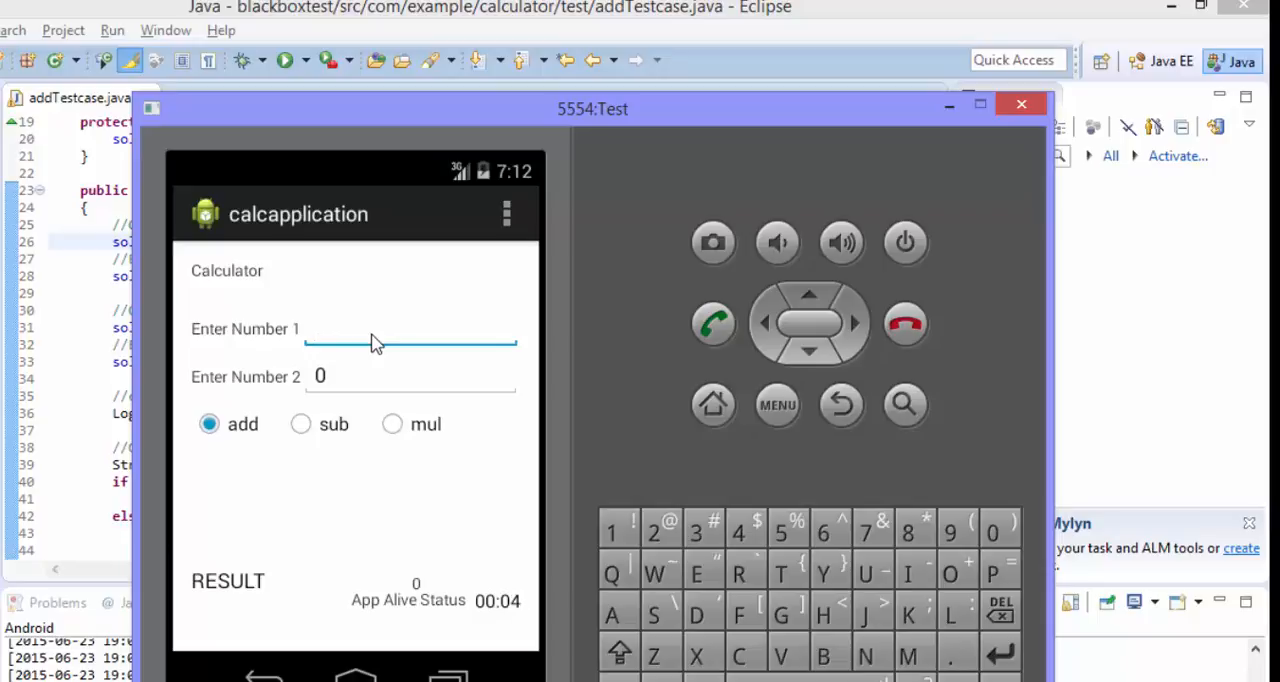
{"action": "type", "text": "12\");"}
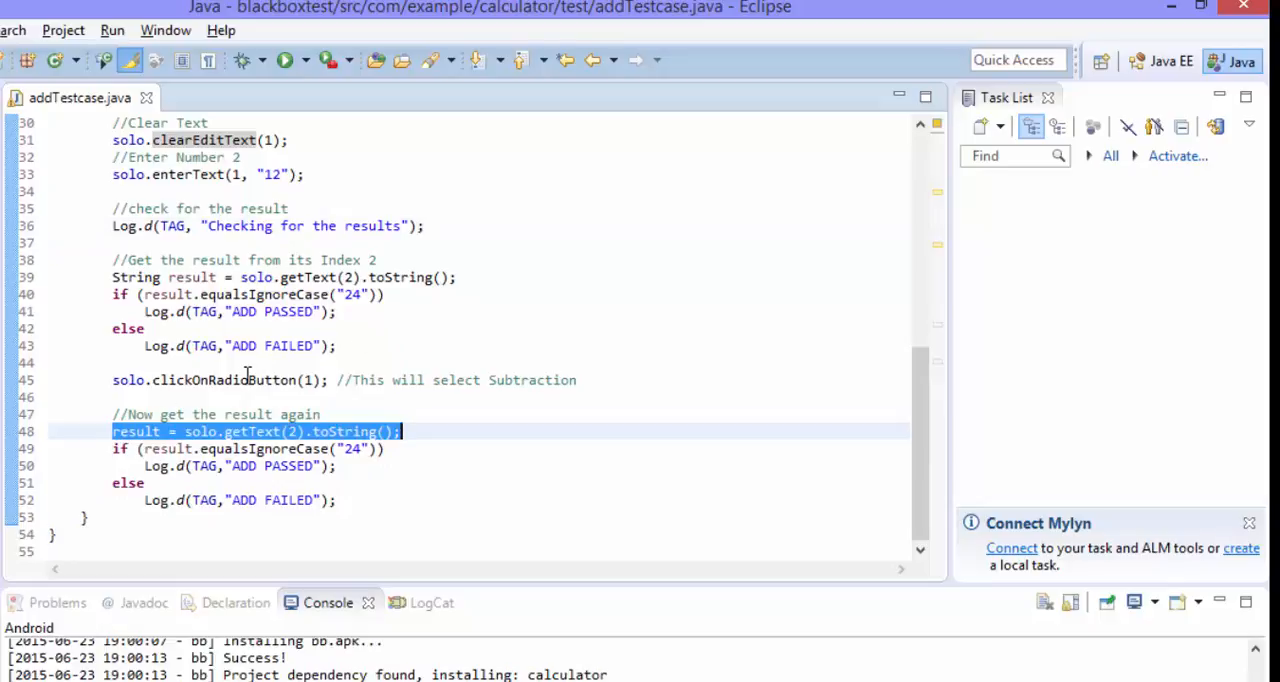
{"action": "double_click", "coordinate": [224, 380]}
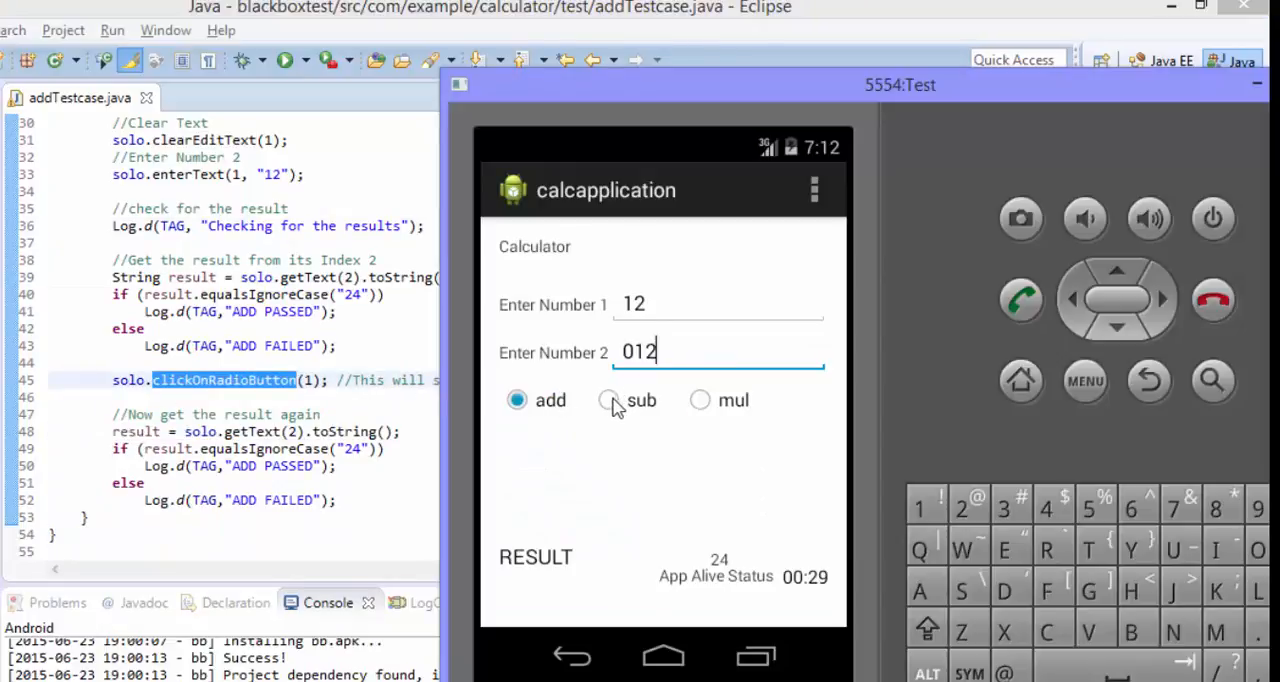
{"action": "left_click", "coordinate": [608, 400]}
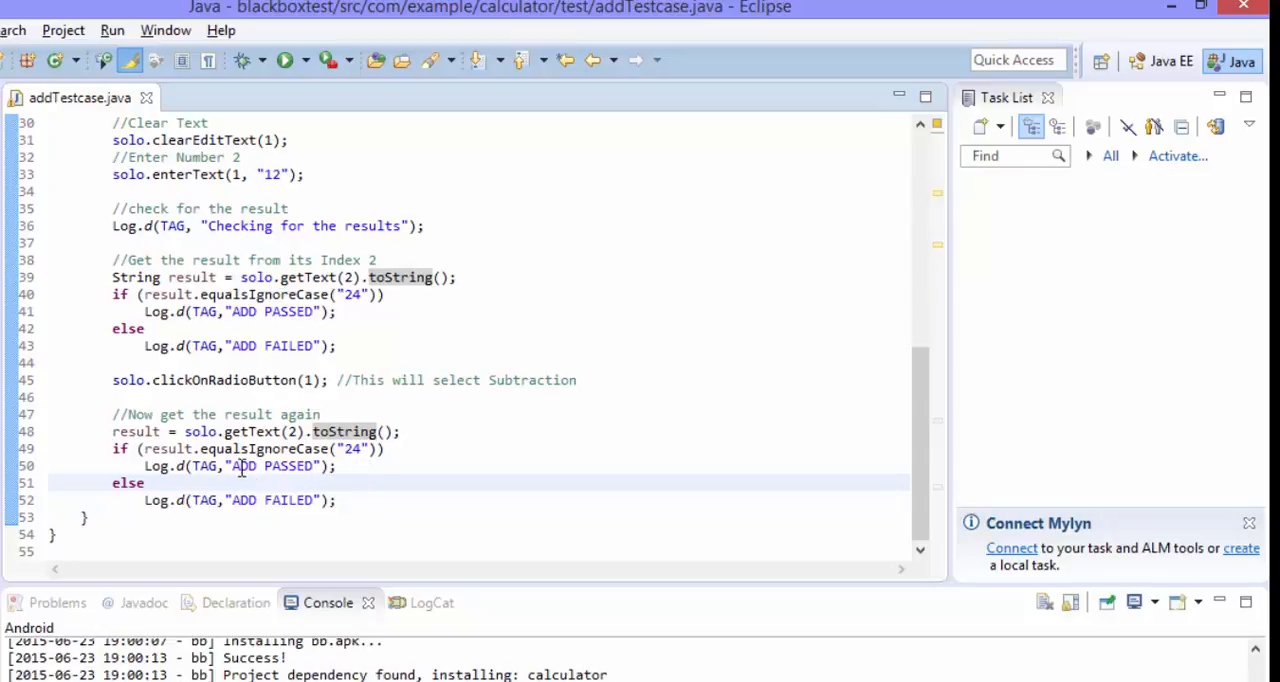
Step: Change ADD to SUB in the second check's passed and failed messages, then save
{"action": "double_click", "coordinate": [243, 466]}
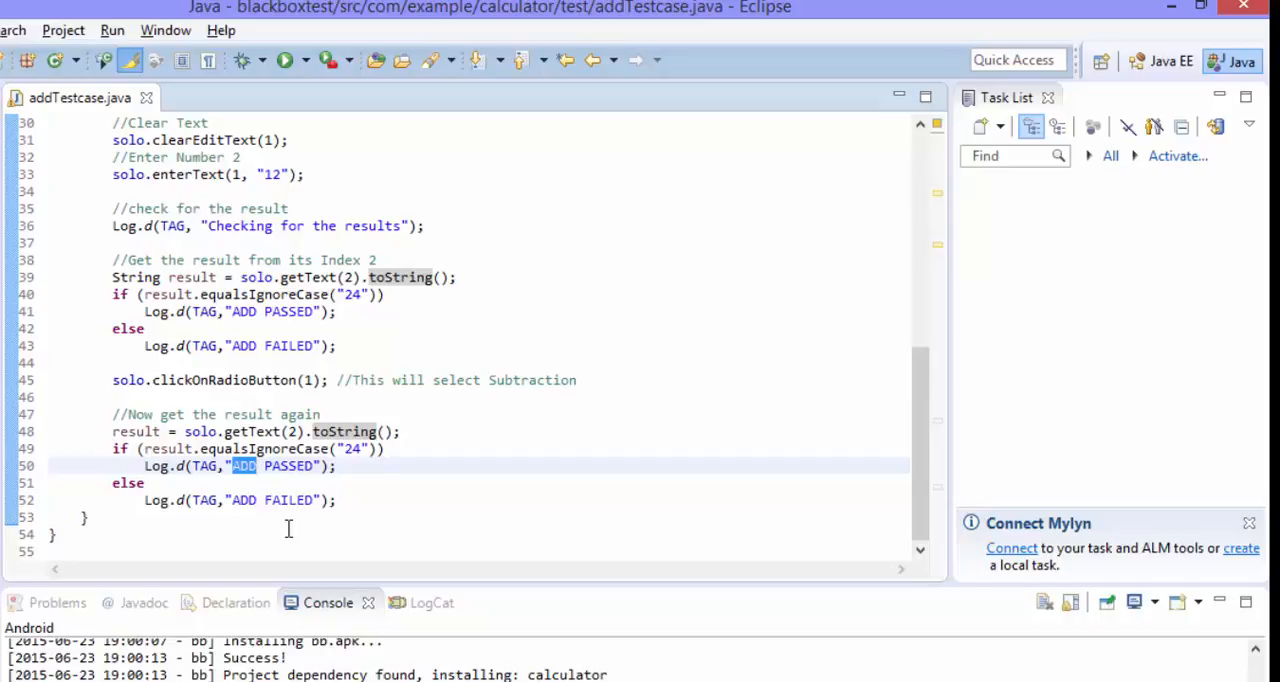
{"action": "type", "text": "SUB"}
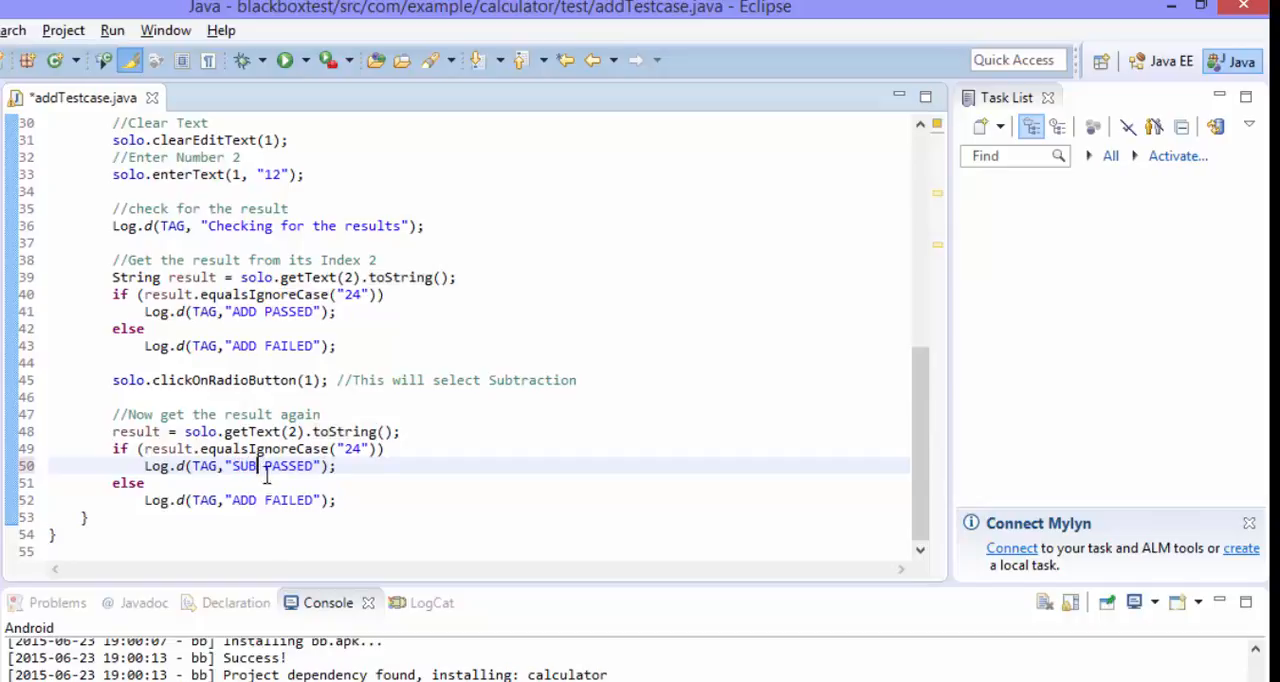
{"action": "double_click", "coordinate": [272, 500]}
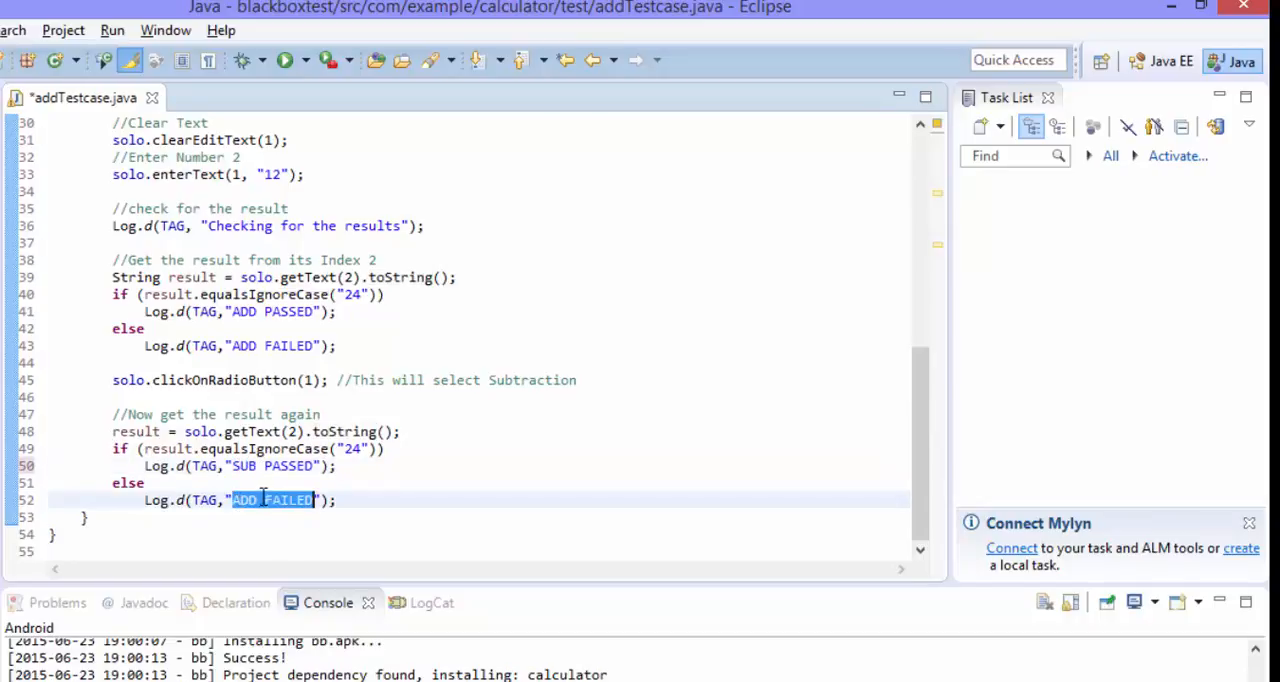
{"action": "type", "text": "SUB"}
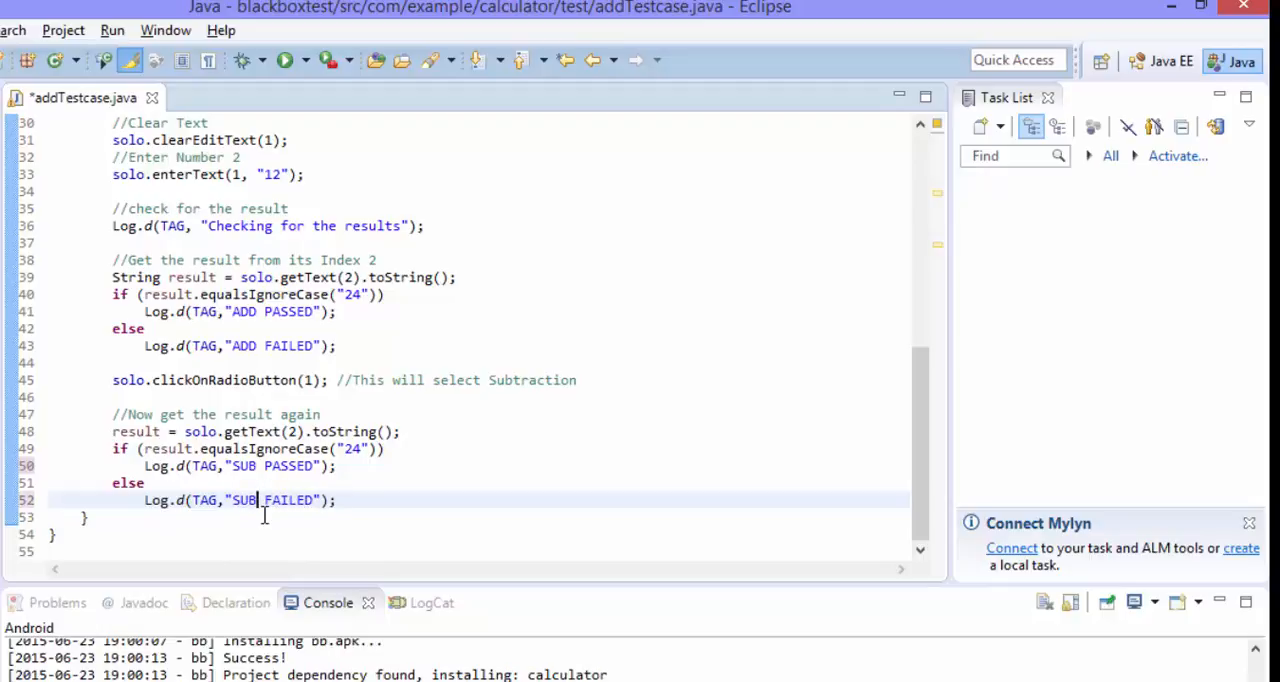
{"action": "key", "text": "ctrl+s"}
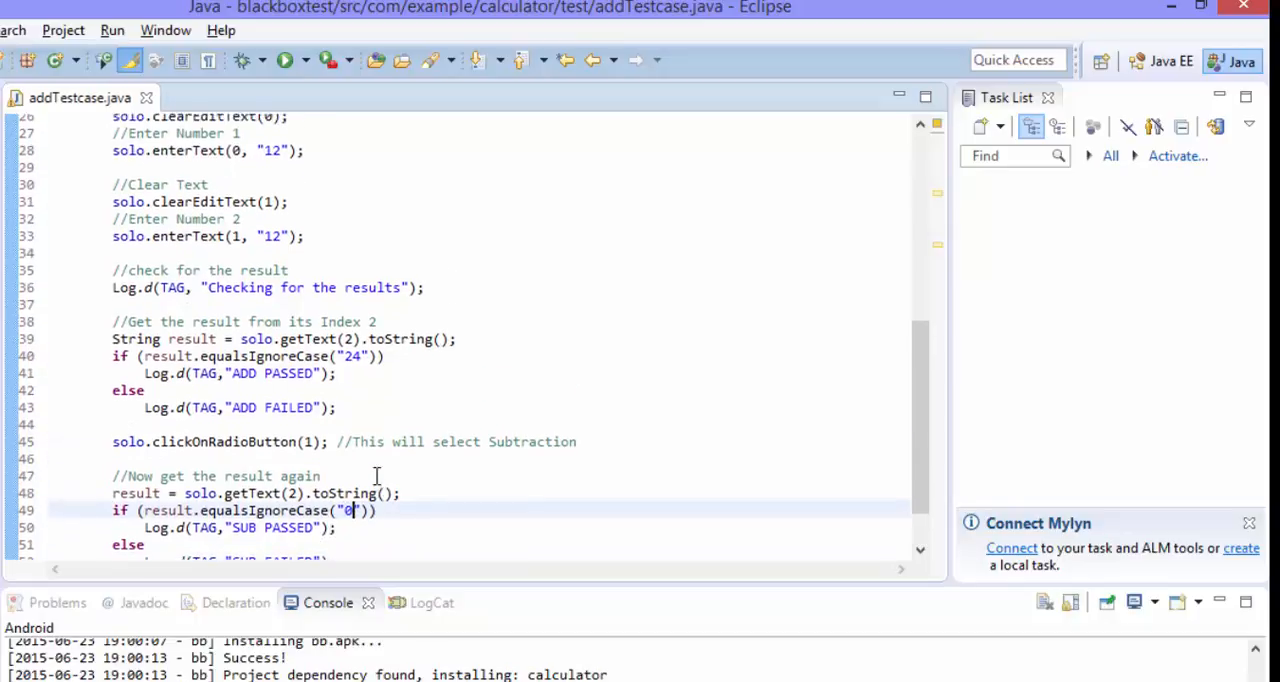
{"action": "scroll", "scroll_direction": "down", "scroll_amount": 3}
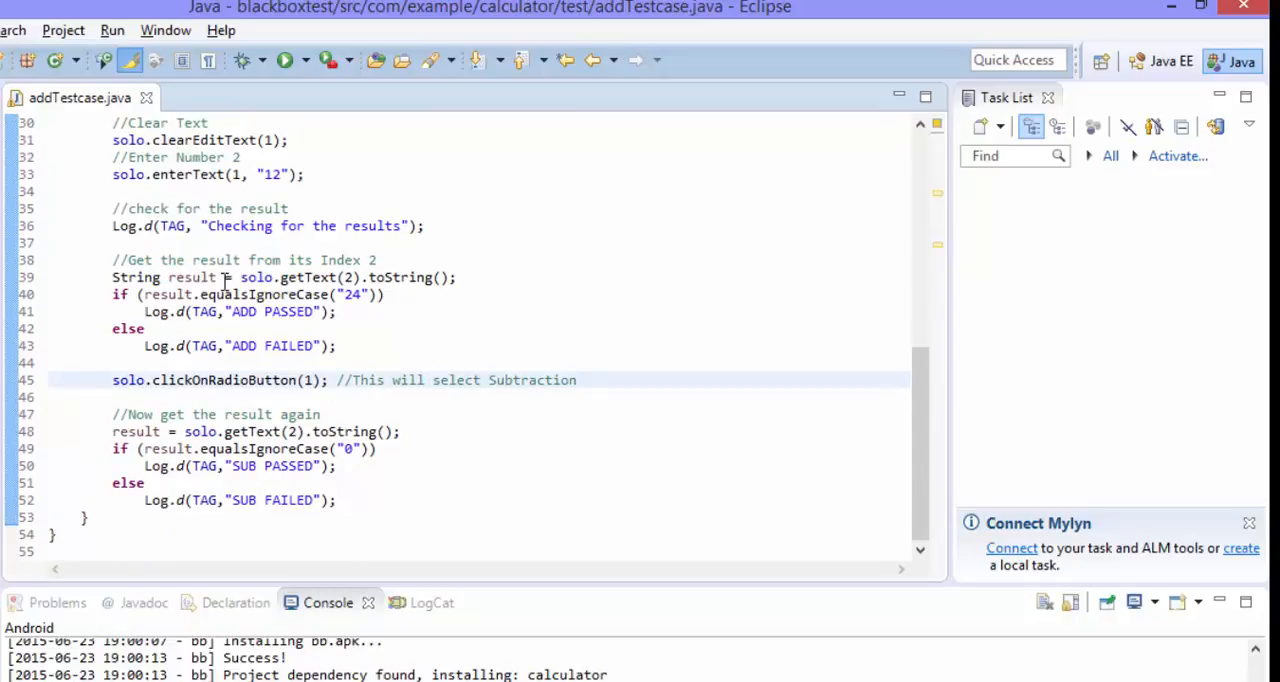
{"action": "scroll", "scroll_direction": "up", "scroll_amount": 3}
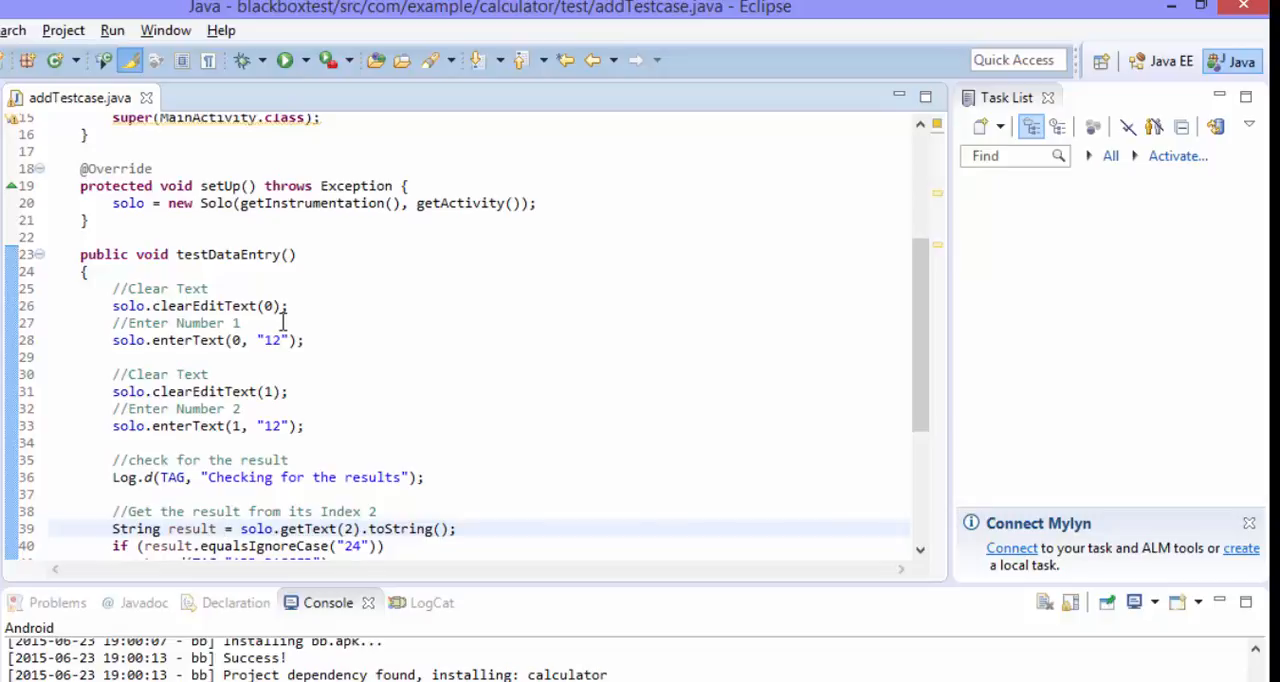
Step: Remove the first clear call's 0 index and add import com.example.calculator.R
{"action": "left_click", "coordinate": [228, 528]}
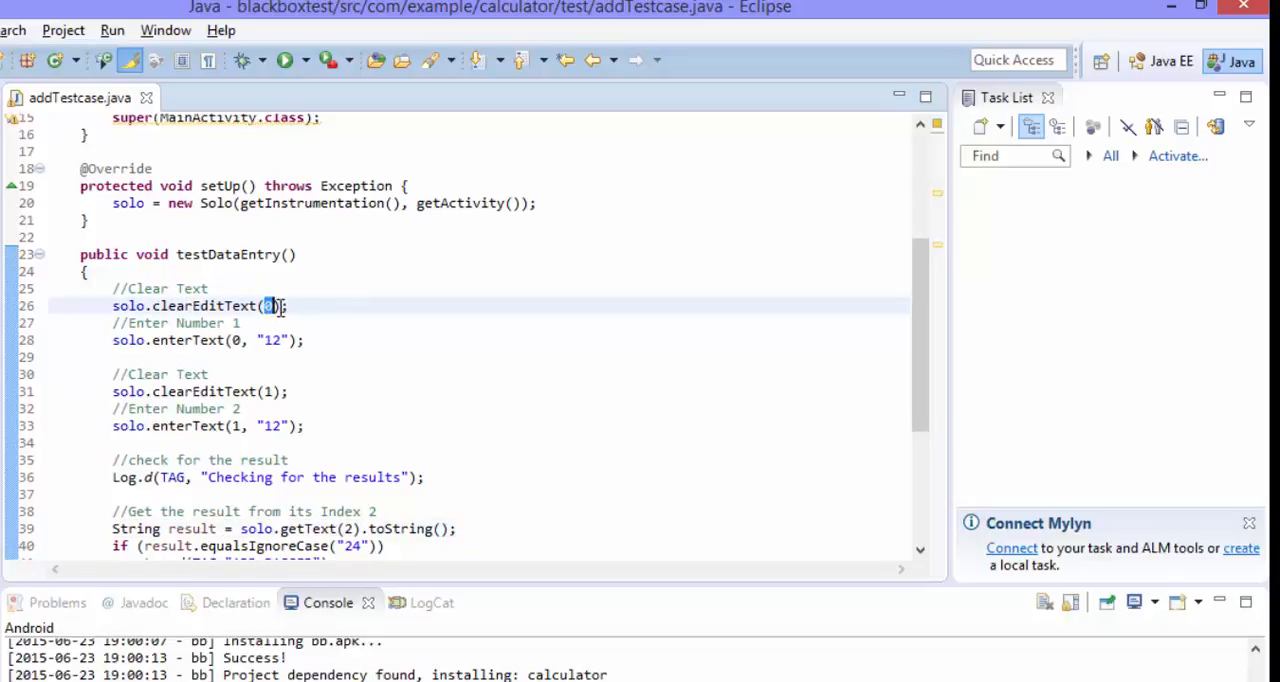
{"action": "key", "text": "BackSpace"}
{"action": "type", "text": "R"}
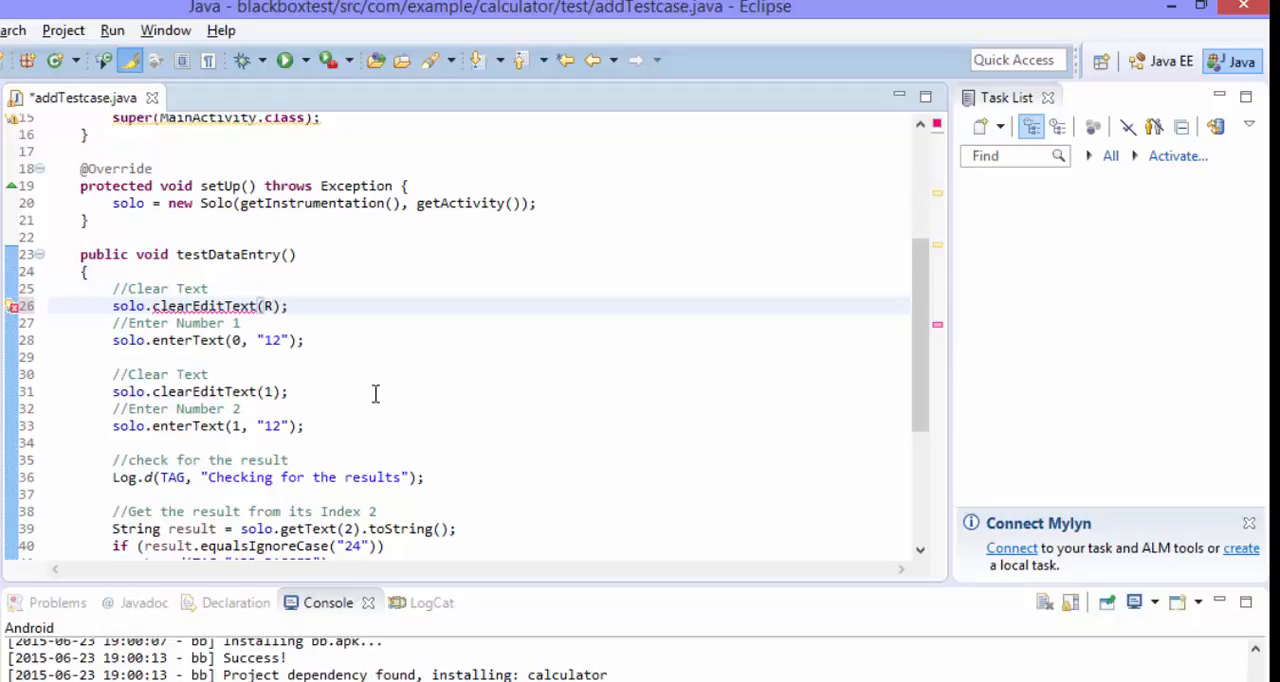
{"action": "type", "text": ",i"}
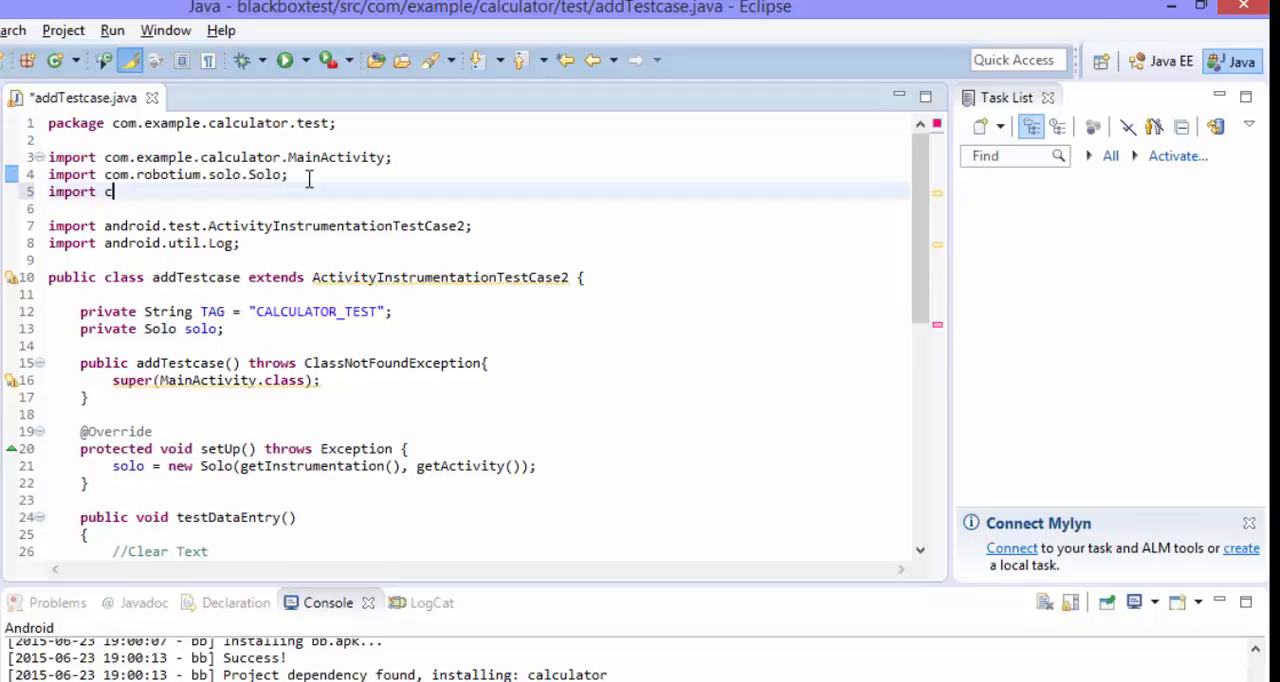
{"action": "type", "text": "om.example."}
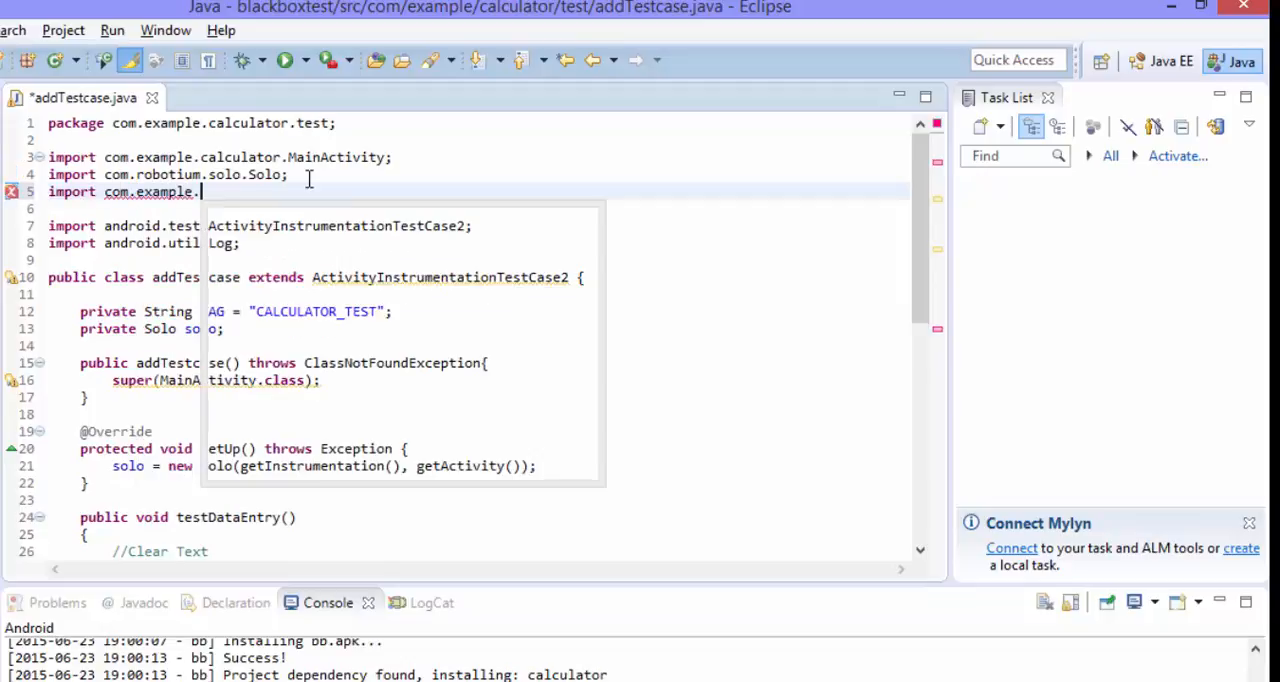
{"action": "type", "text": "calculator"}
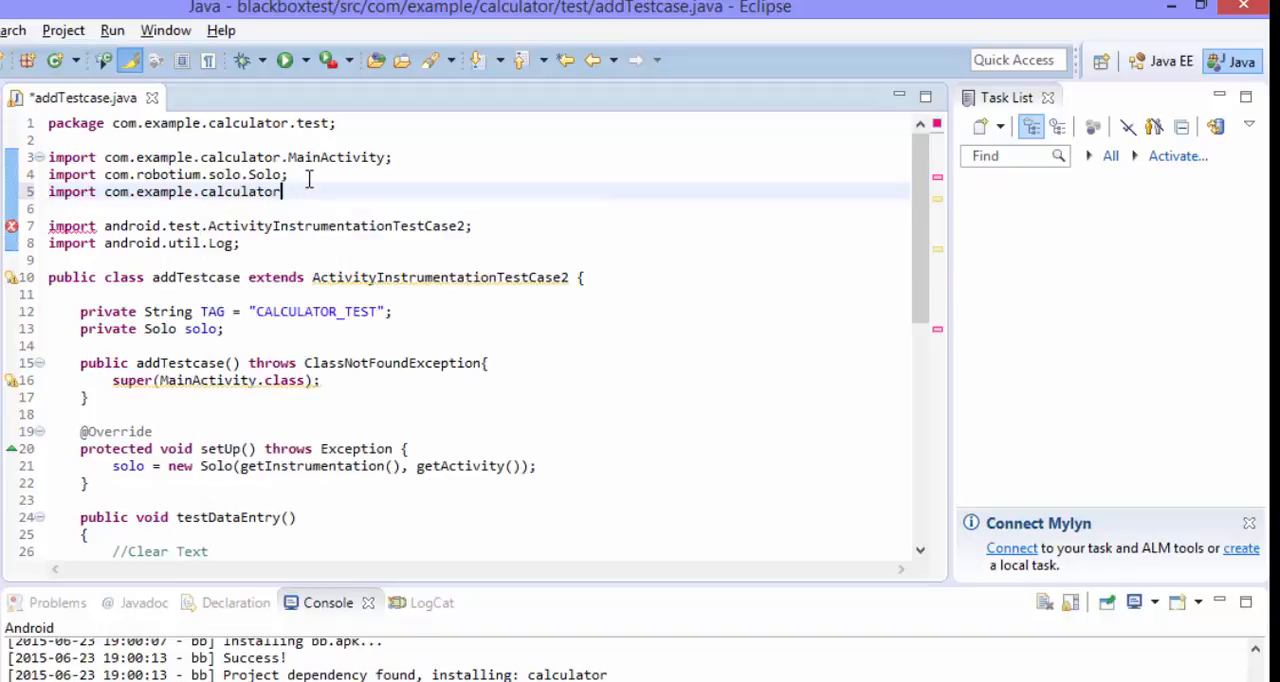
{"action": "type", "text": ".R;"}
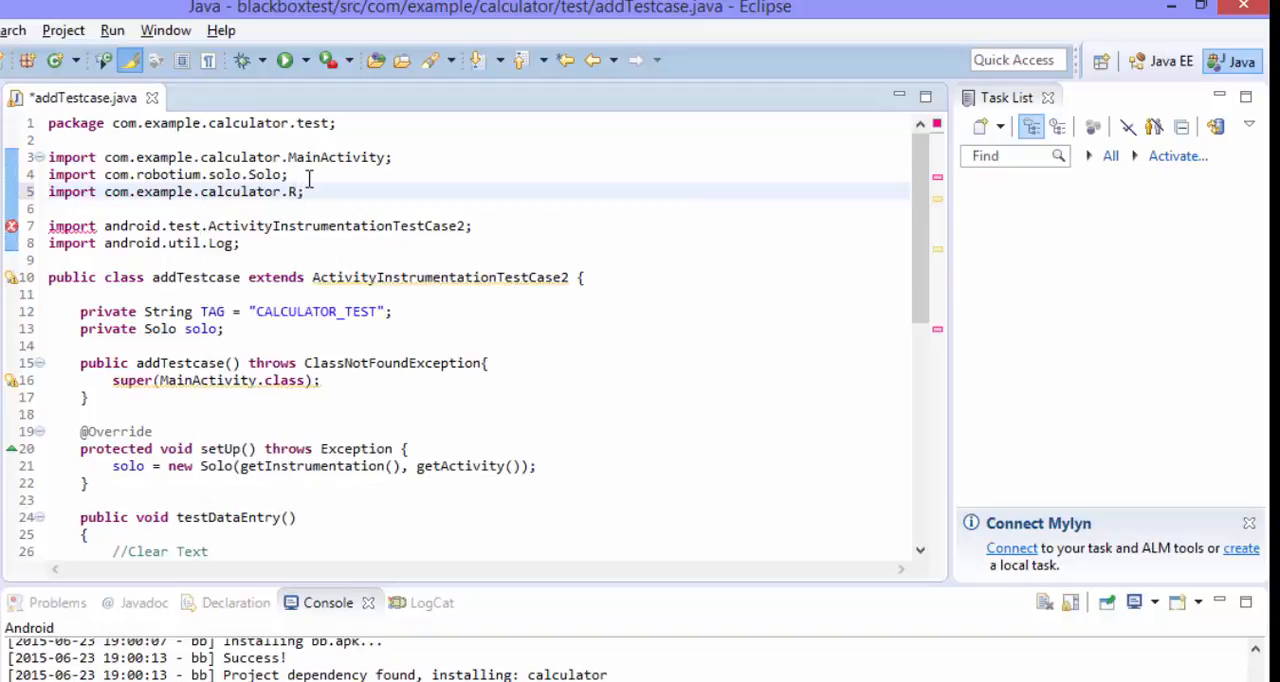
Step: Try an R.id reference in the clear call, then restore index 0 and save
{"action": "scroll", "scroll_direction": "down", "scroll_amount": 3}
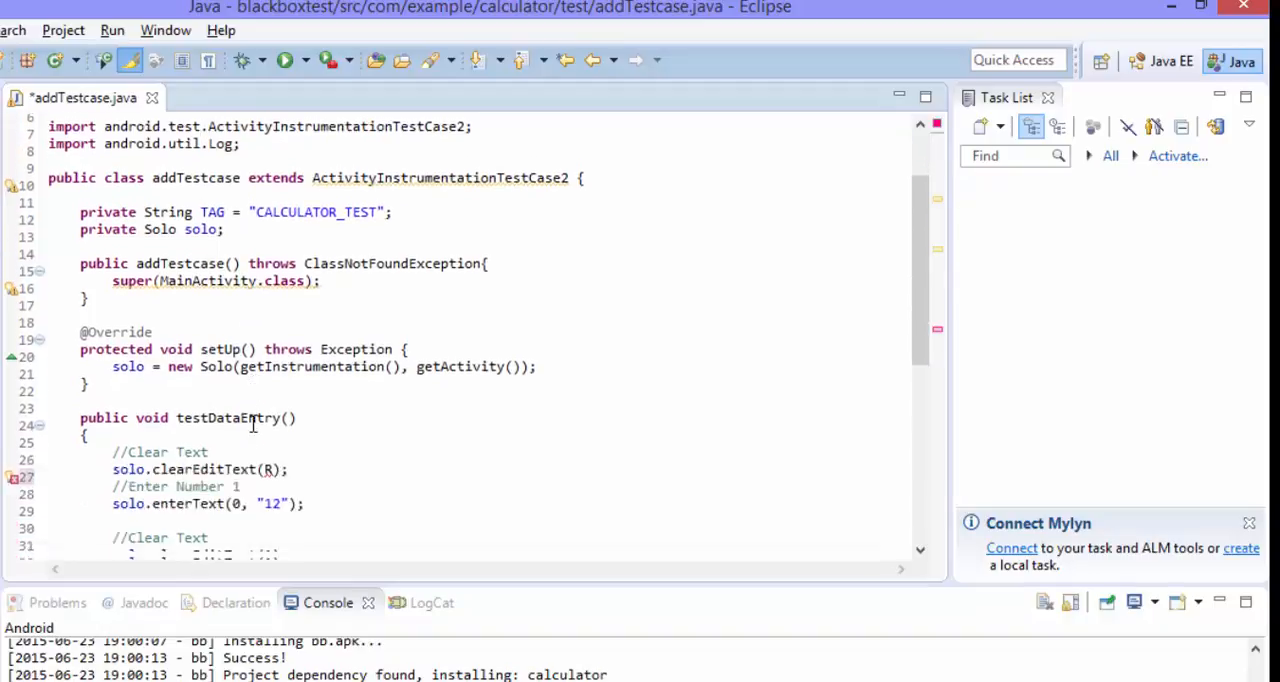
{"action": "scroll", "scroll_direction": "down", "scroll_amount": 3}
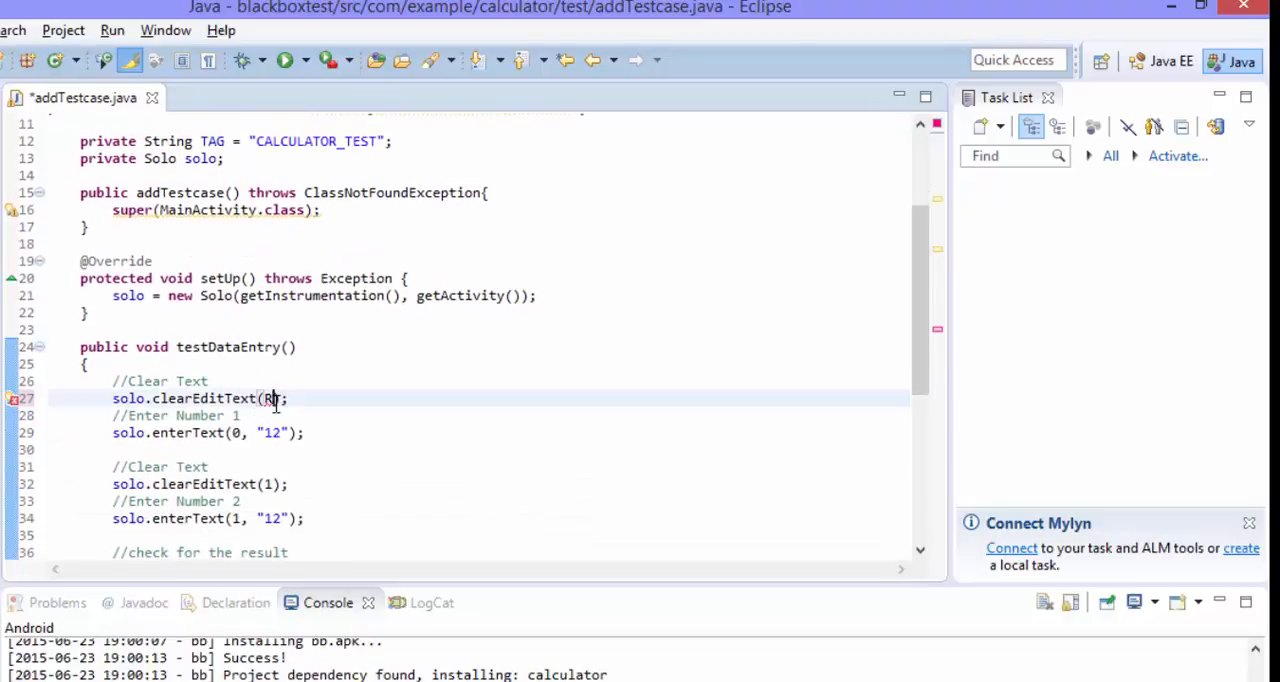
{"action": "type", "text": ".i"}
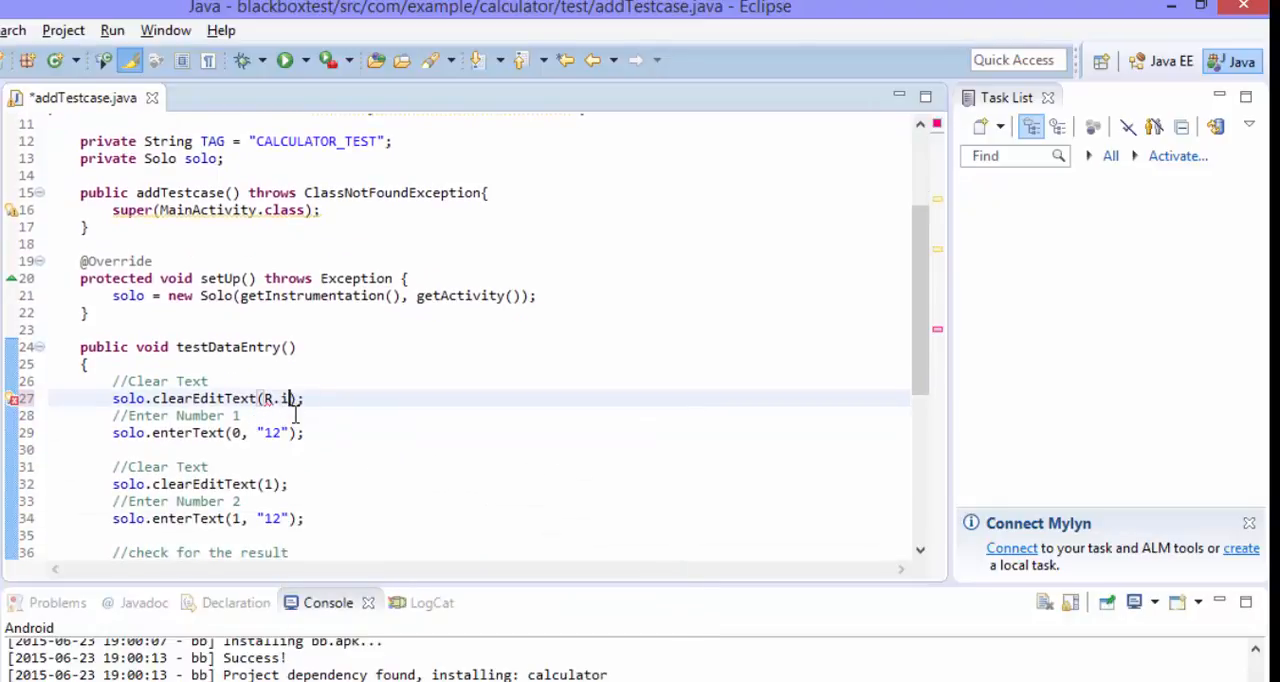
{"action": "type", "text": "."}
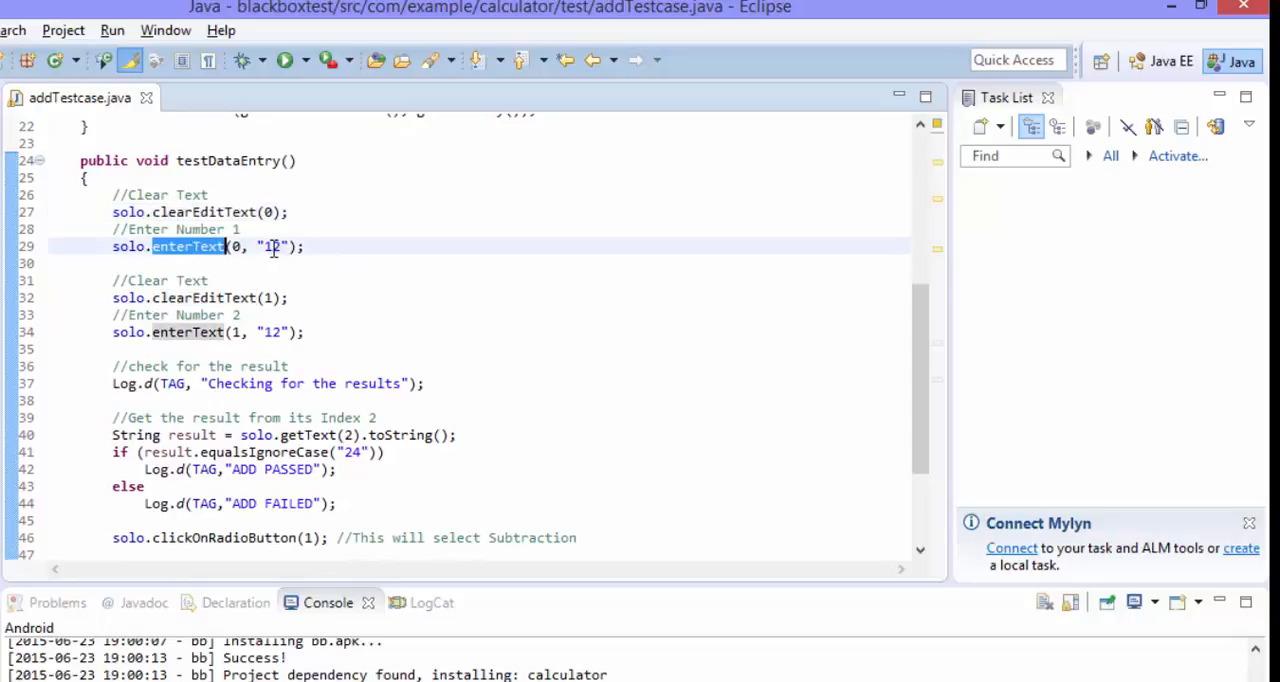
{"action": "mouse_move", "coordinate": [187, 246]}
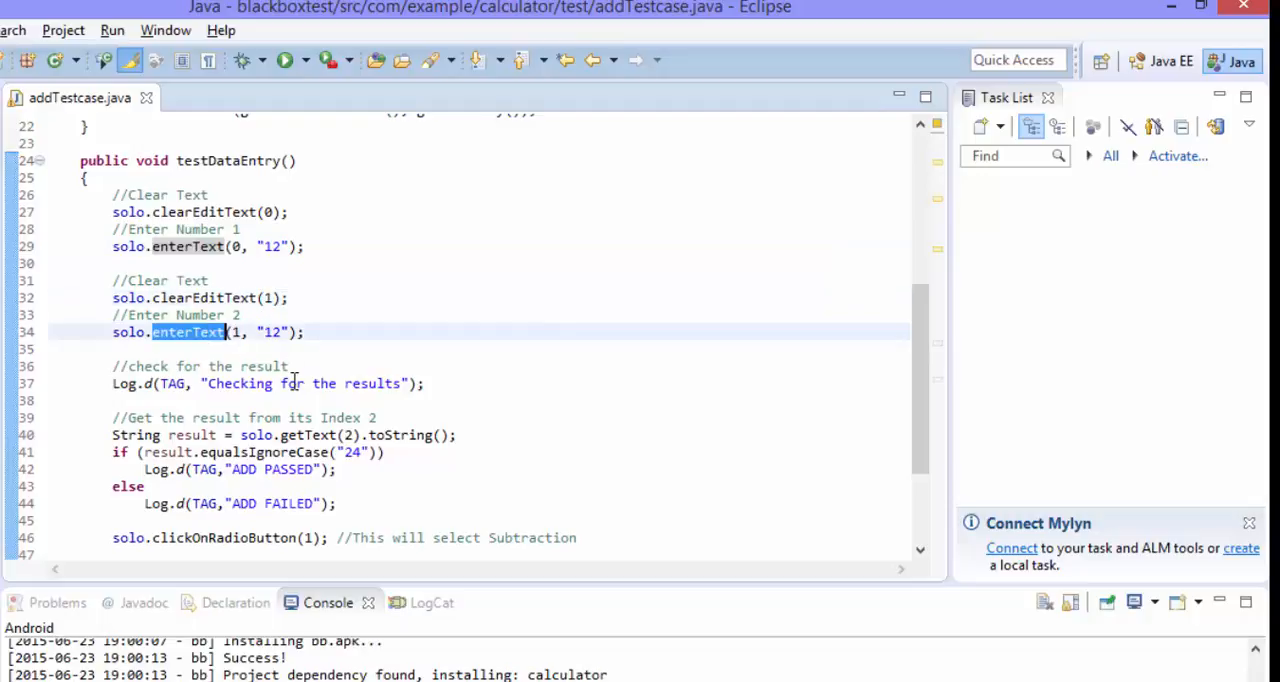
Step: Read the enterText and clickOnRadioButton Javadoc popups, then dismiss them
{"action": "scroll", "scroll_direction": "down", "scroll_amount": 3}
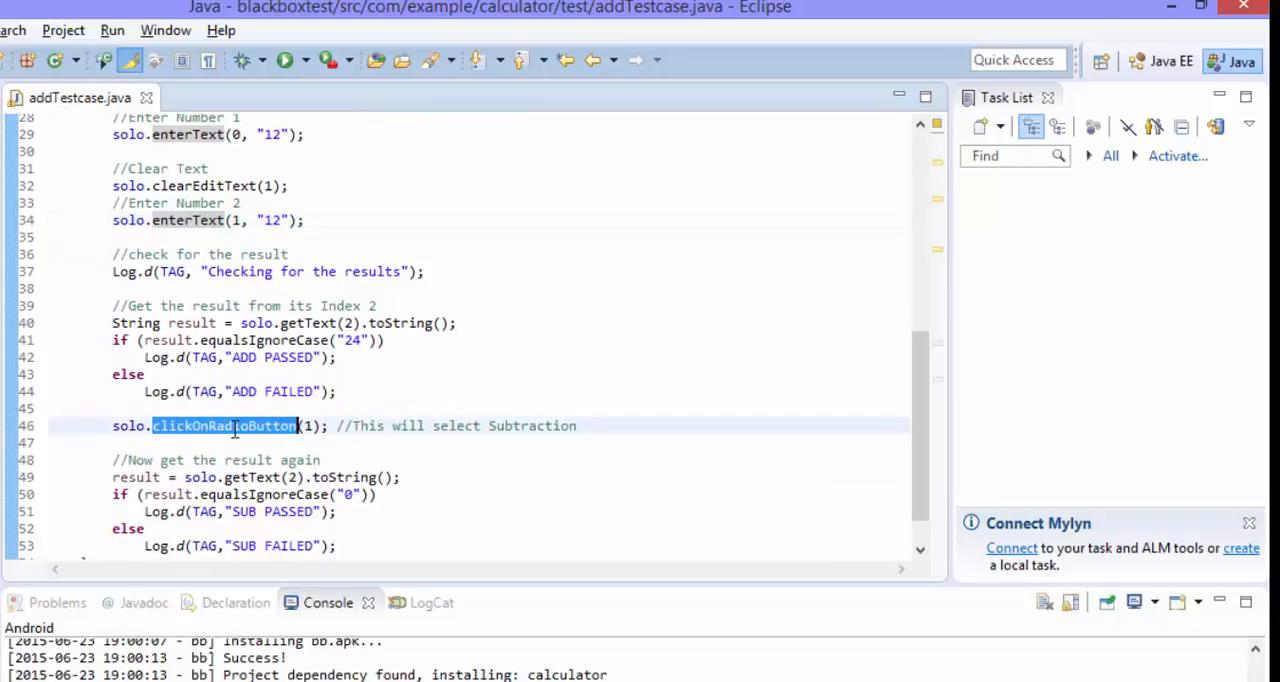
{"action": "mouse_move", "coordinate": [225, 426]}
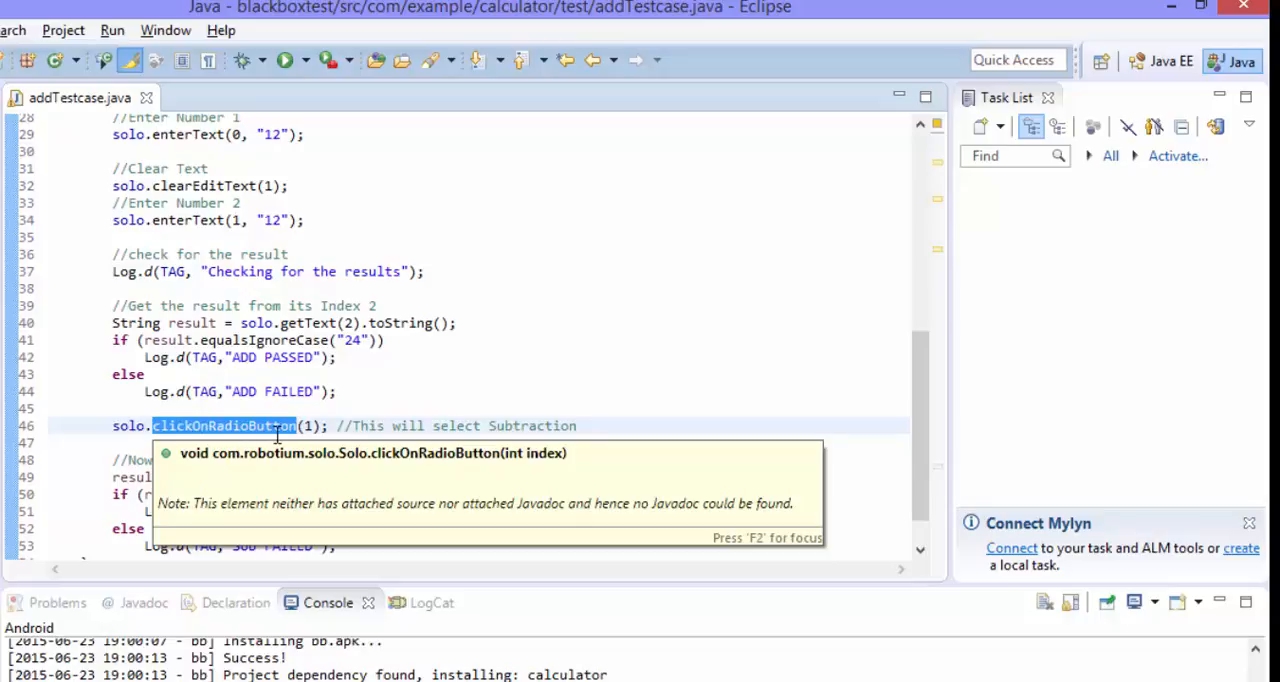
{"action": "left_click", "coordinate": [370, 271]}
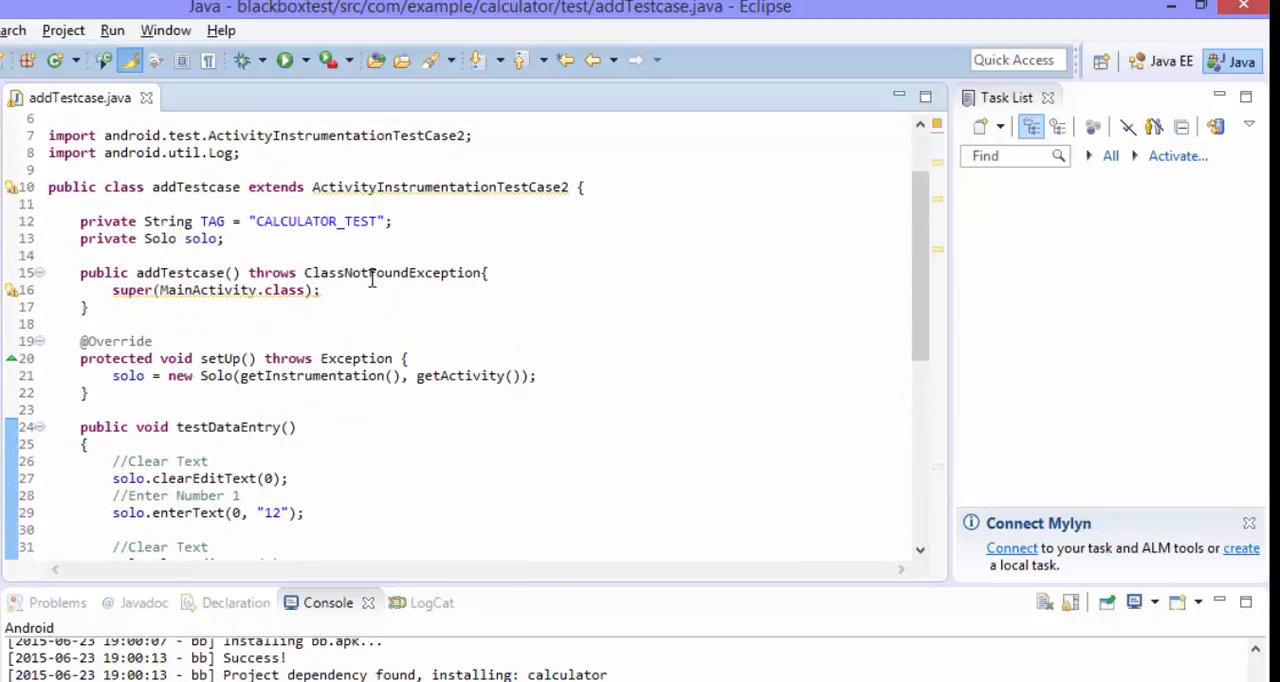
{"action": "scroll", "scroll_direction": "down", "scroll_amount": 3}
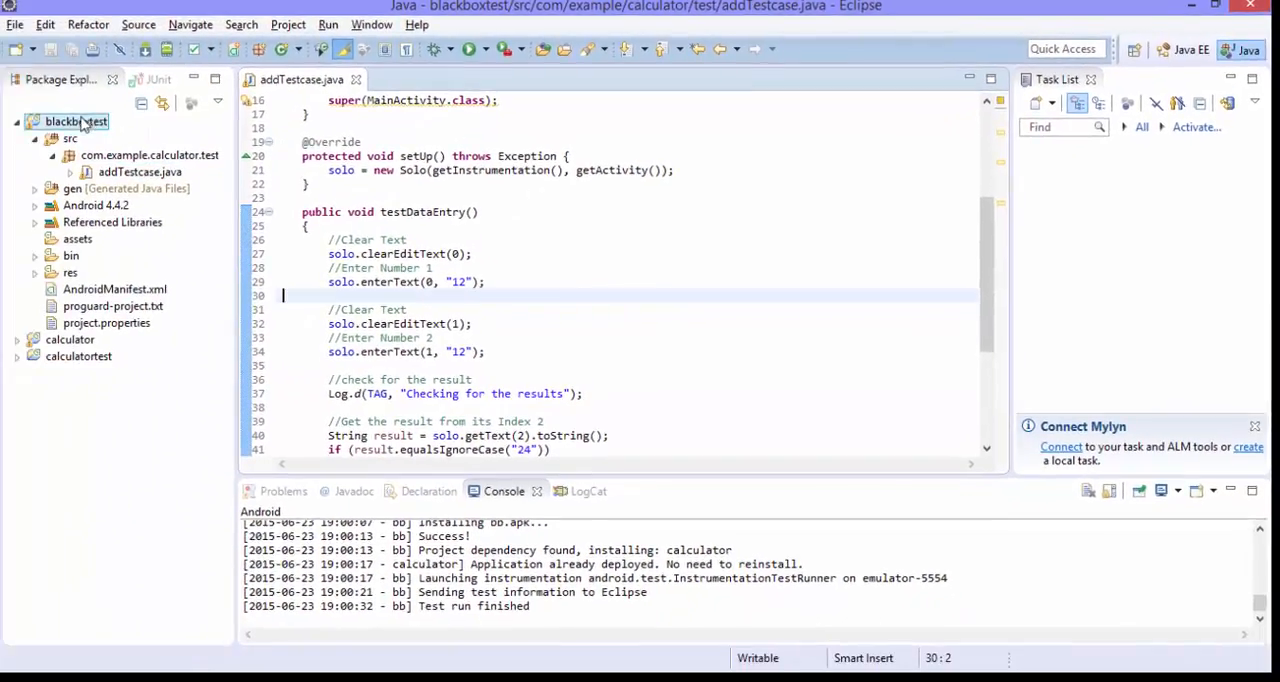
Step: Run blackboxtest as an Android JUnit test from the project's context menu
{"action": "right_click", "coordinate": [75, 121]}
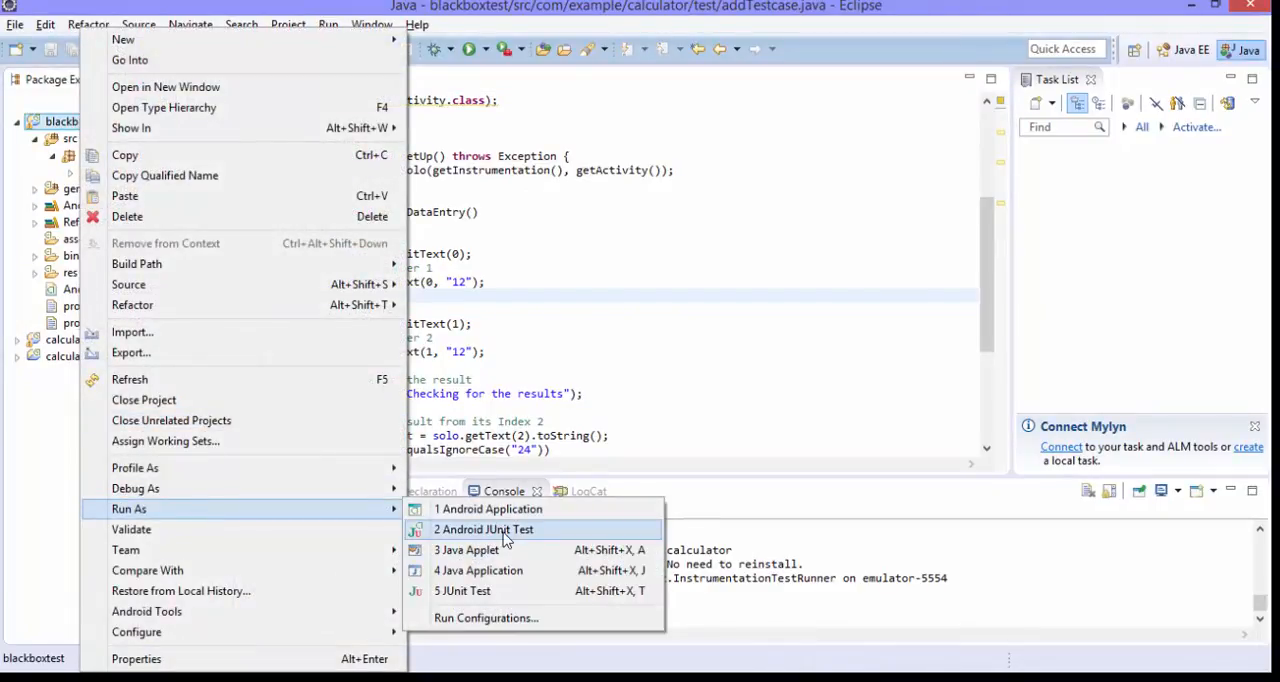
{"action": "left_click", "coordinate": [484, 529]}
{"action": "type", "text": "//"}
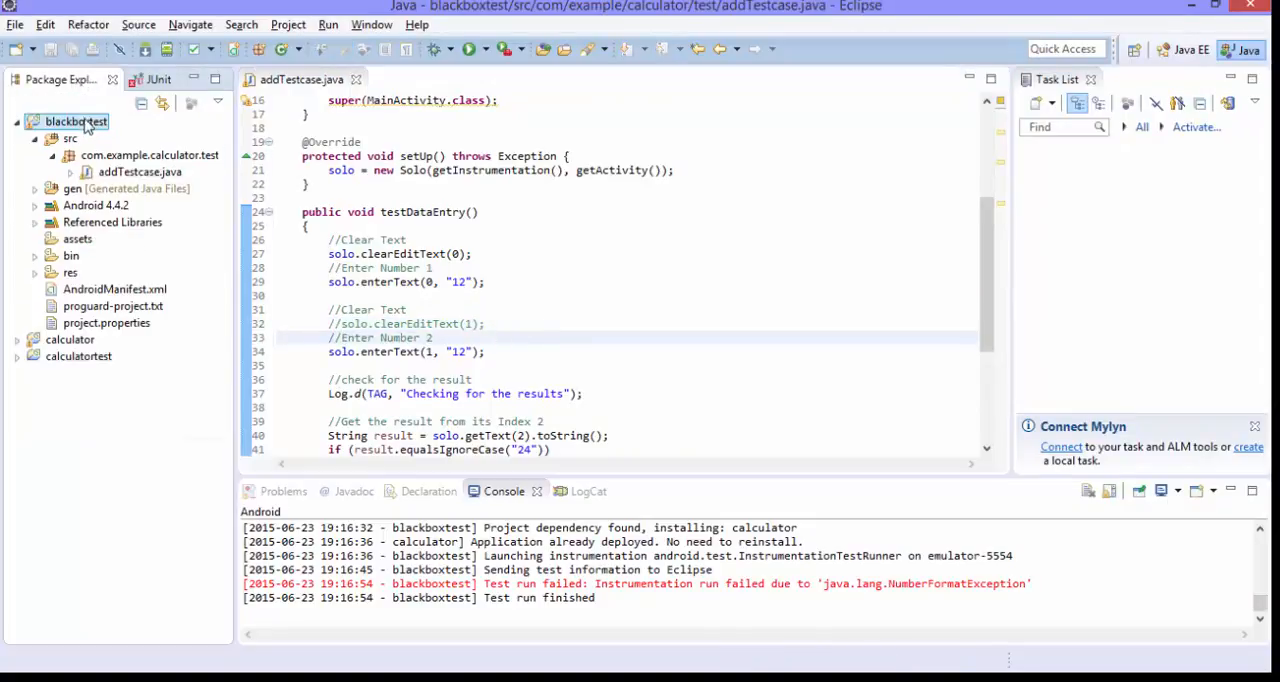
Step: Rerun blackboxtest as an Android JUnit test, getting 1/1 runs and 0 failures
{"action": "right_click", "coordinate": [75, 121]}
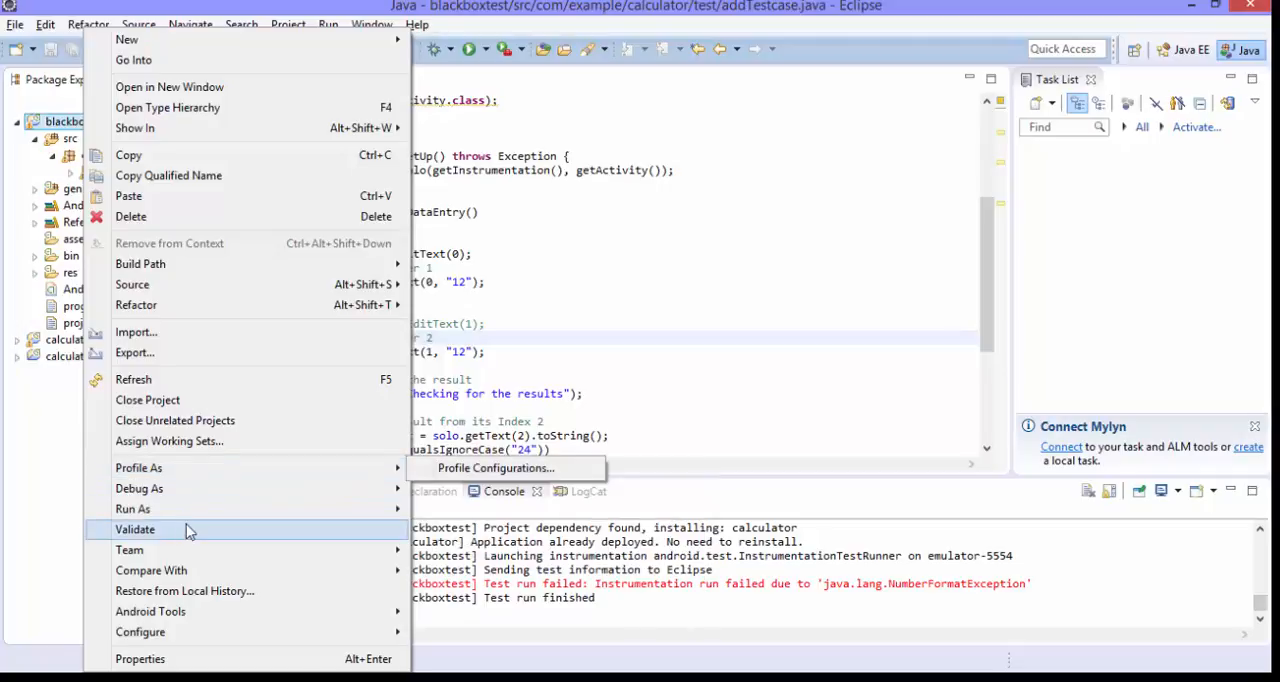
{"action": "mouse_move", "coordinate": [133, 509]}
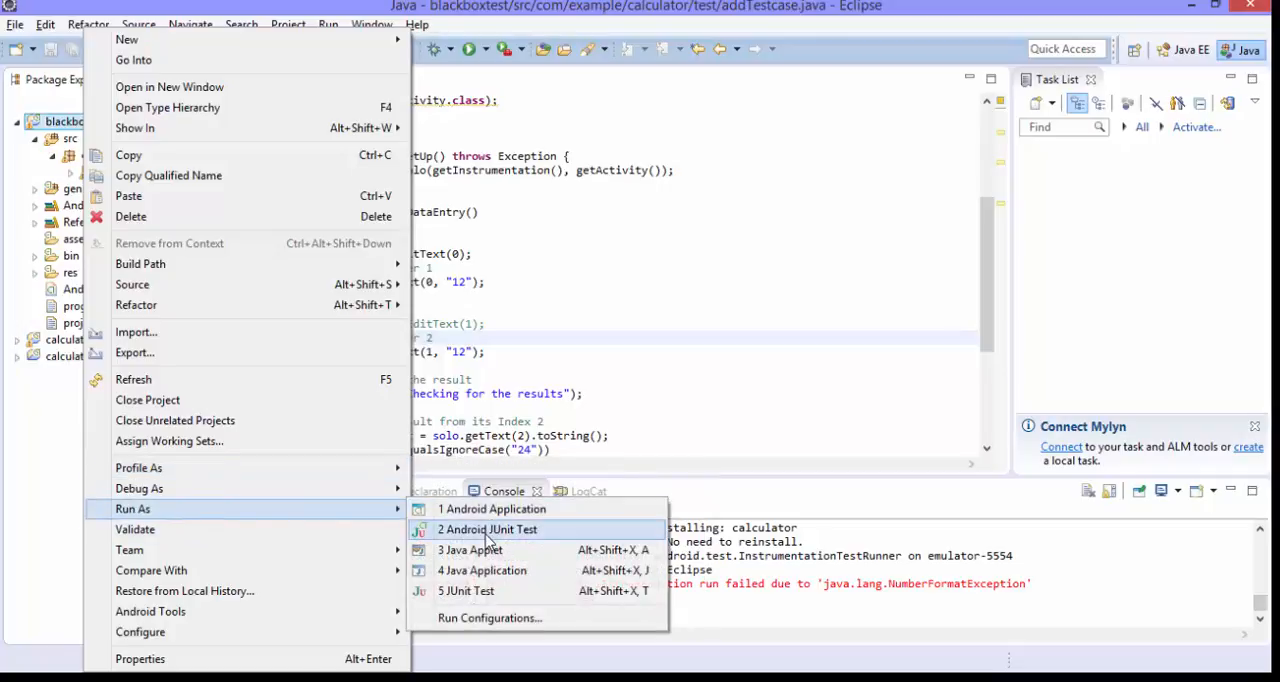
{"action": "left_click", "coordinate": [487, 529]}
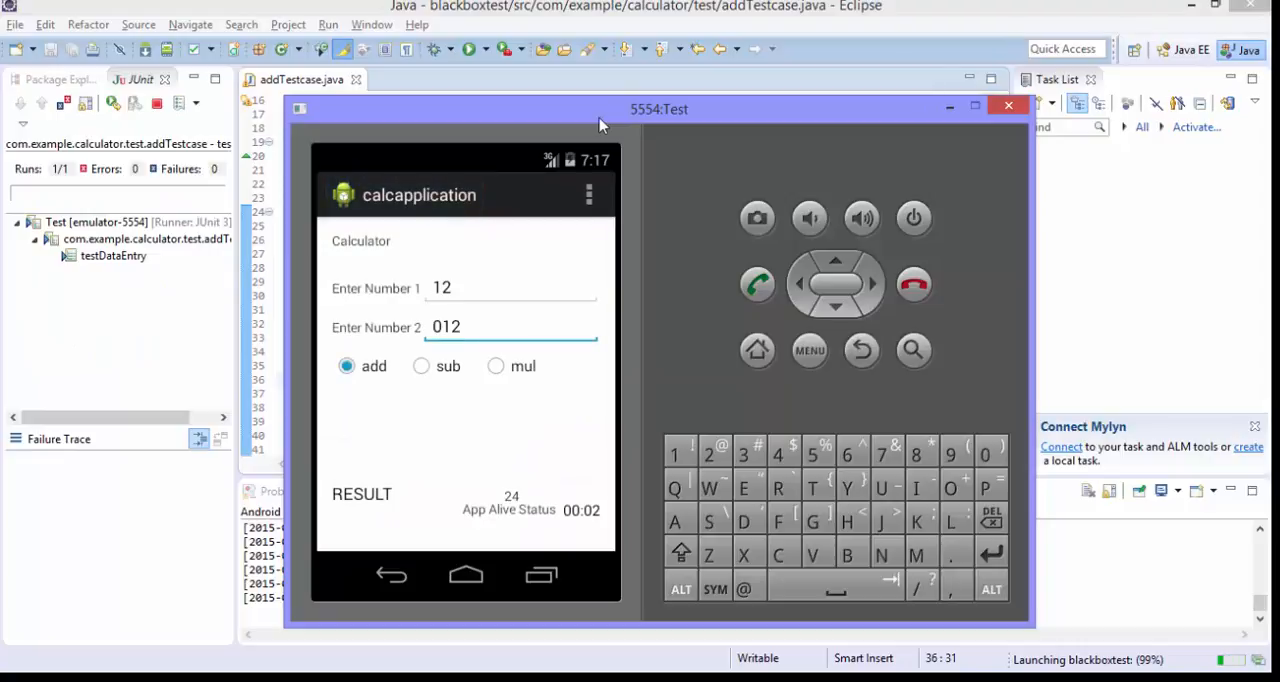
{"action": "left_click", "coordinate": [421, 365]}
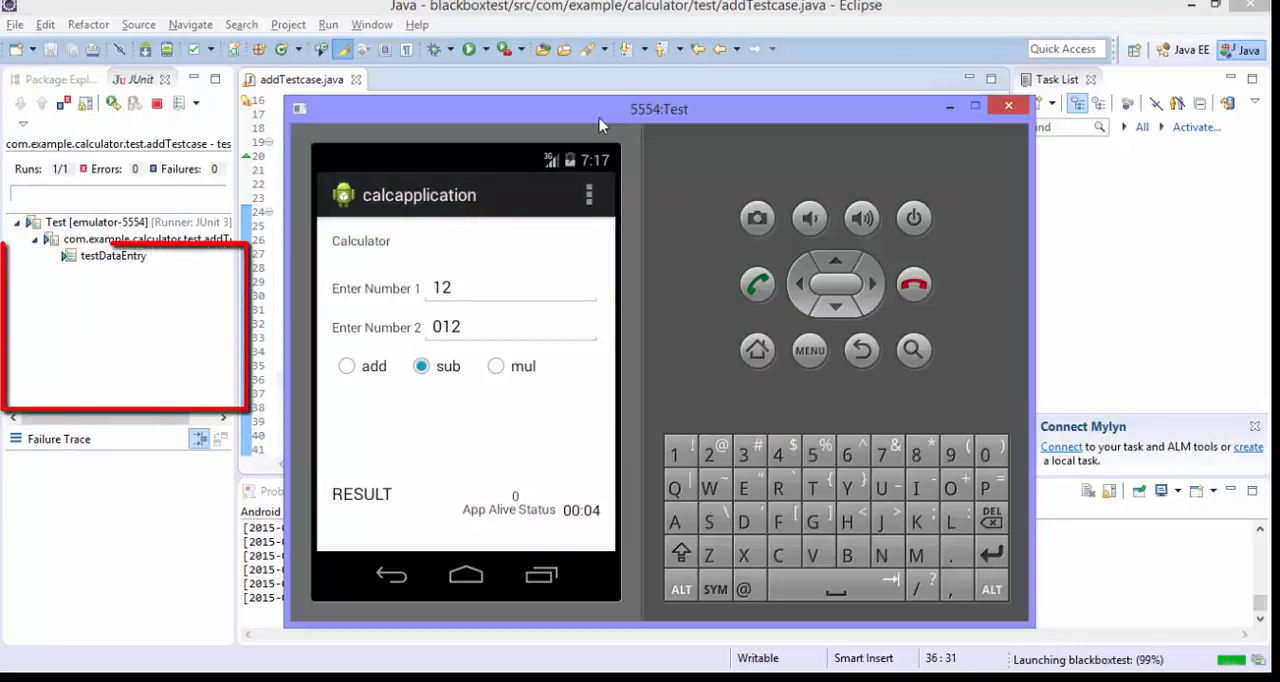